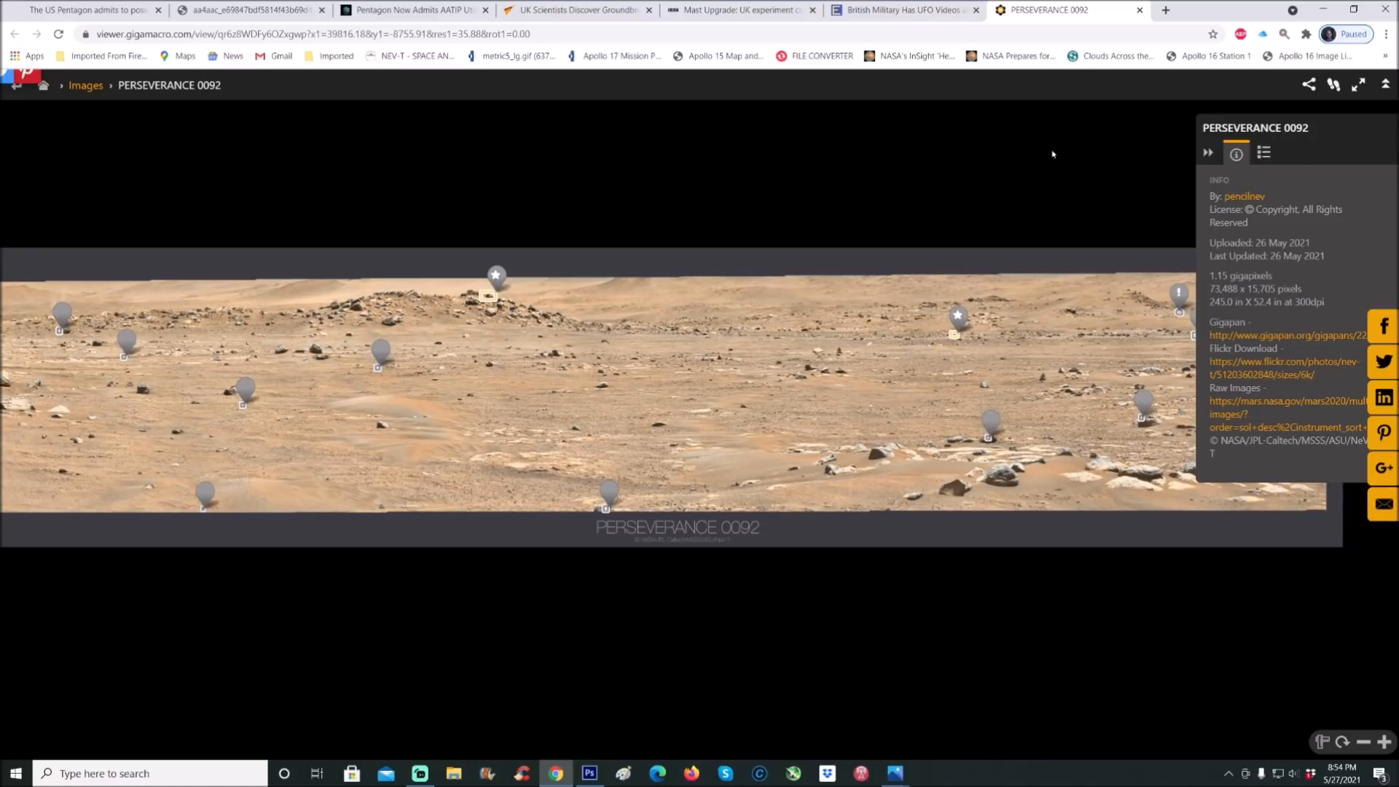
{"action": "mouse_move", "coordinate": [593, 409]}
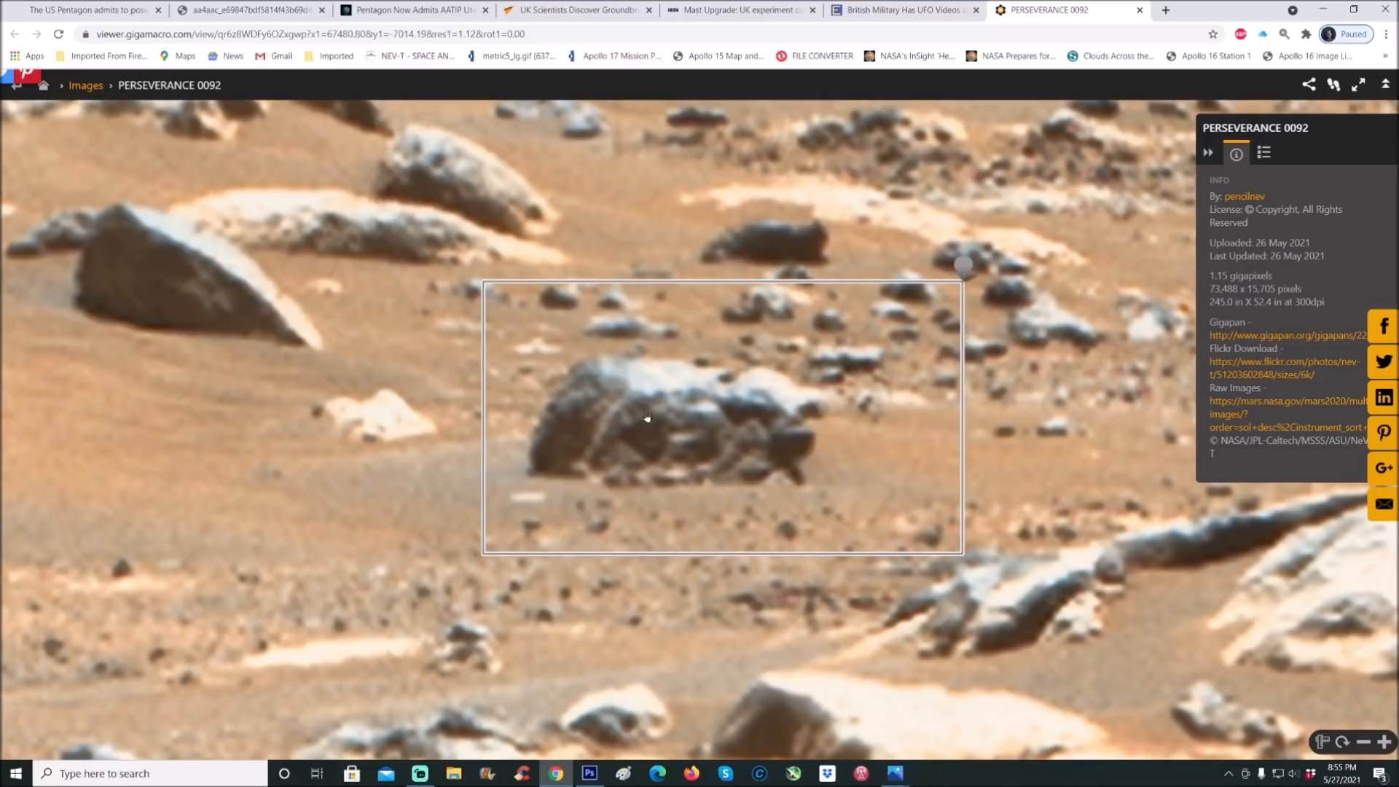
{"action": "mouse_move", "coordinate": [744, 536]}
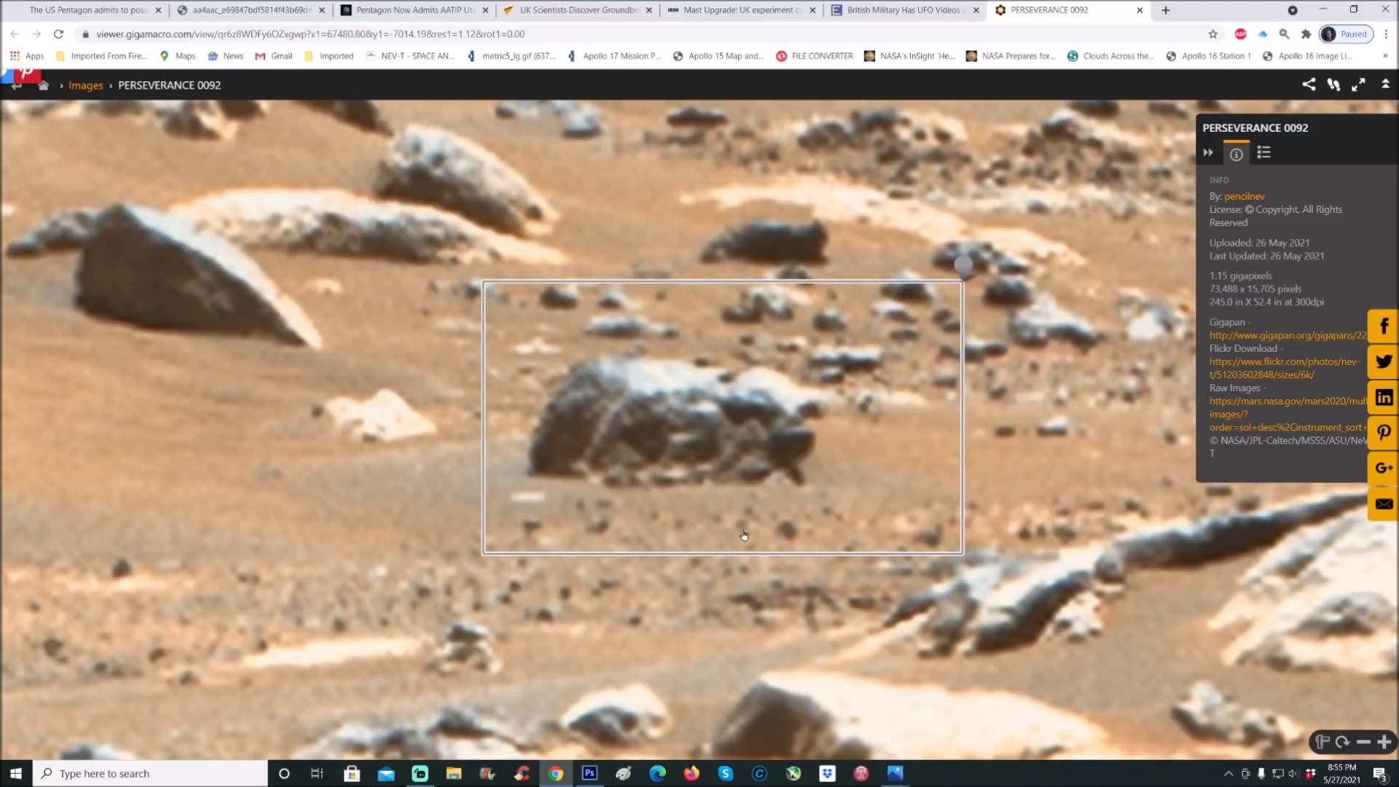
- Pan across the Perseverance 0092 panorama to the dark layered rock mound
{"action": "left_click_drag", "start_coordinate": [744, 534], "coordinate": [717, 528]}
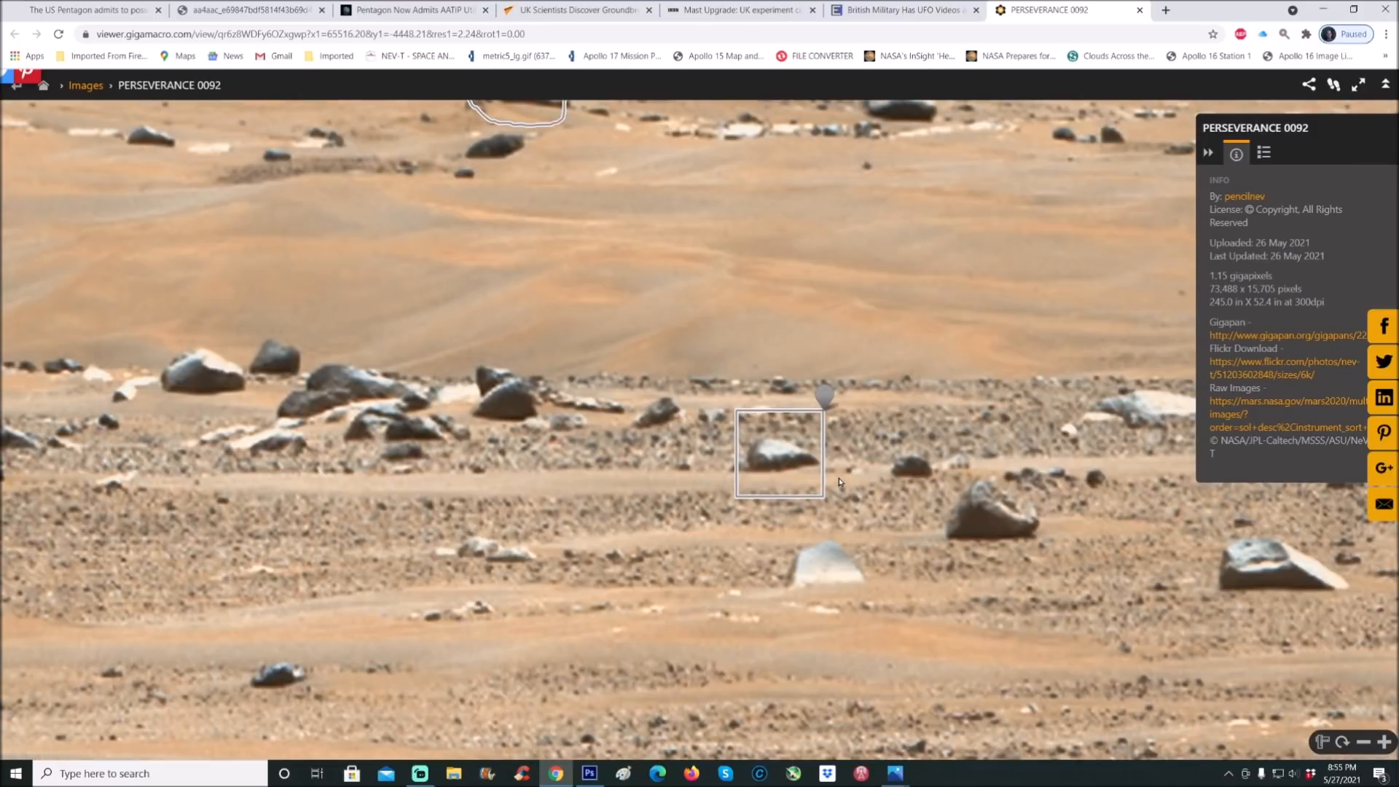
{"action": "mouse_move", "coordinate": [667, 334]}
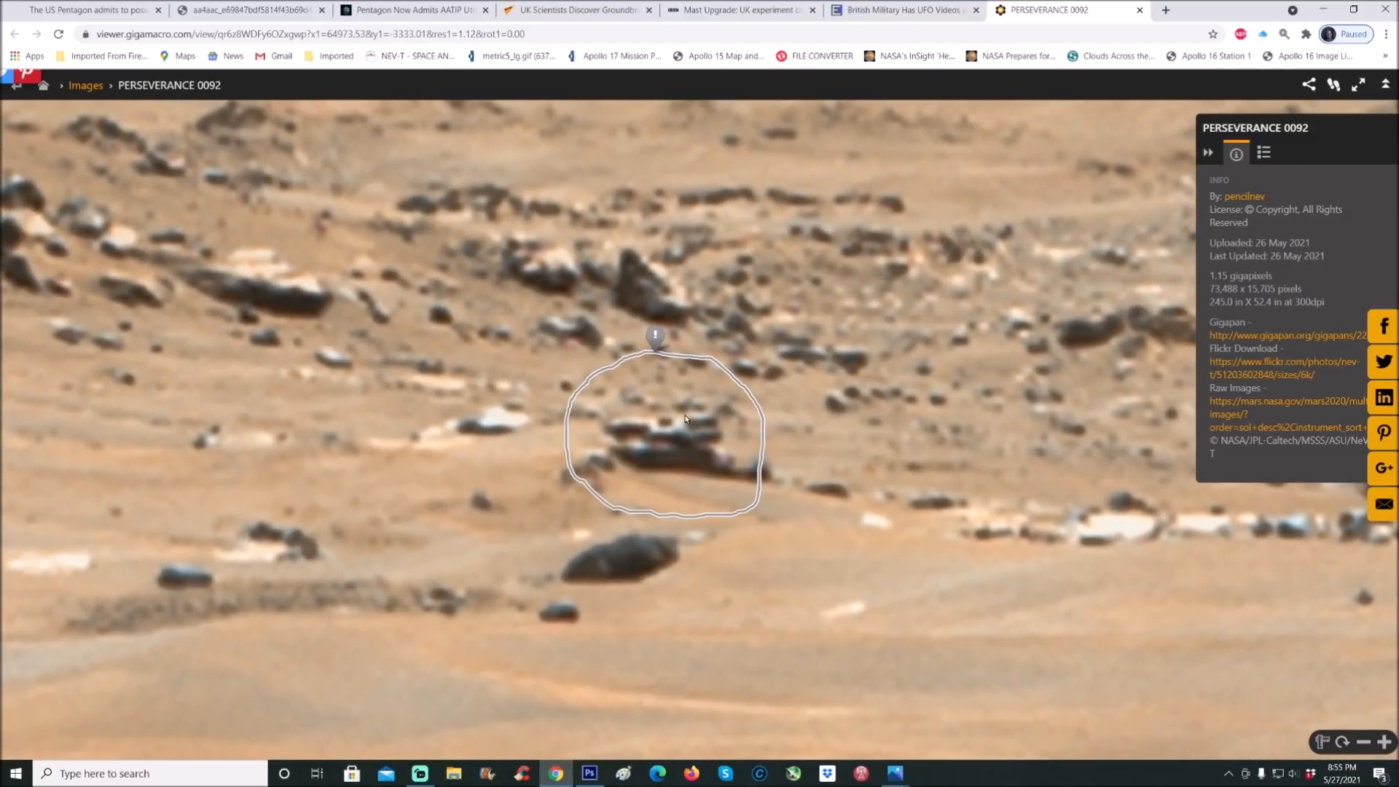
{"action": "mouse_move", "coordinate": [688, 446]}
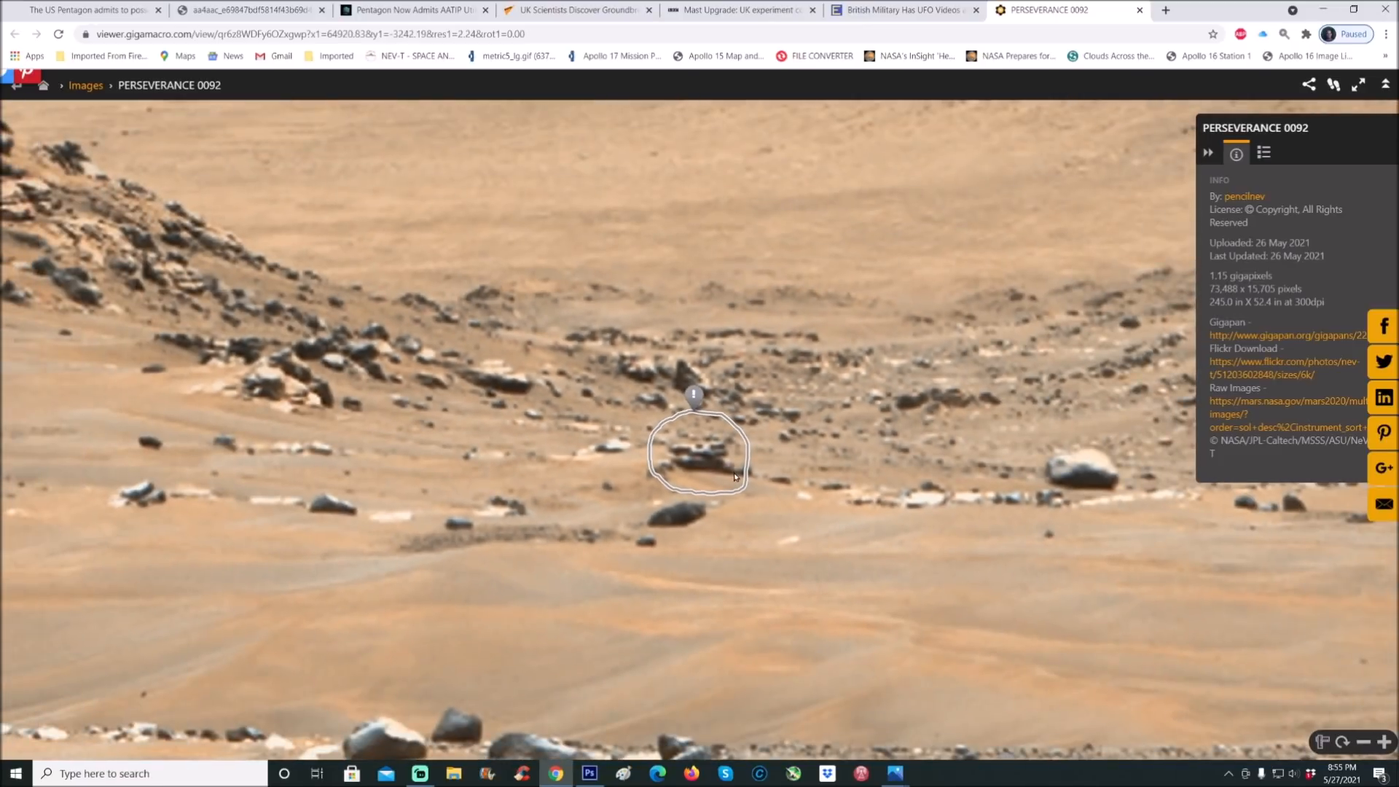
{"action": "left_click_drag", "start_coordinate": [699, 450], "coordinate": [1053, 576]}
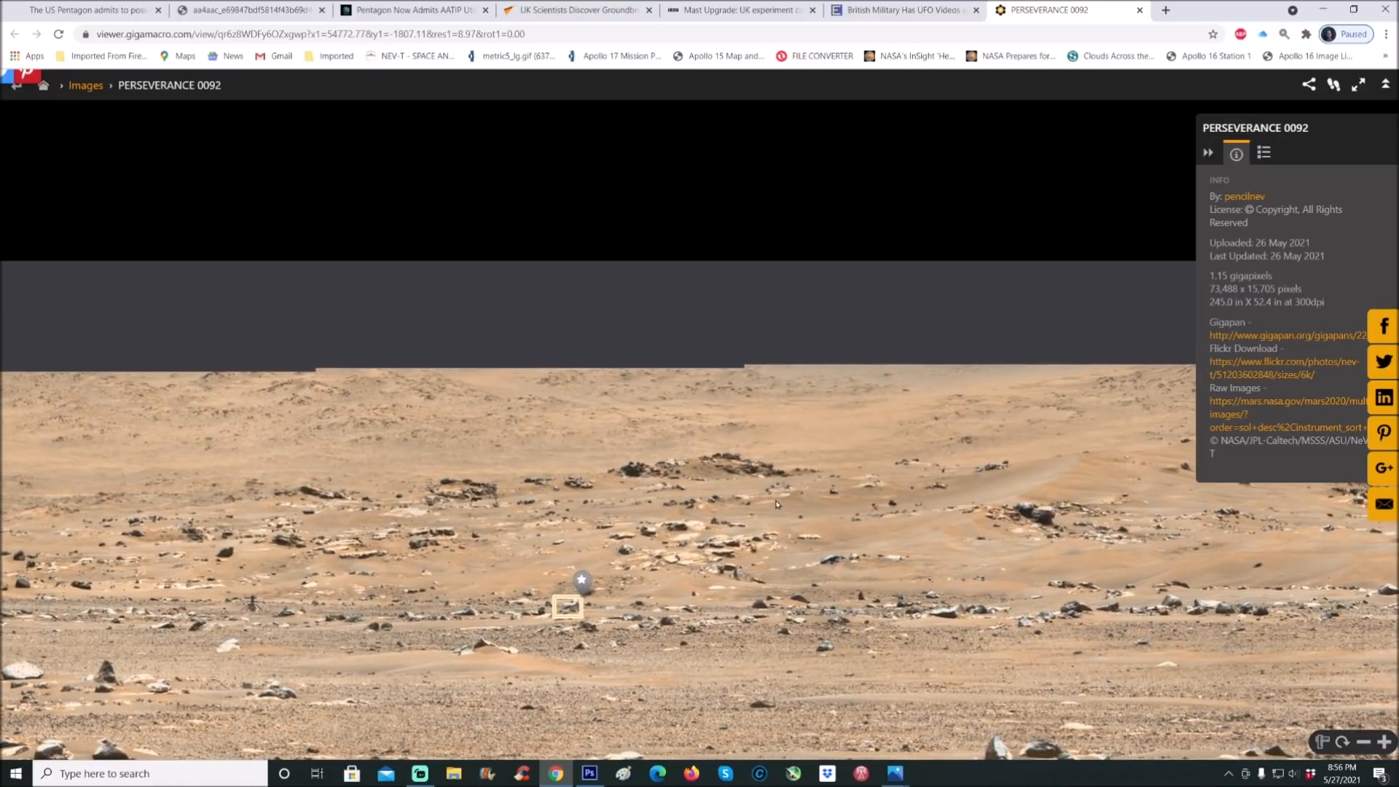
{"action": "left_click_drag", "start_coordinate": [775, 504], "coordinate": [643, 366]}
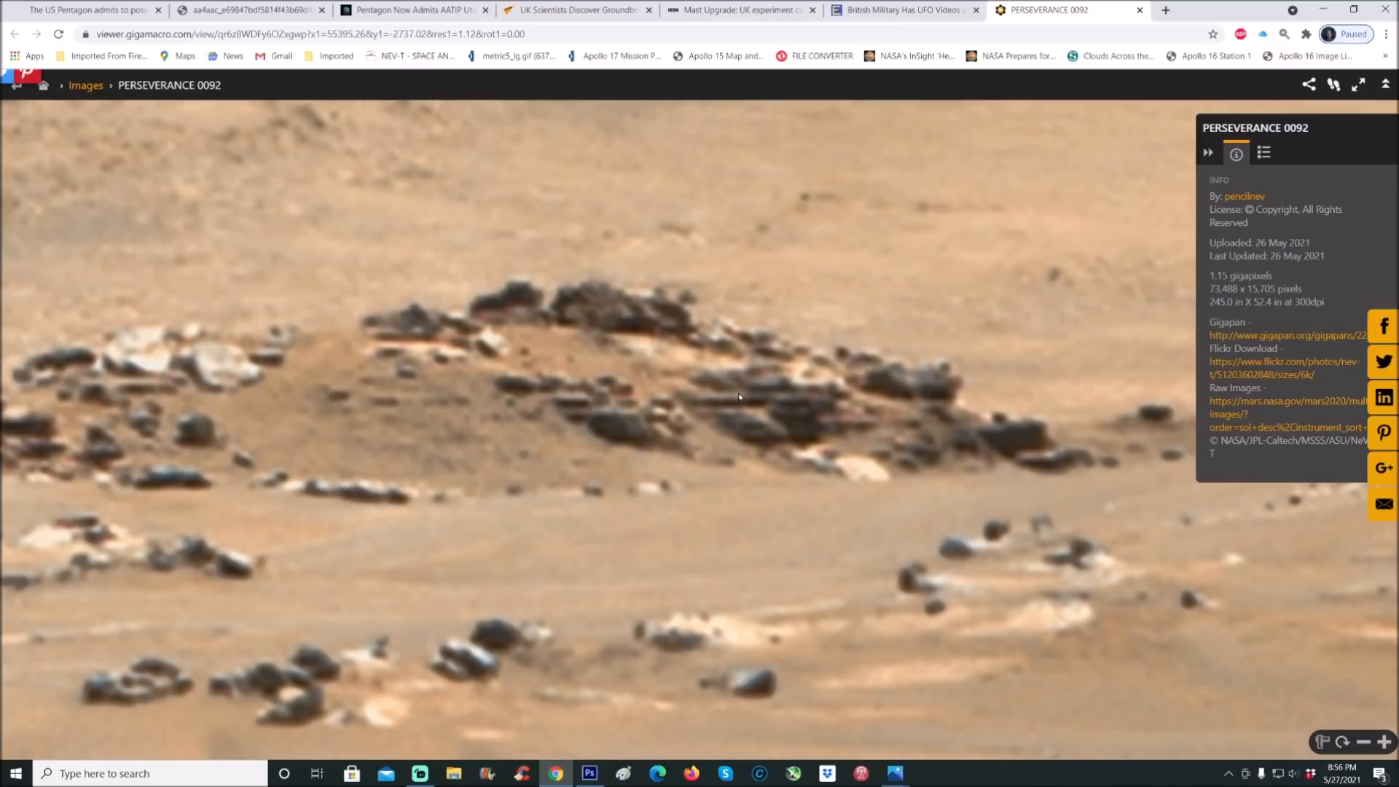
{"action": "mouse_move", "coordinate": [804, 410]}
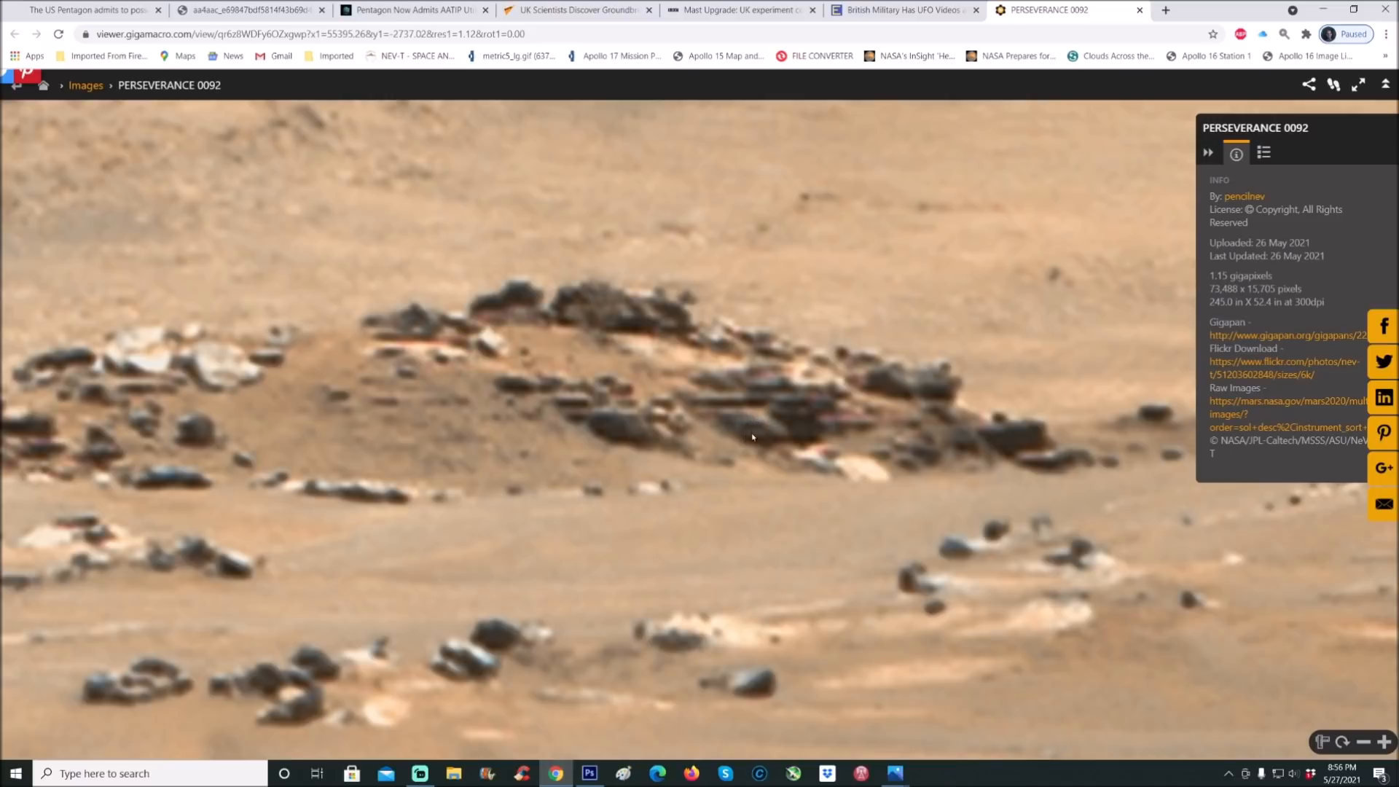
{"action": "mouse_move", "coordinate": [595, 433]}
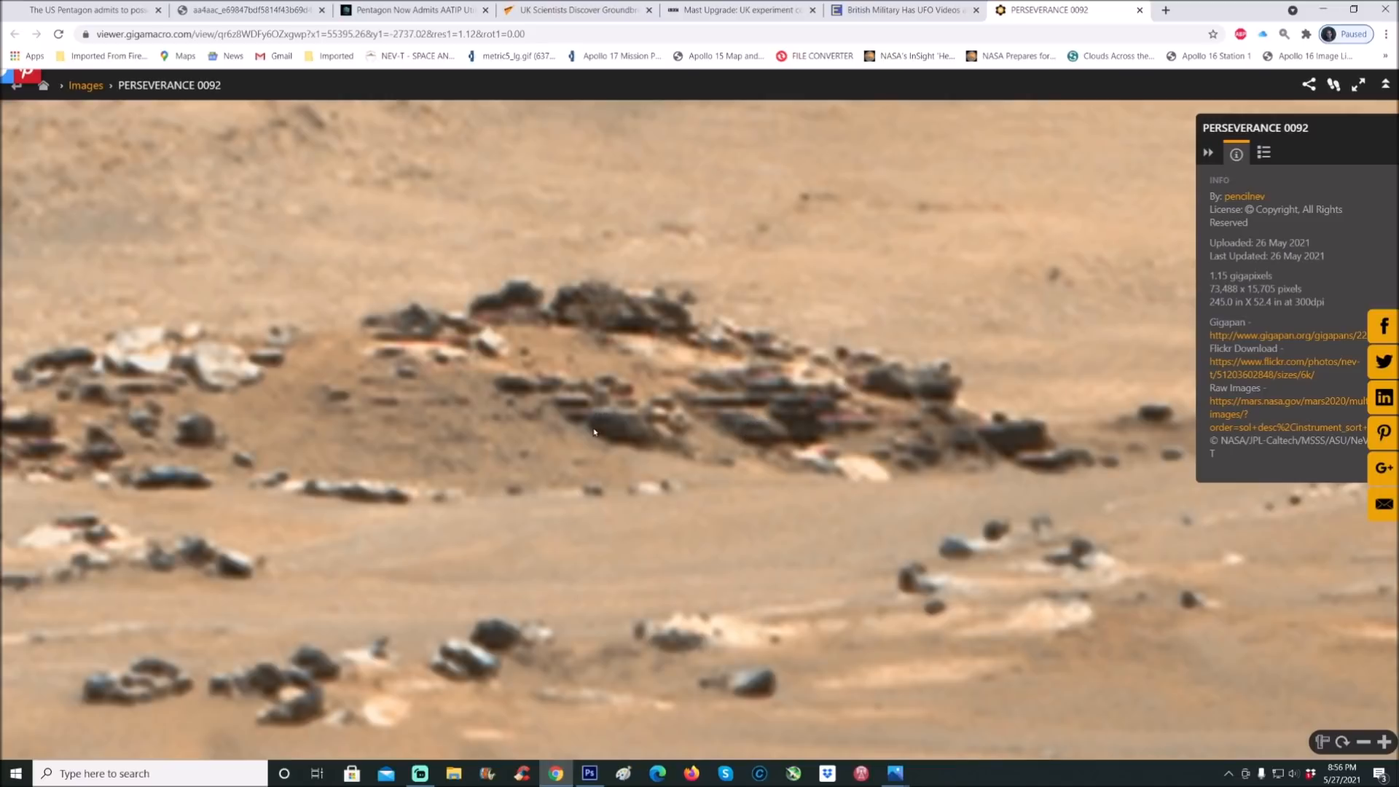
{"action": "mouse_move", "coordinate": [650, 416]}
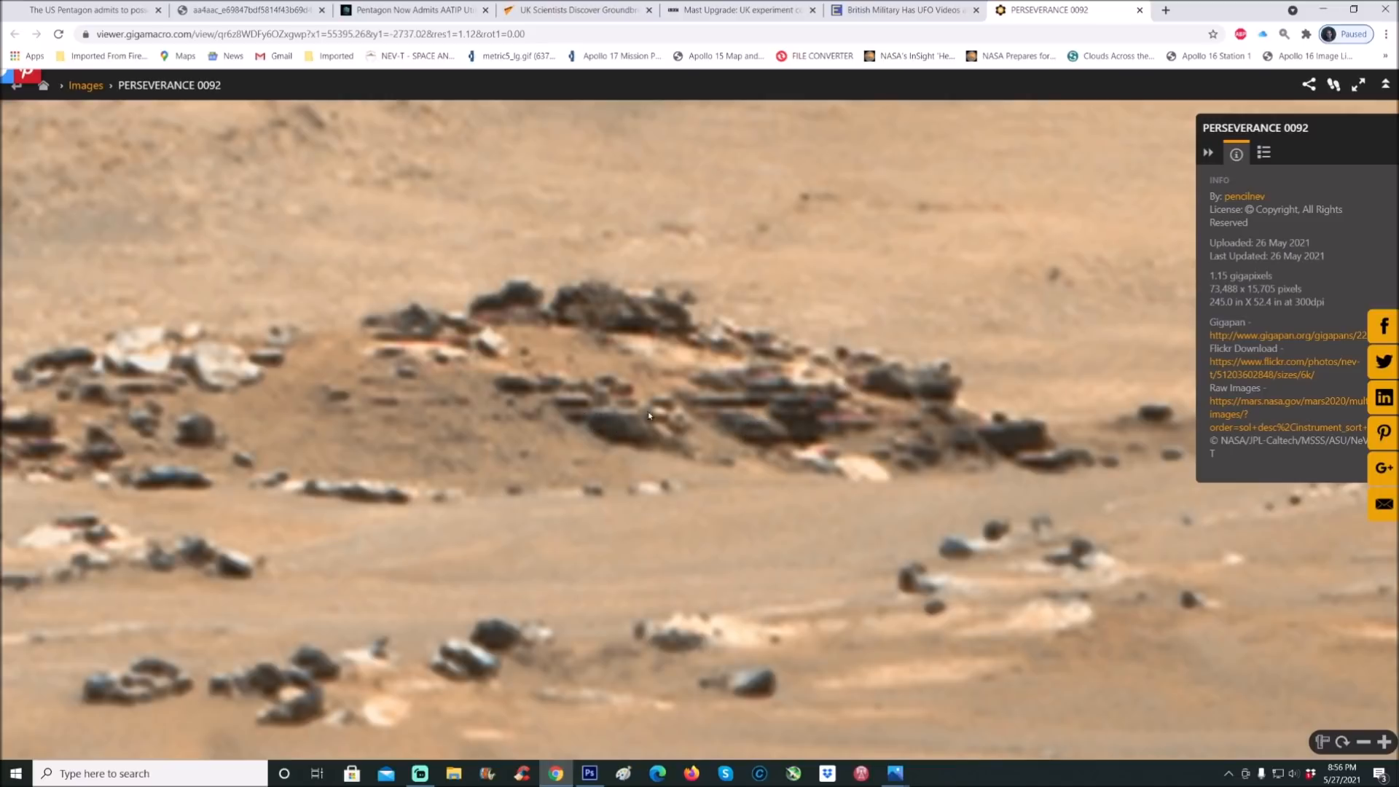
{"action": "mouse_move", "coordinate": [677, 433]}
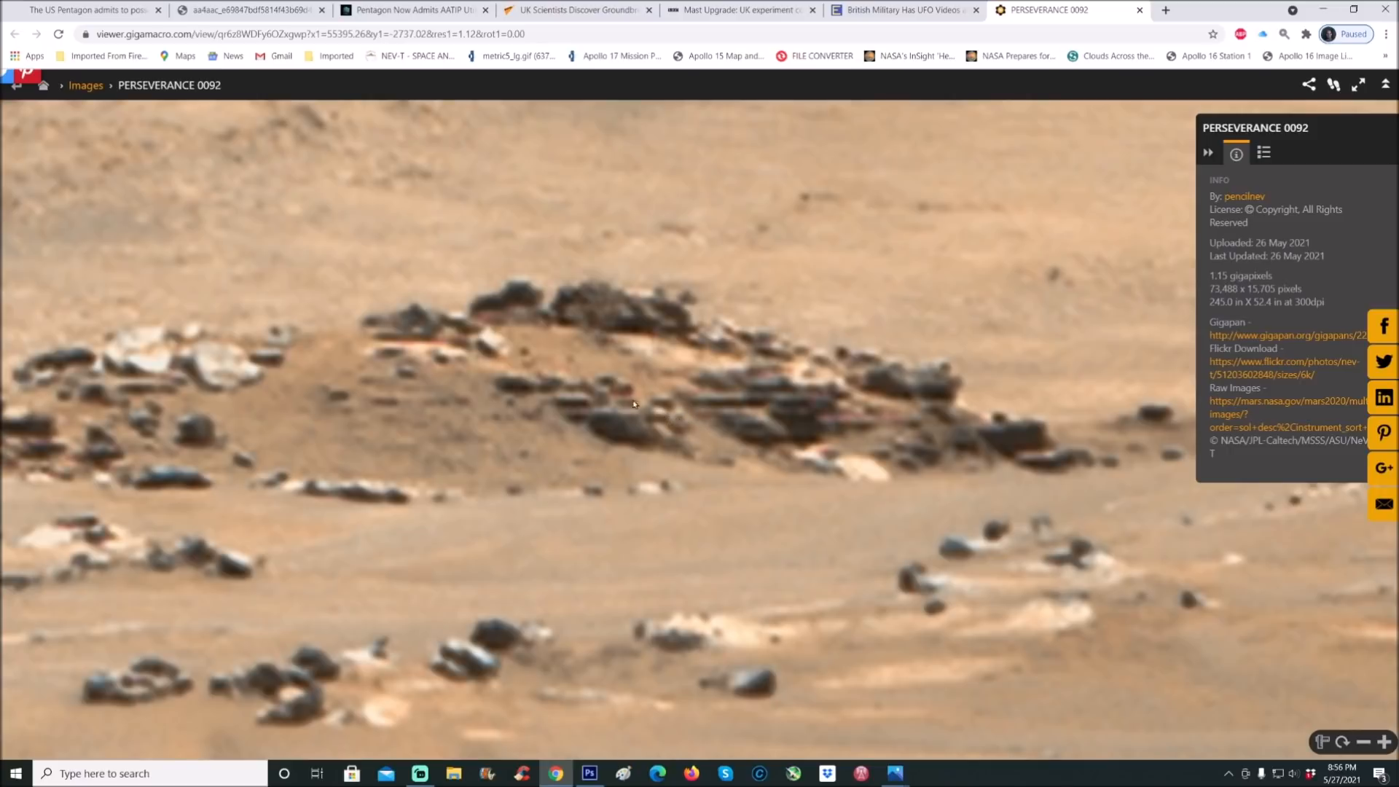
{"action": "mouse_move", "coordinate": [497, 341]}
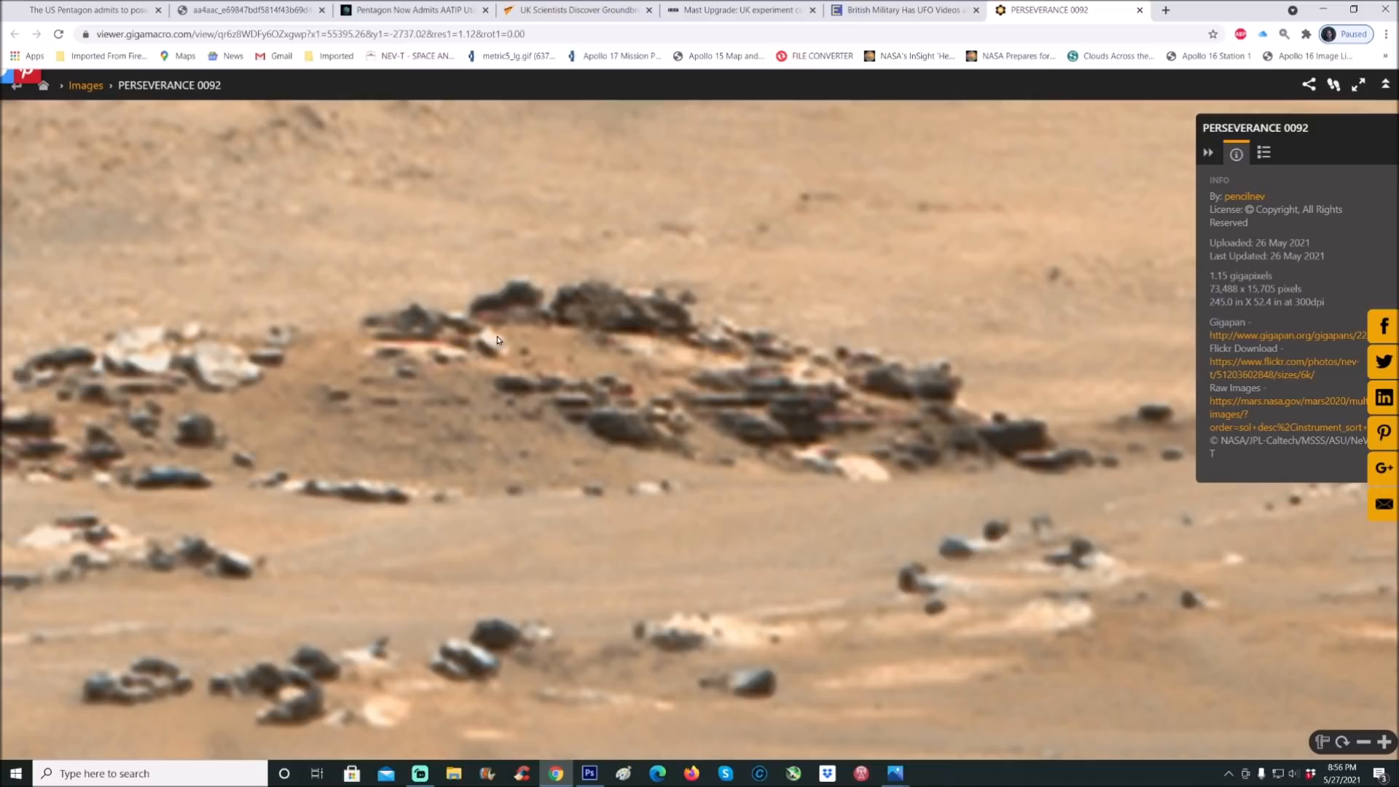
{"action": "mouse_move", "coordinate": [473, 348]}
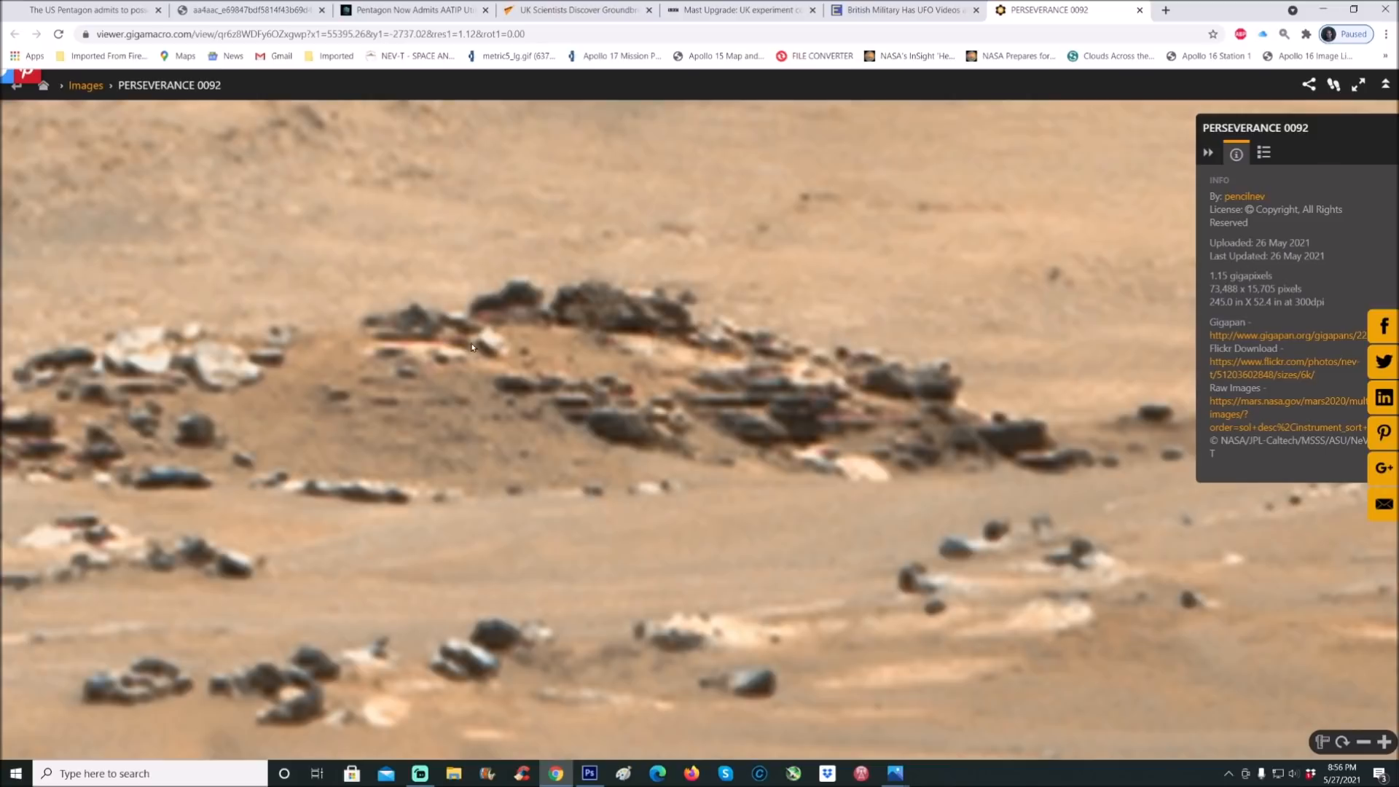
{"action": "mouse_move", "coordinate": [558, 348]}
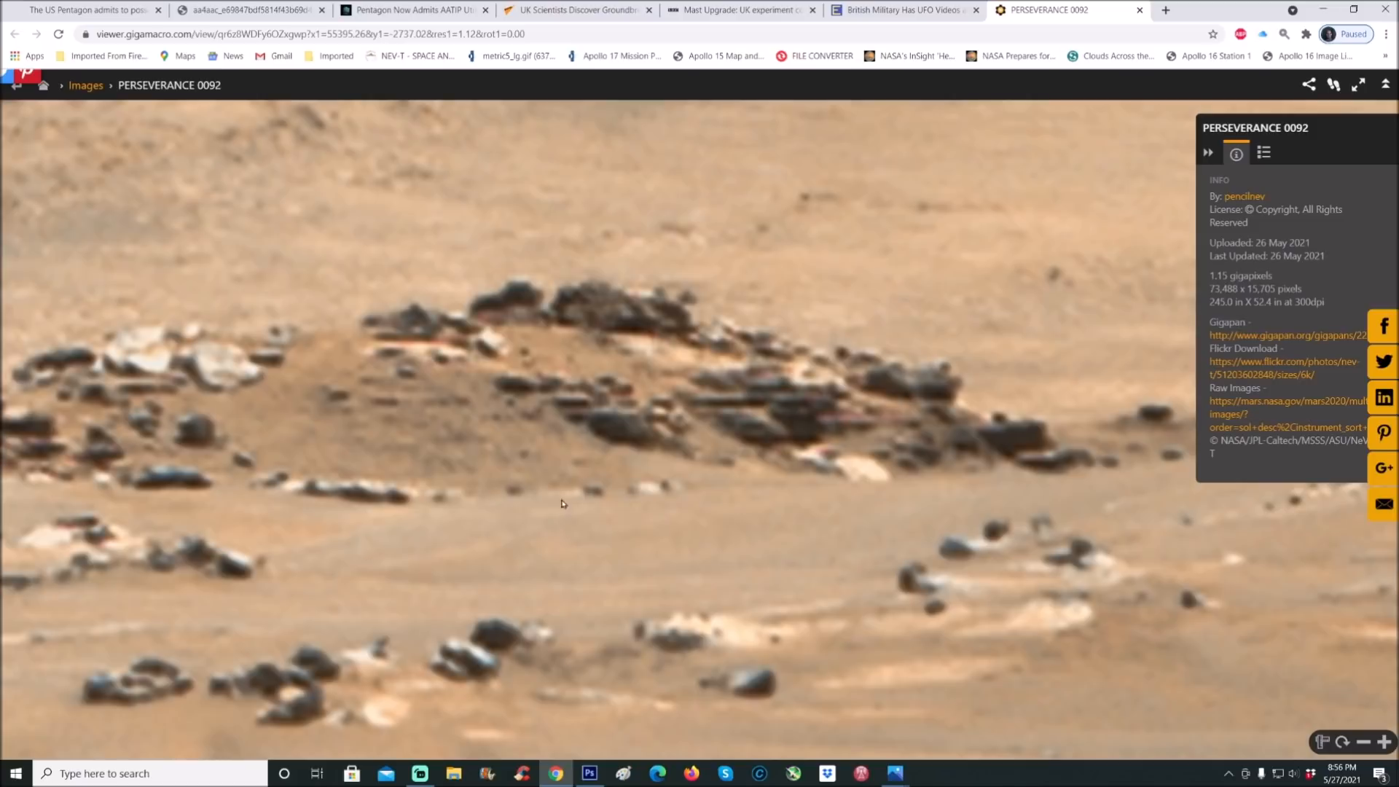
{"action": "mouse_move", "coordinate": [661, 496]}
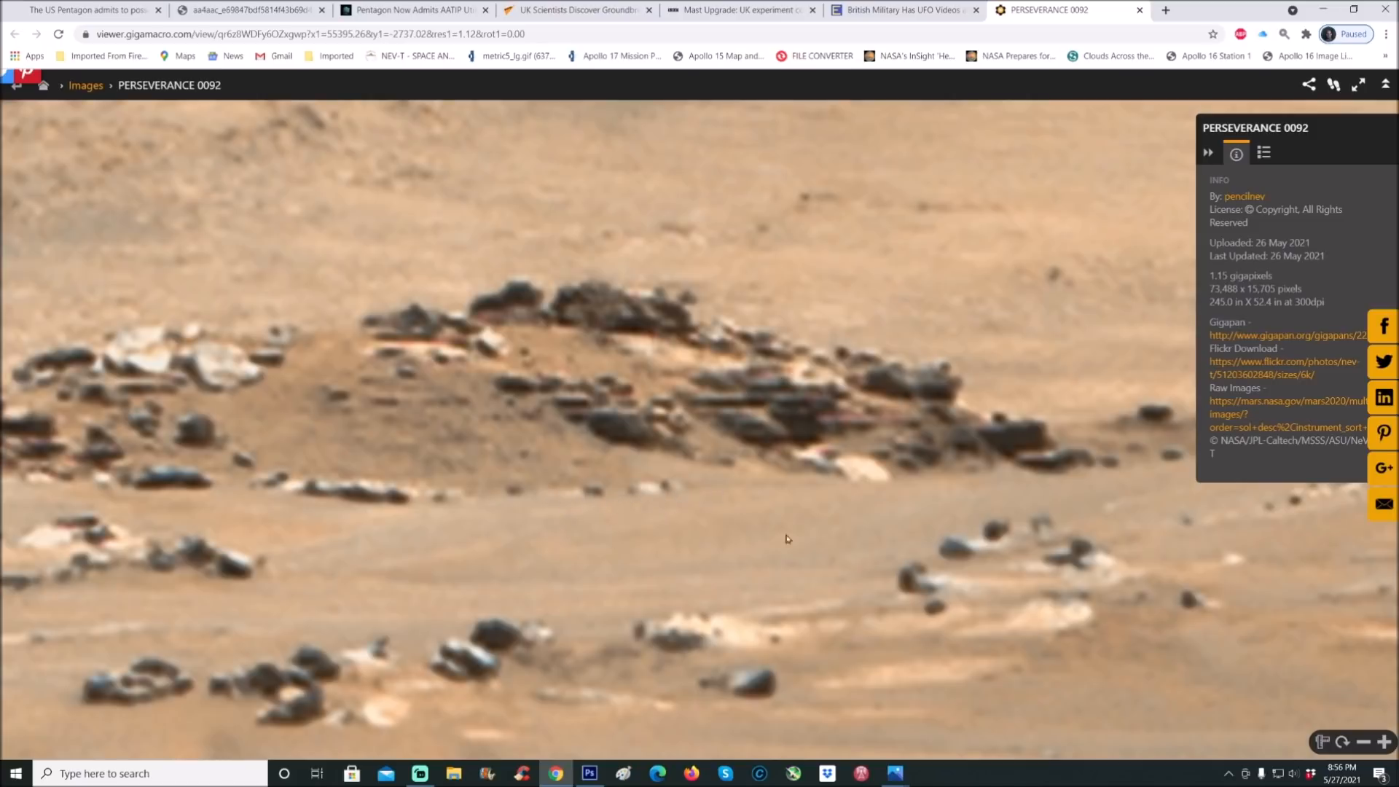
{"action": "mouse_move", "coordinate": [444, 478]}
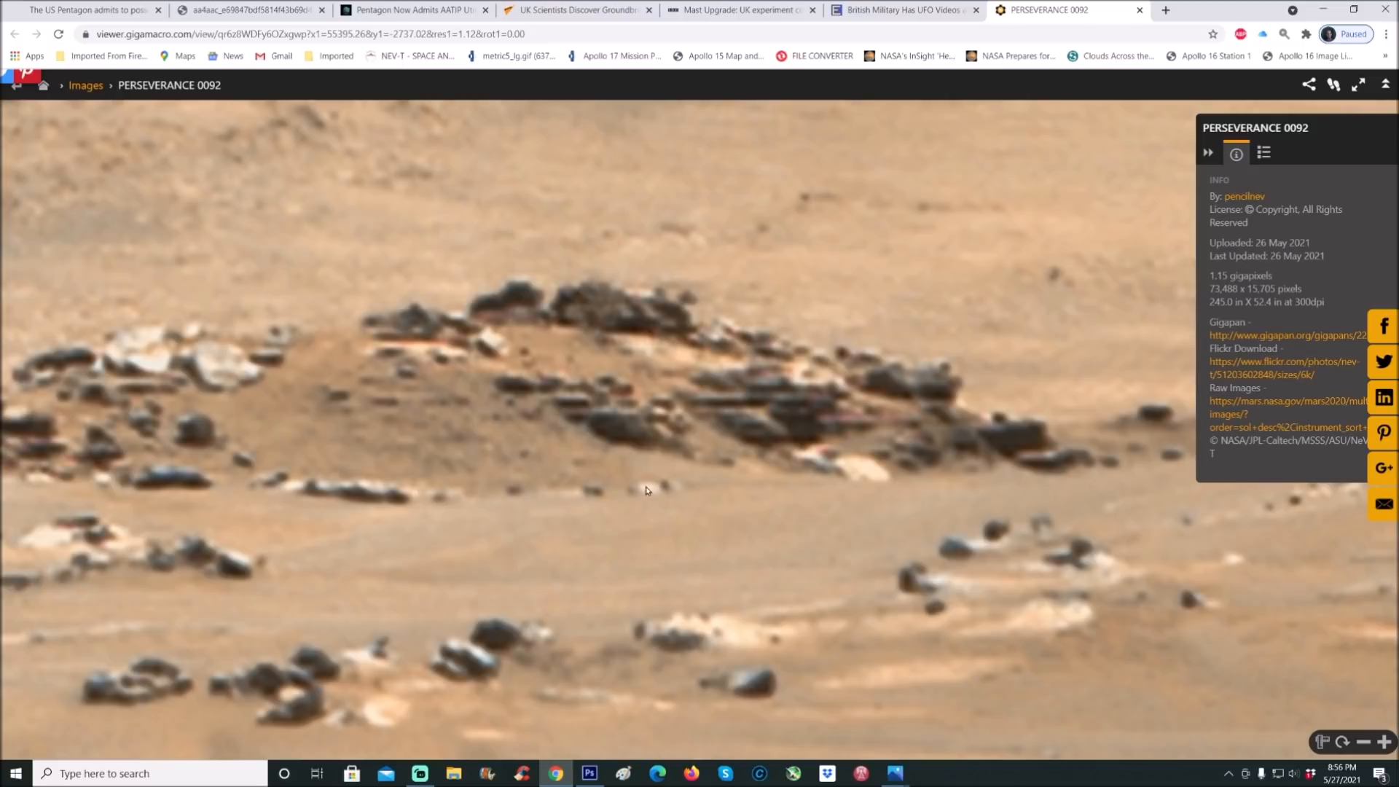
{"action": "mouse_move", "coordinate": [560, 541]}
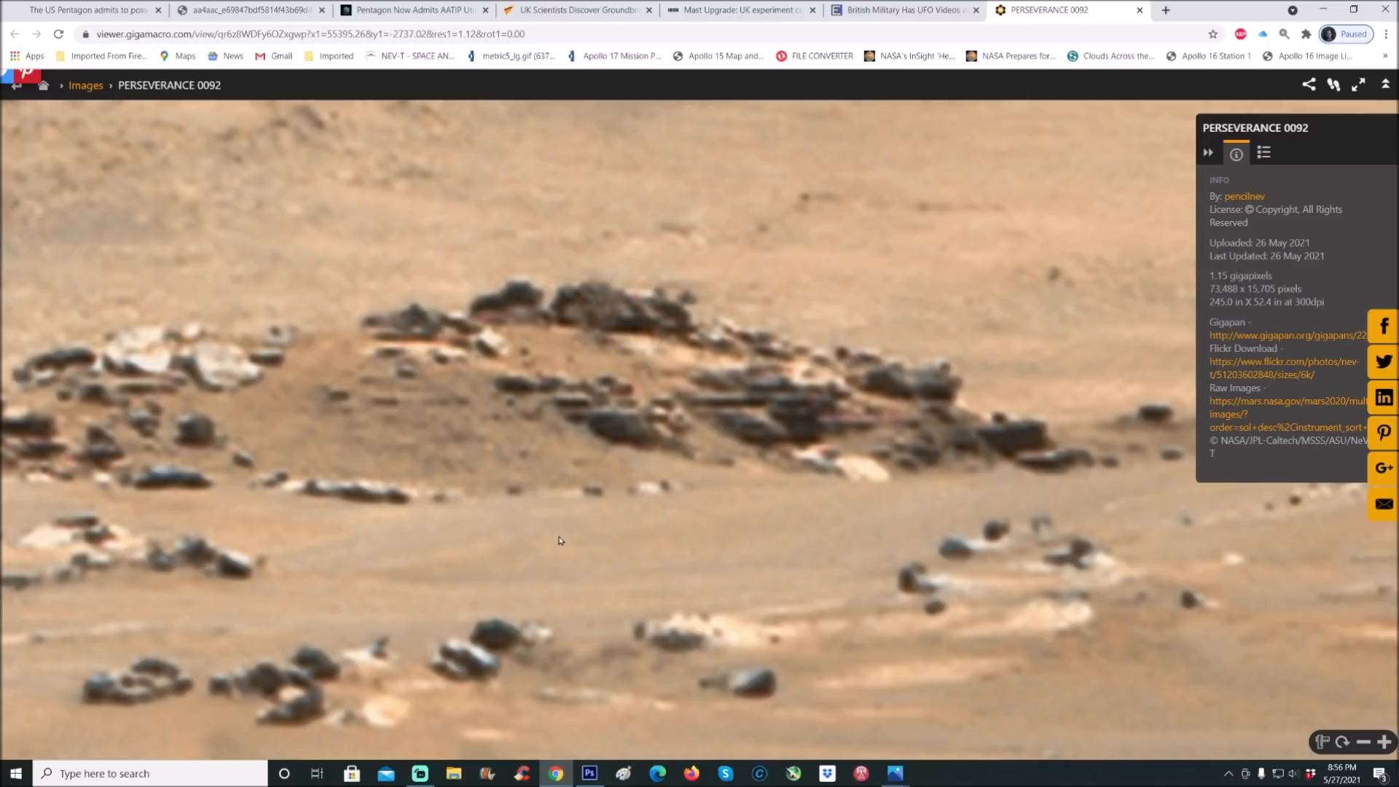
{"action": "mouse_move", "coordinate": [581, 486]}
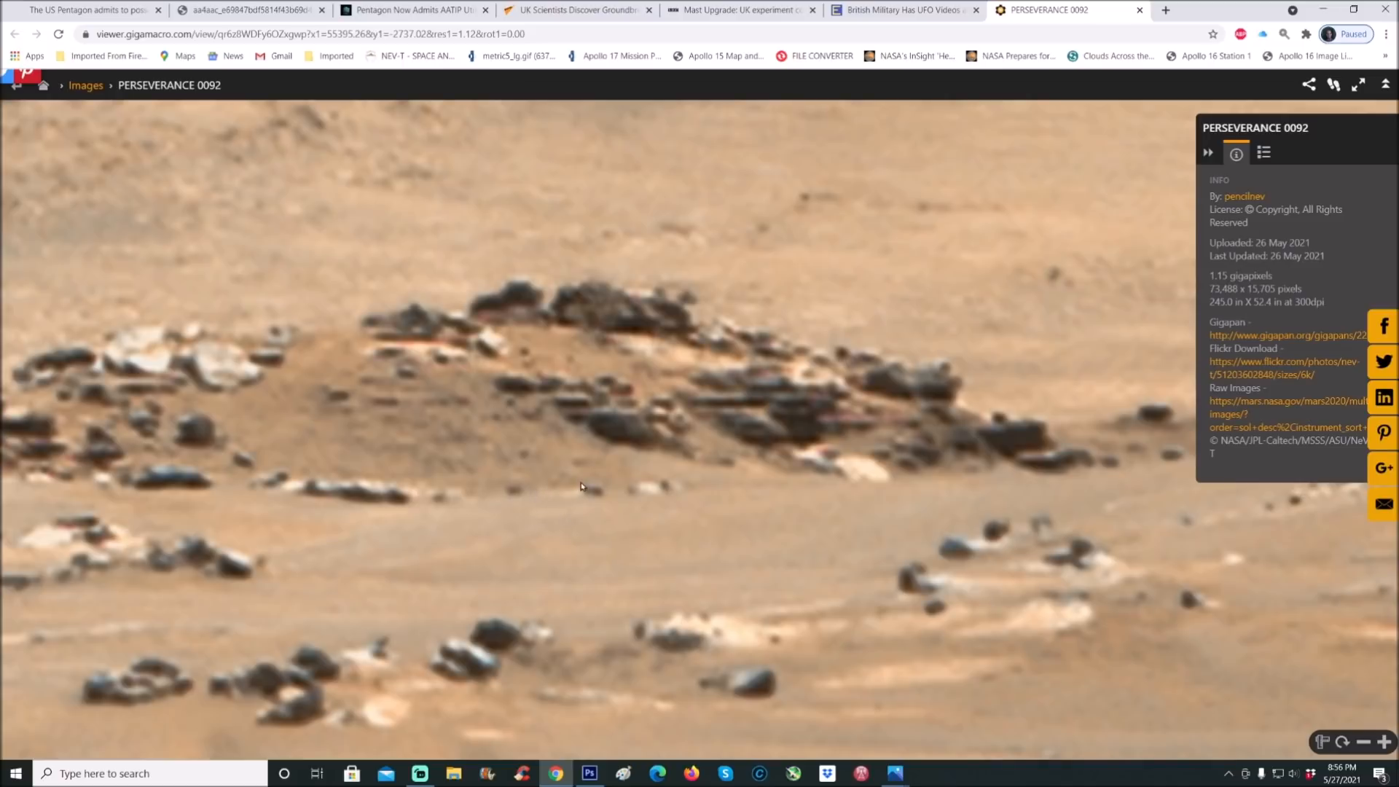
{"action": "mouse_move", "coordinate": [544, 520]}
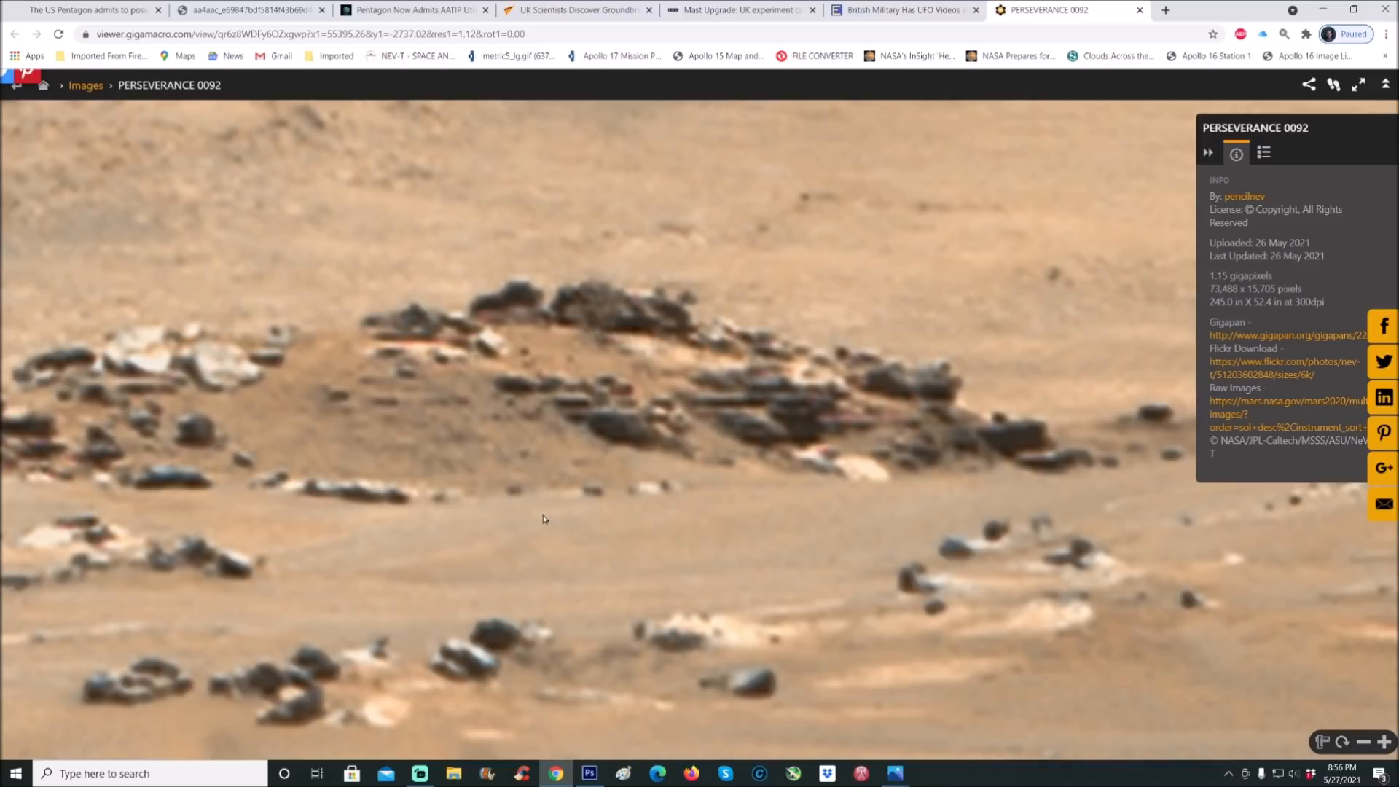
{"action": "mouse_move", "coordinate": [807, 410]}
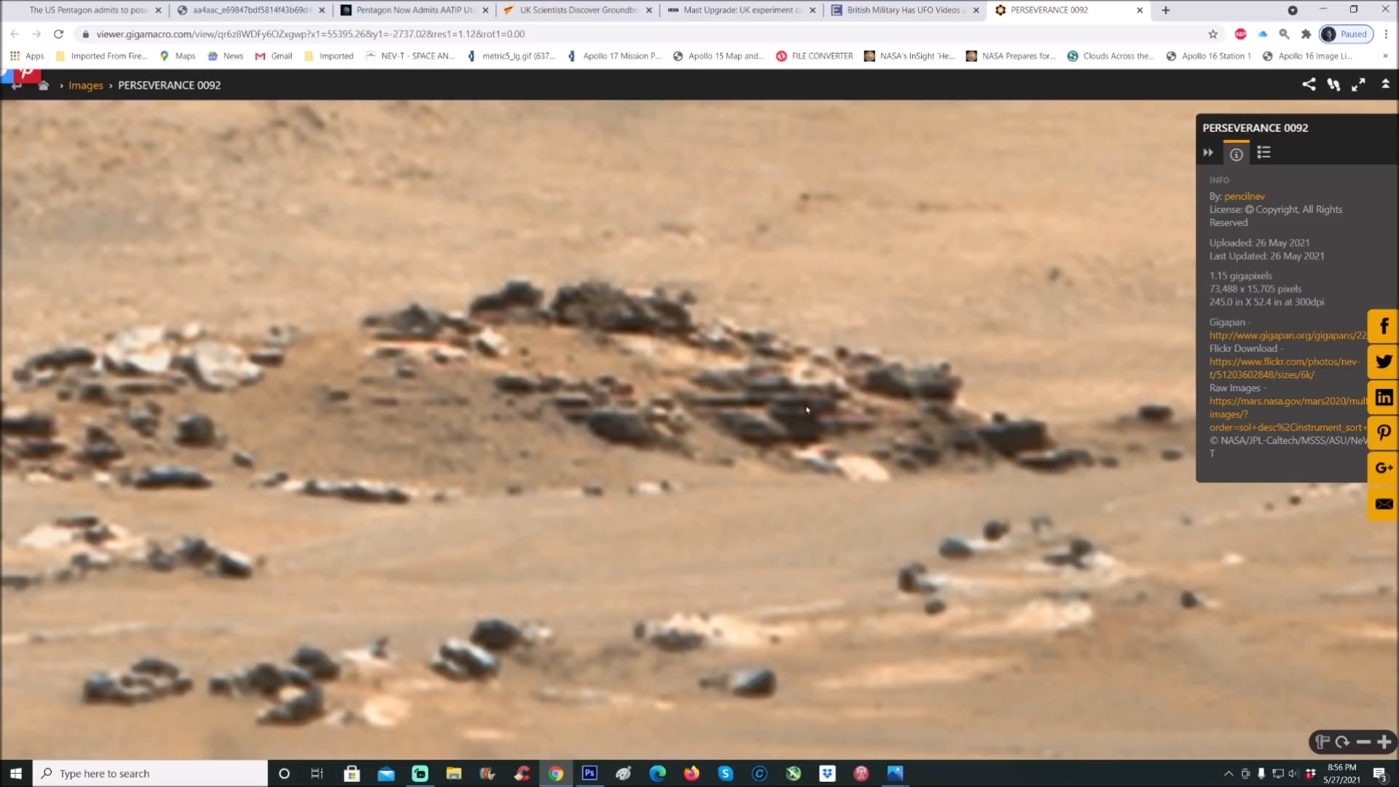
{"action": "mouse_move", "coordinate": [590, 322]}
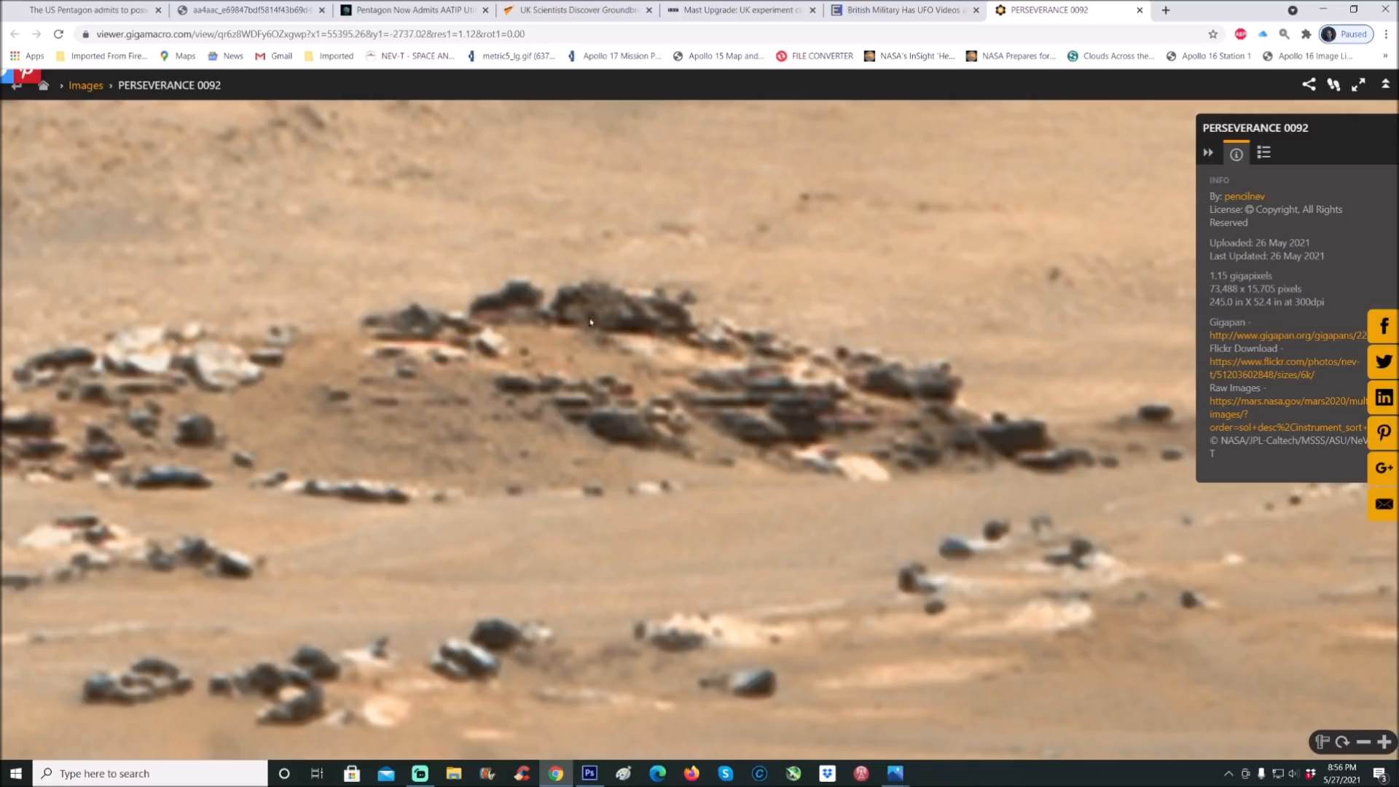
{"action": "mouse_move", "coordinate": [696, 475]}
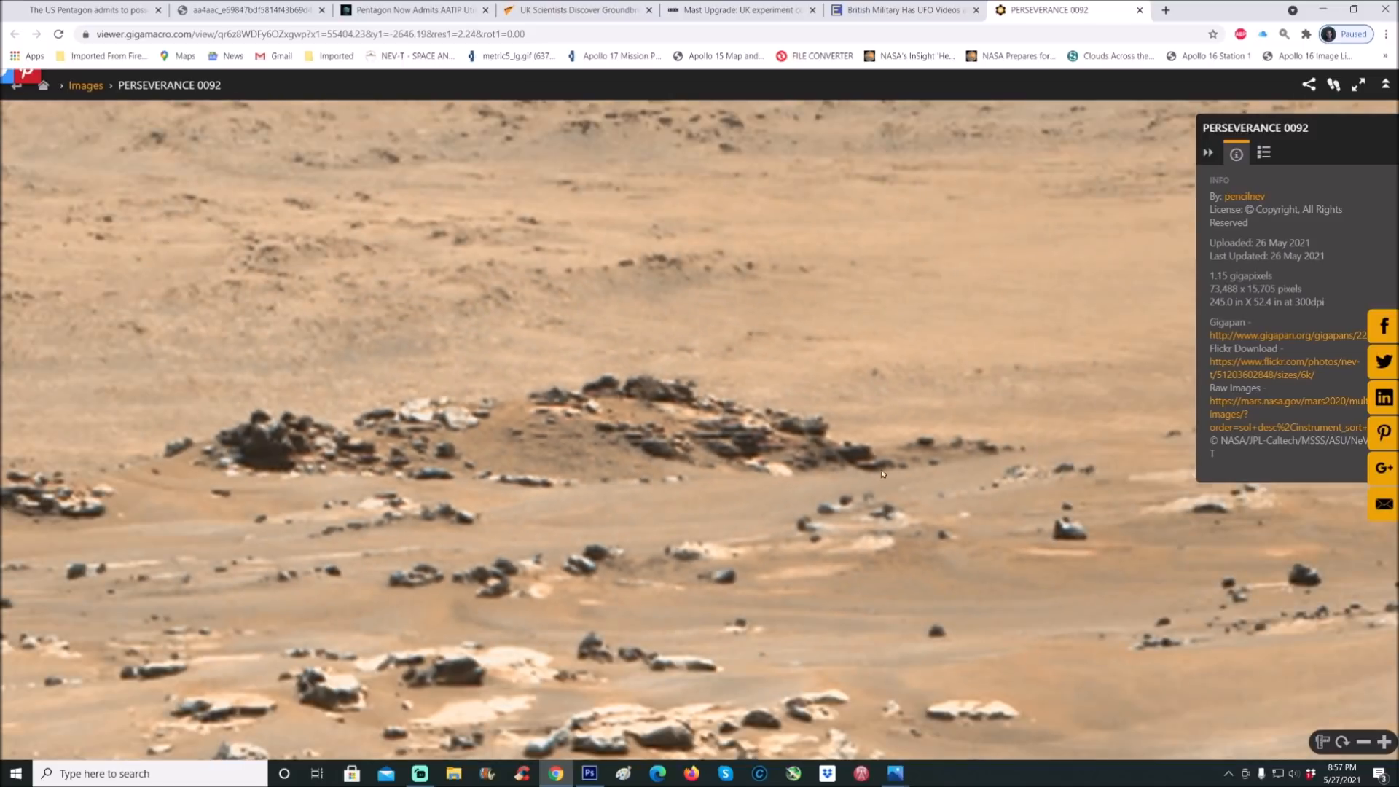
{"action": "mouse_move", "coordinate": [768, 534]}
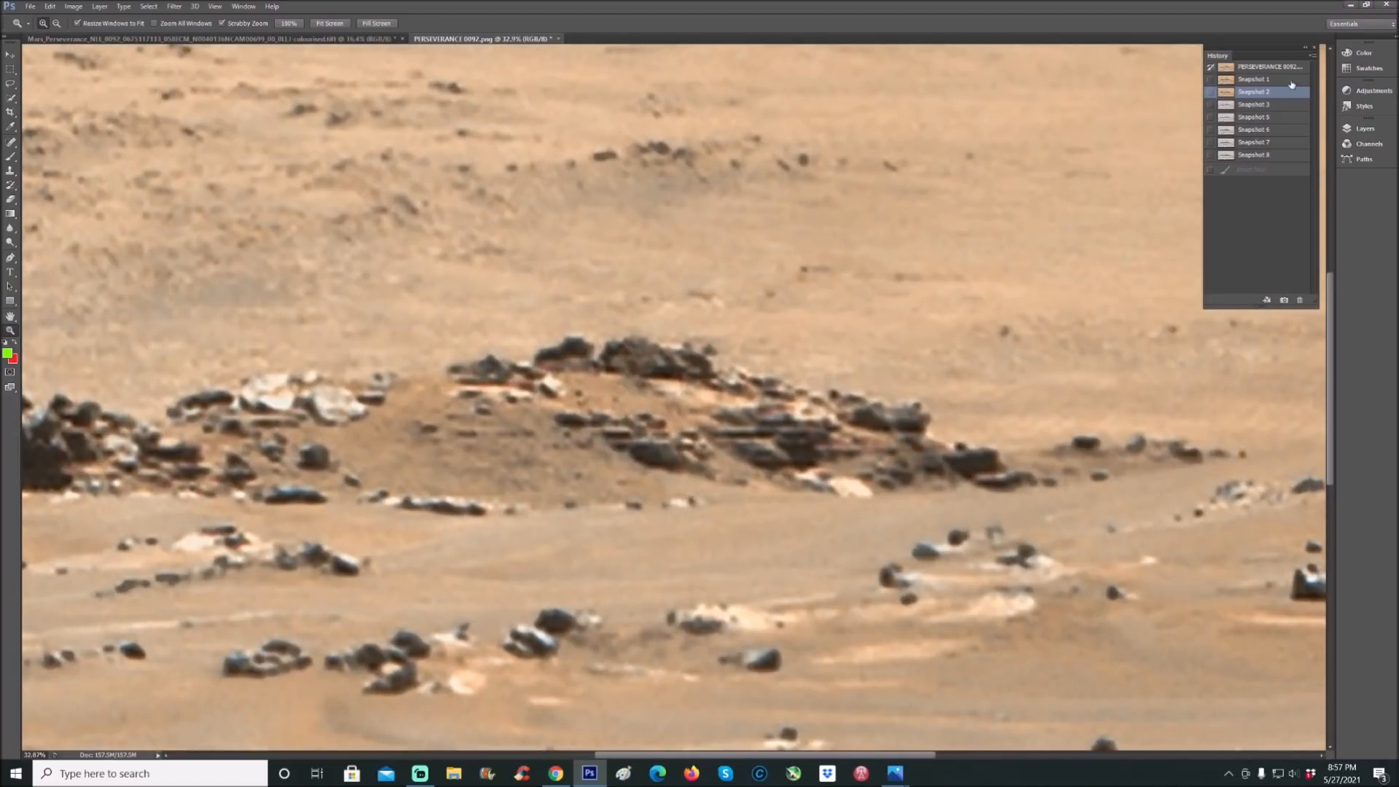
- Restore Snapshot 2 and trace a green line along the left rock slab
{"action": "left_click", "coordinate": [1253, 79]}
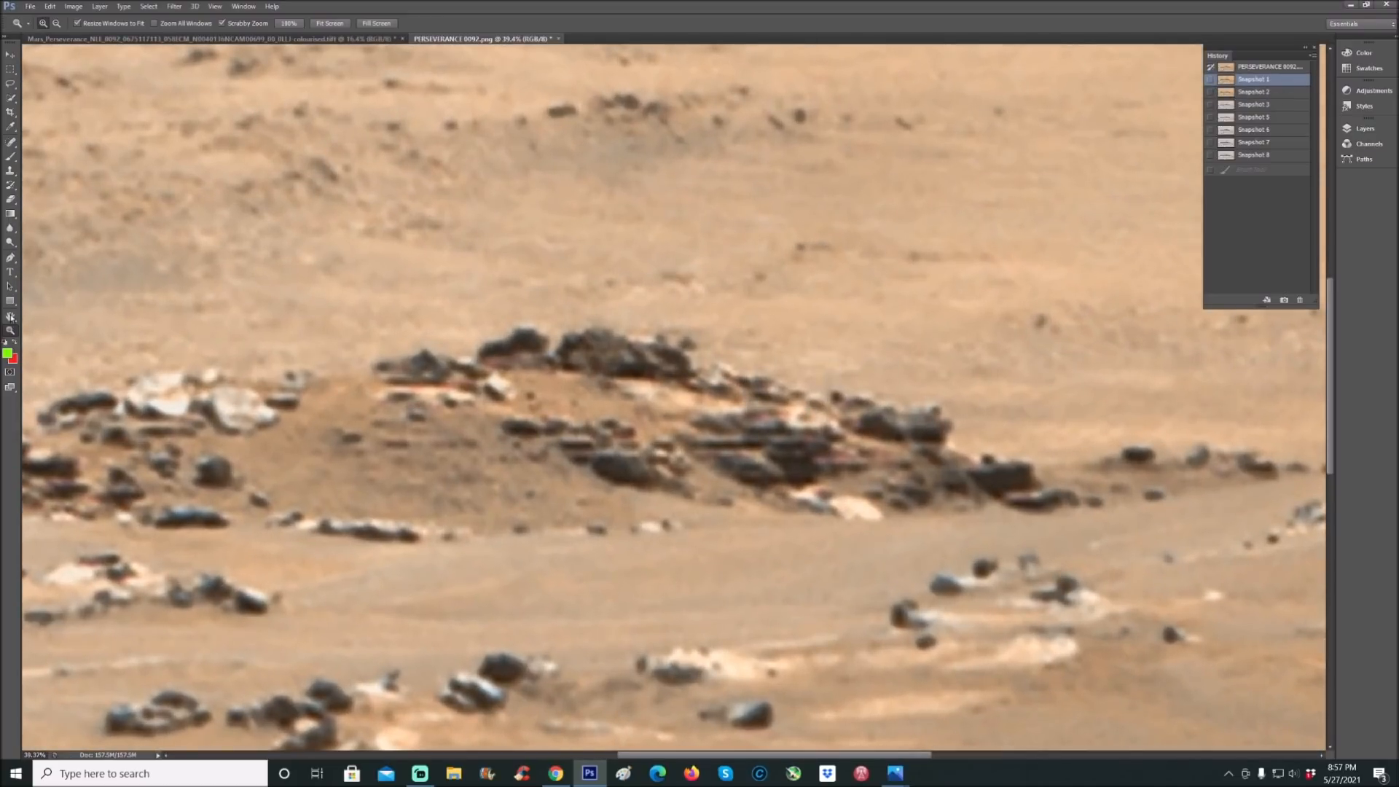
{"action": "left_click", "coordinate": [1253, 92]}
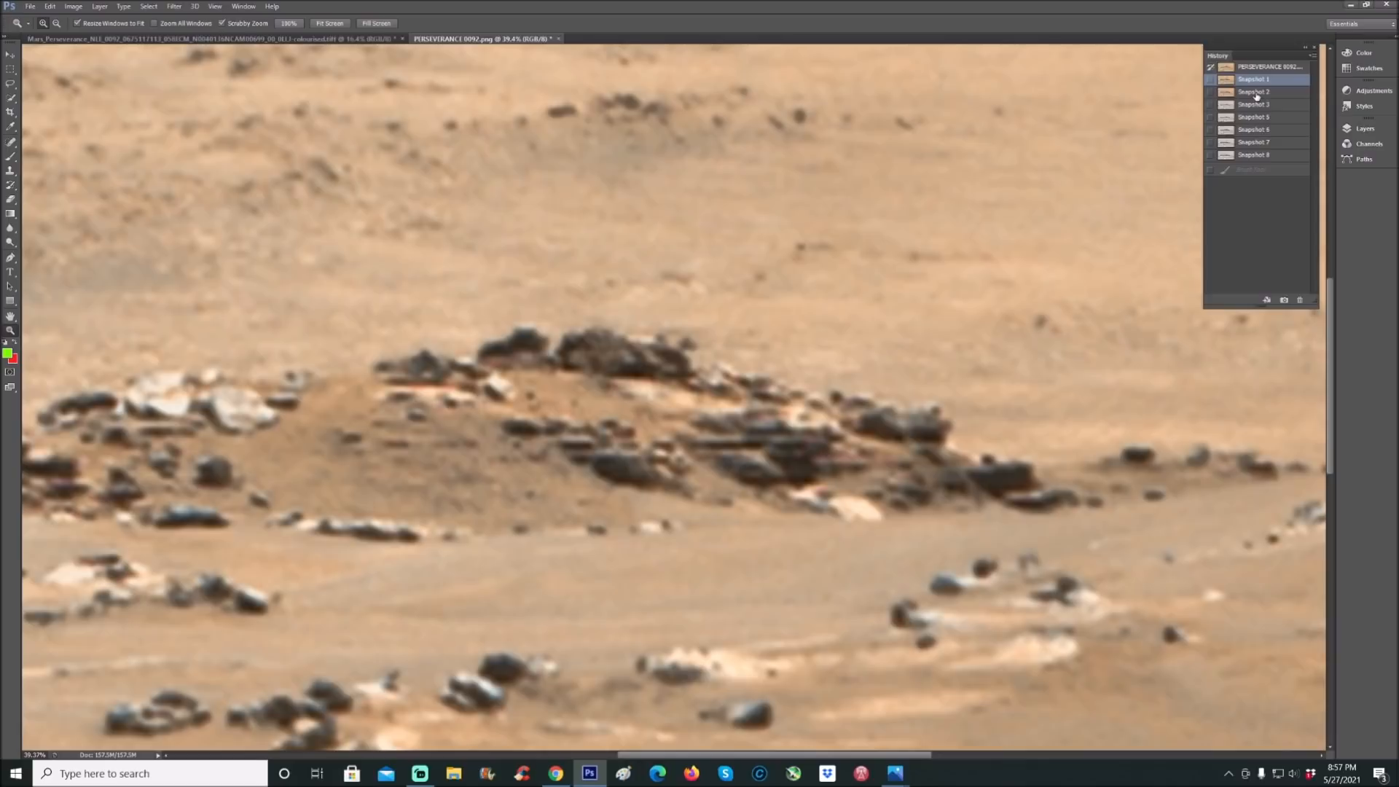
{"action": "left_click", "coordinate": [1253, 92]}
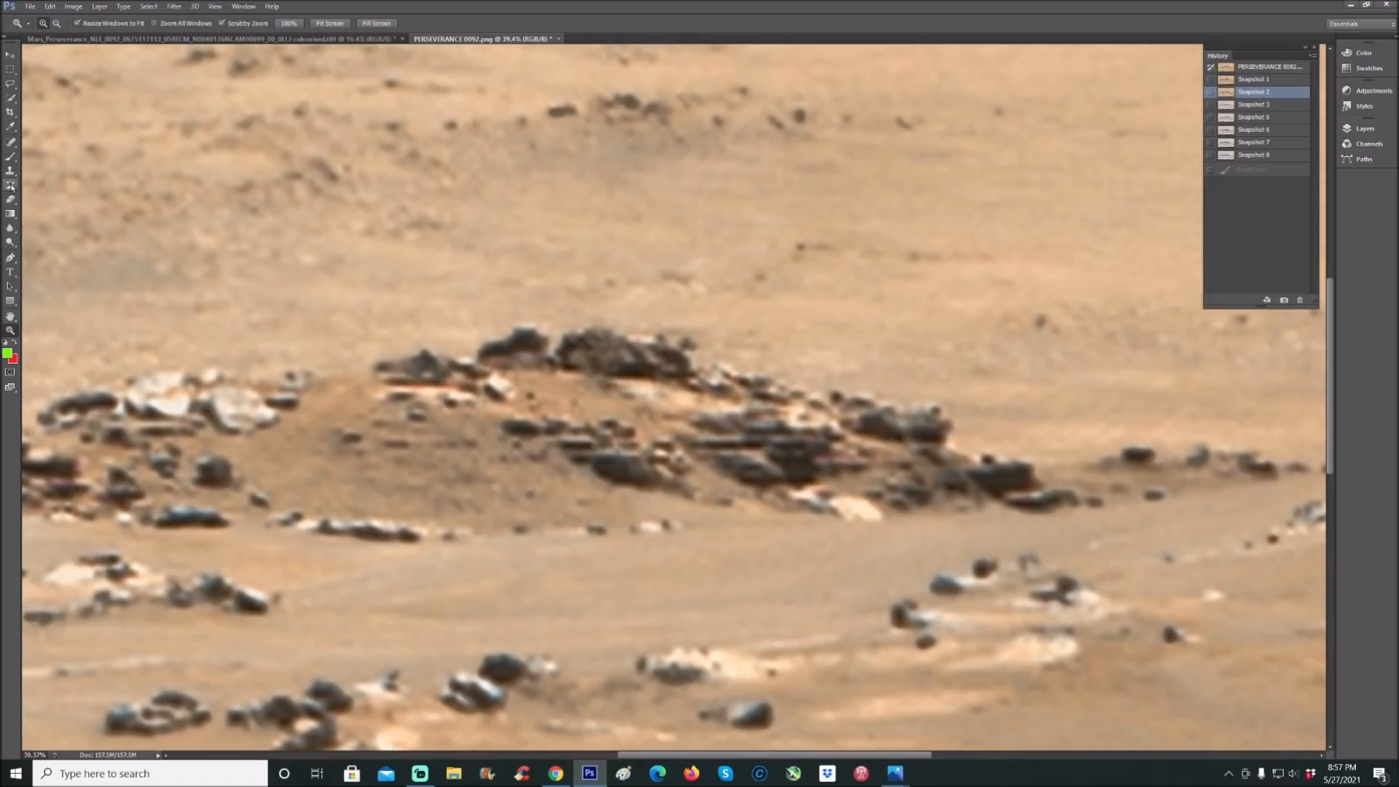
{"action": "left_click_drag", "start_coordinate": [388, 378], "coordinate": [490, 375]}
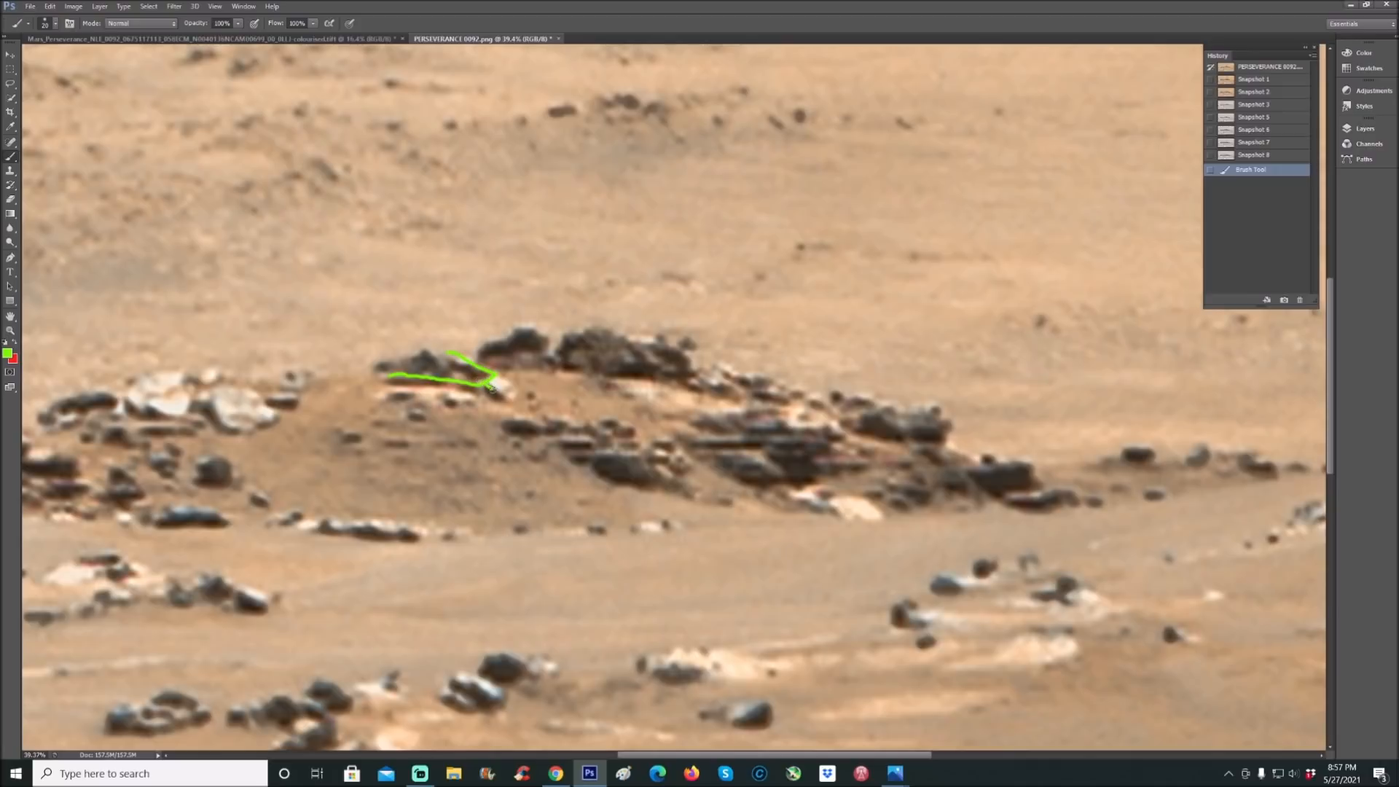
- Outline the left slab, the flat rock and a small rectangular rock in green
{"action": "left_click_drag", "start_coordinate": [486, 374], "coordinate": [509, 397]}
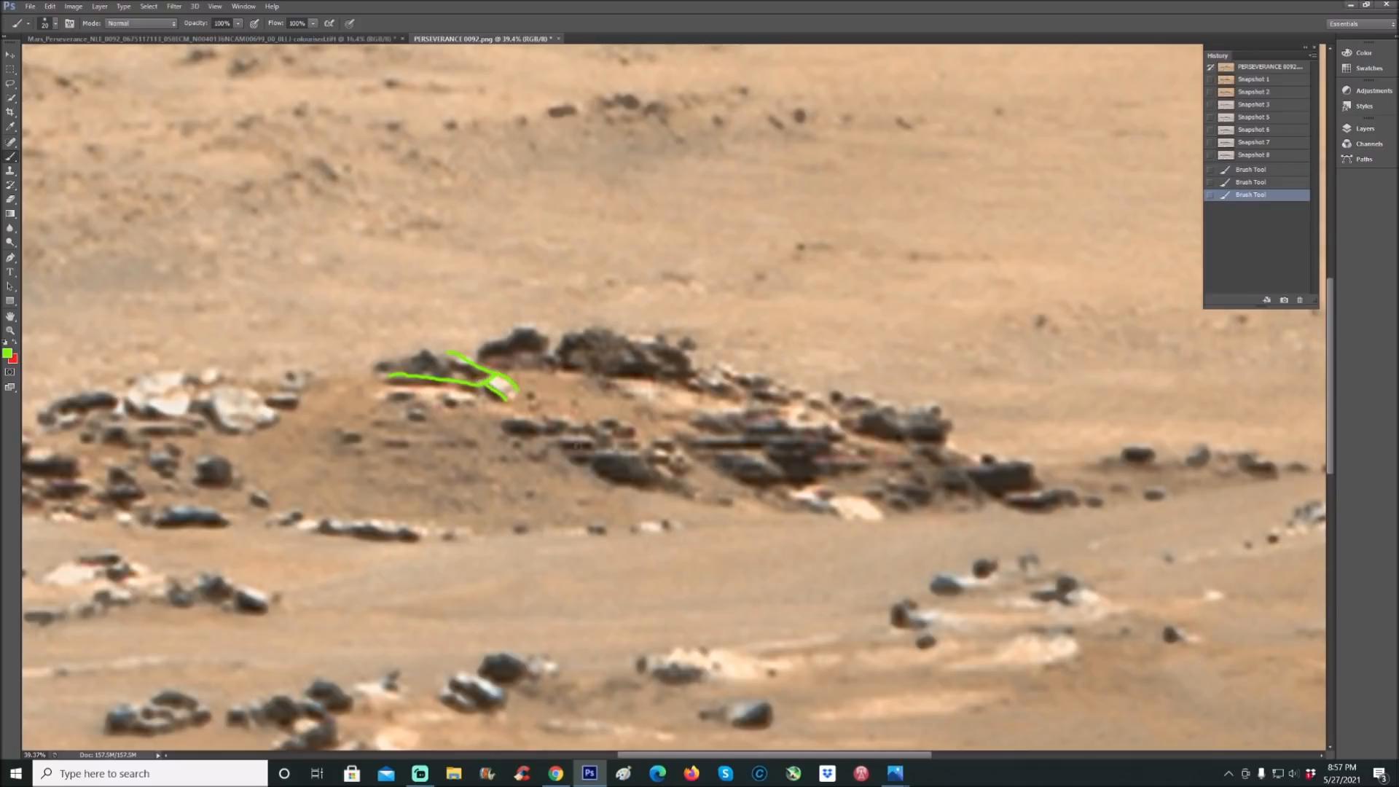
{"action": "left_click_drag", "start_coordinate": [790, 437], "coordinate": [801, 451]}
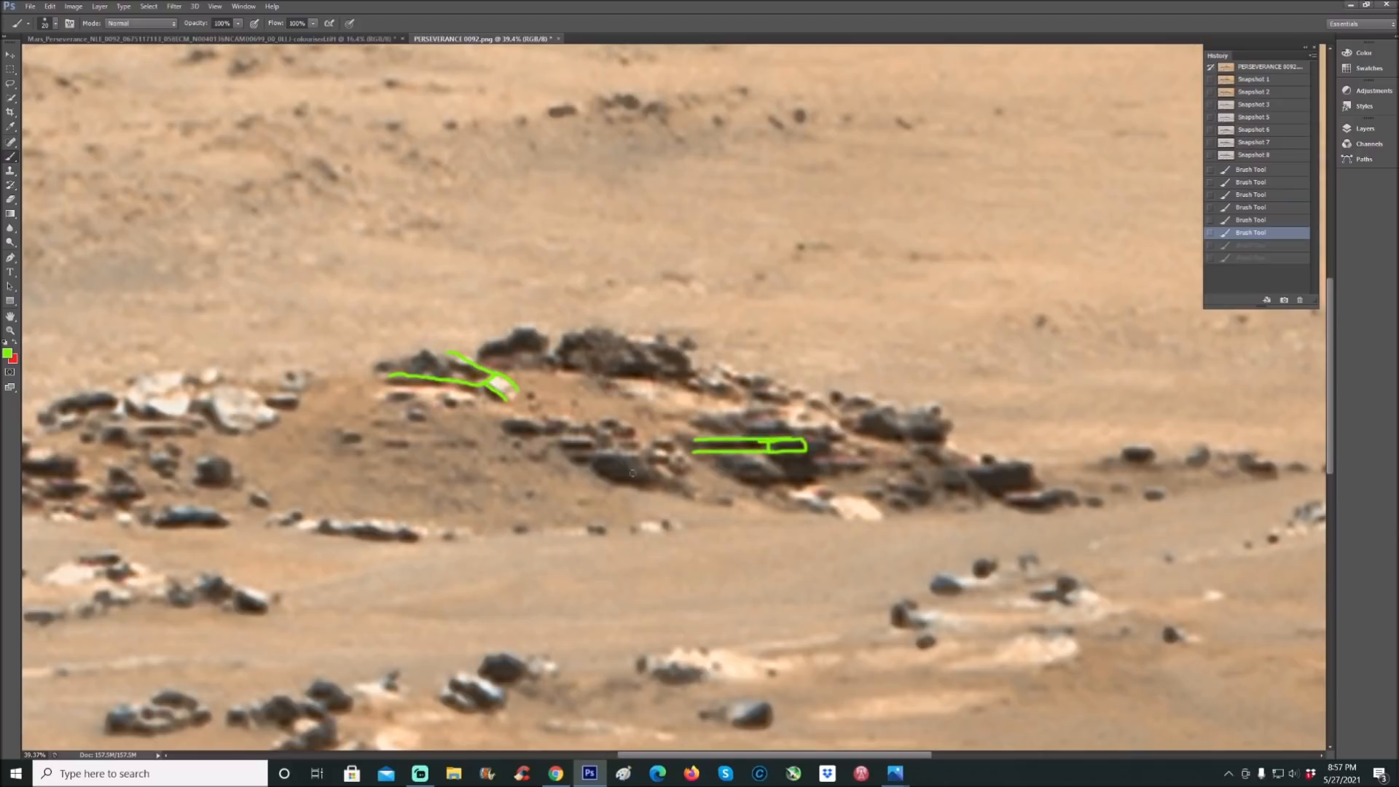
{"action": "left_click", "coordinate": [594, 460]}
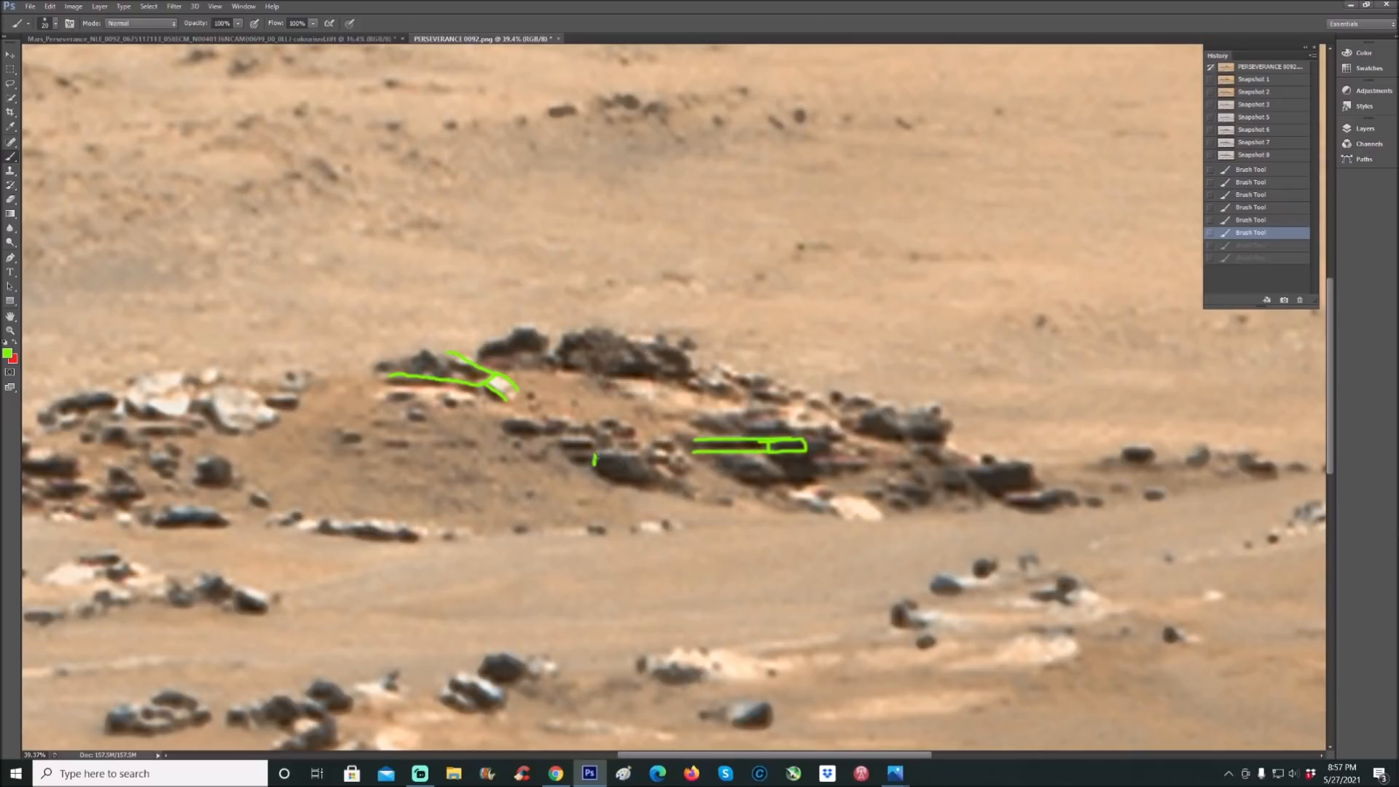
{"action": "left_click_drag", "start_coordinate": [596, 460], "coordinate": [611, 465]}
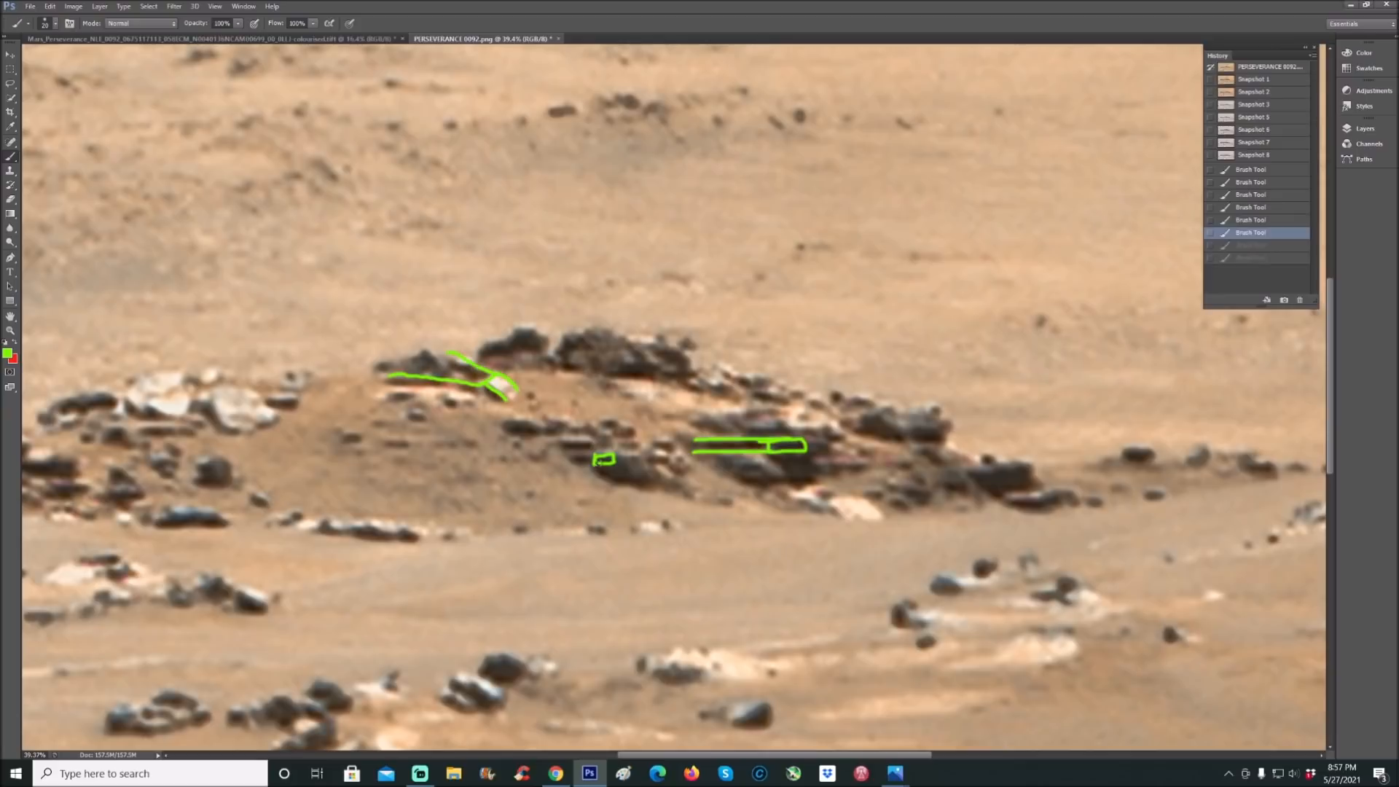
- Outline another rectangular rock, add a leading green line, then revert to Snapshot 2
{"action": "left_click", "coordinate": [557, 445]}
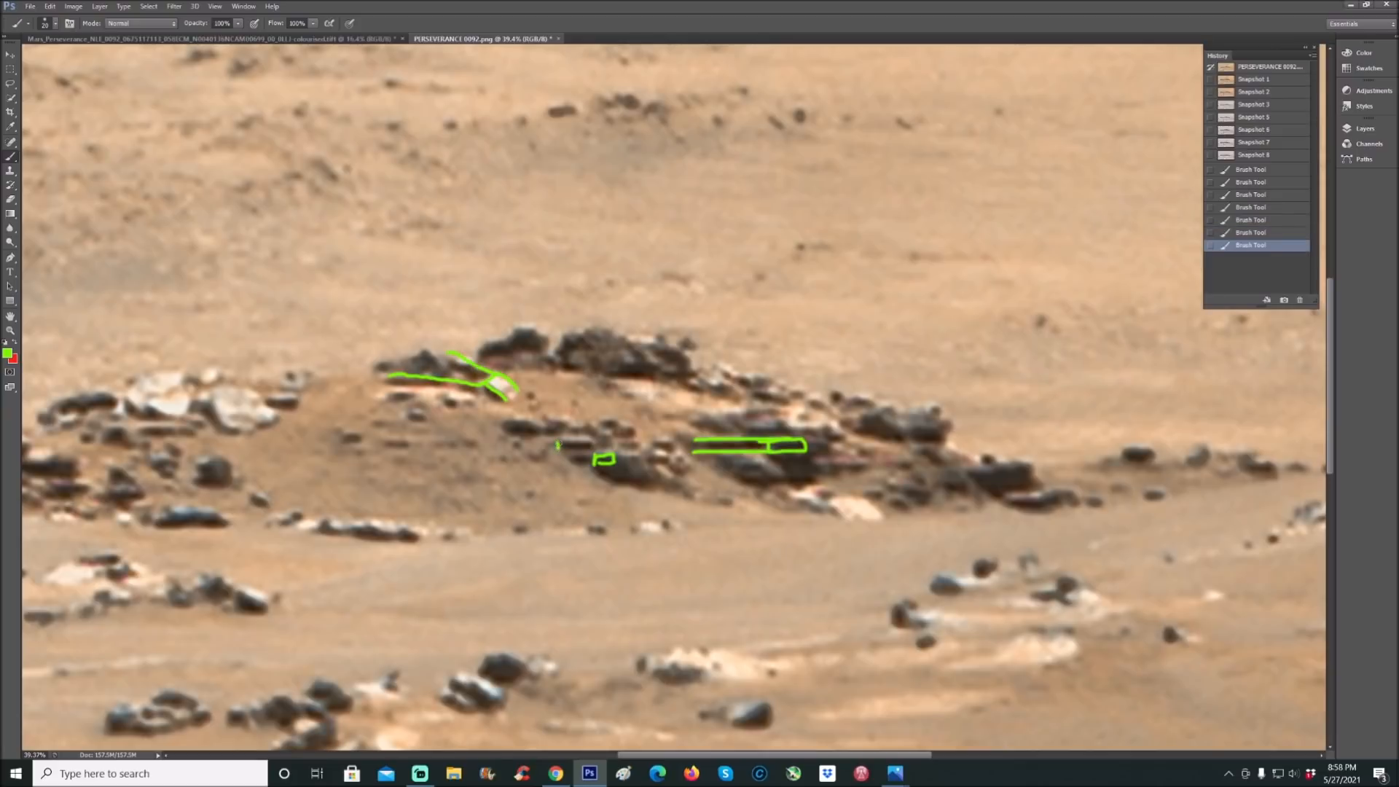
{"action": "left_click_drag", "start_coordinate": [558, 443], "coordinate": [593, 451]}
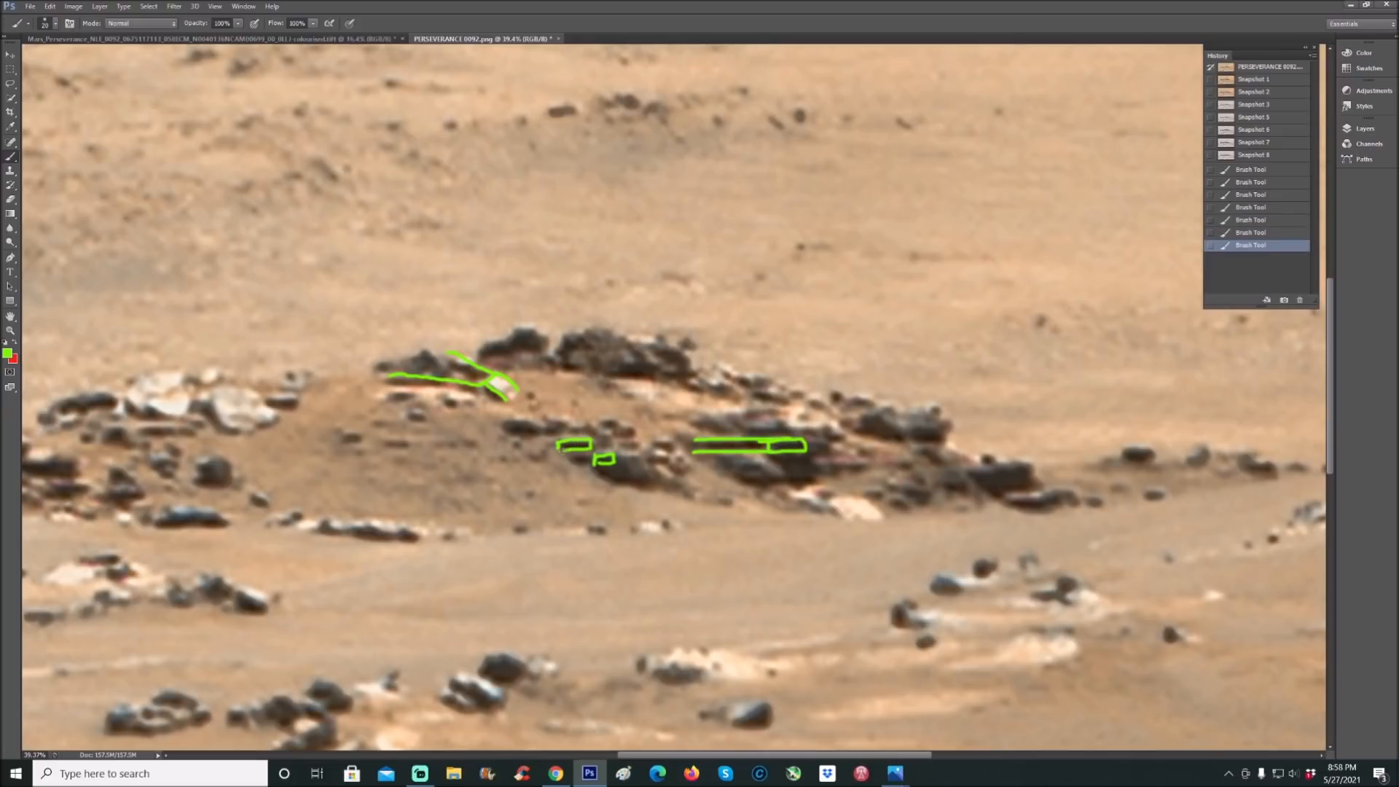
{"action": "left_click", "coordinate": [549, 455]}
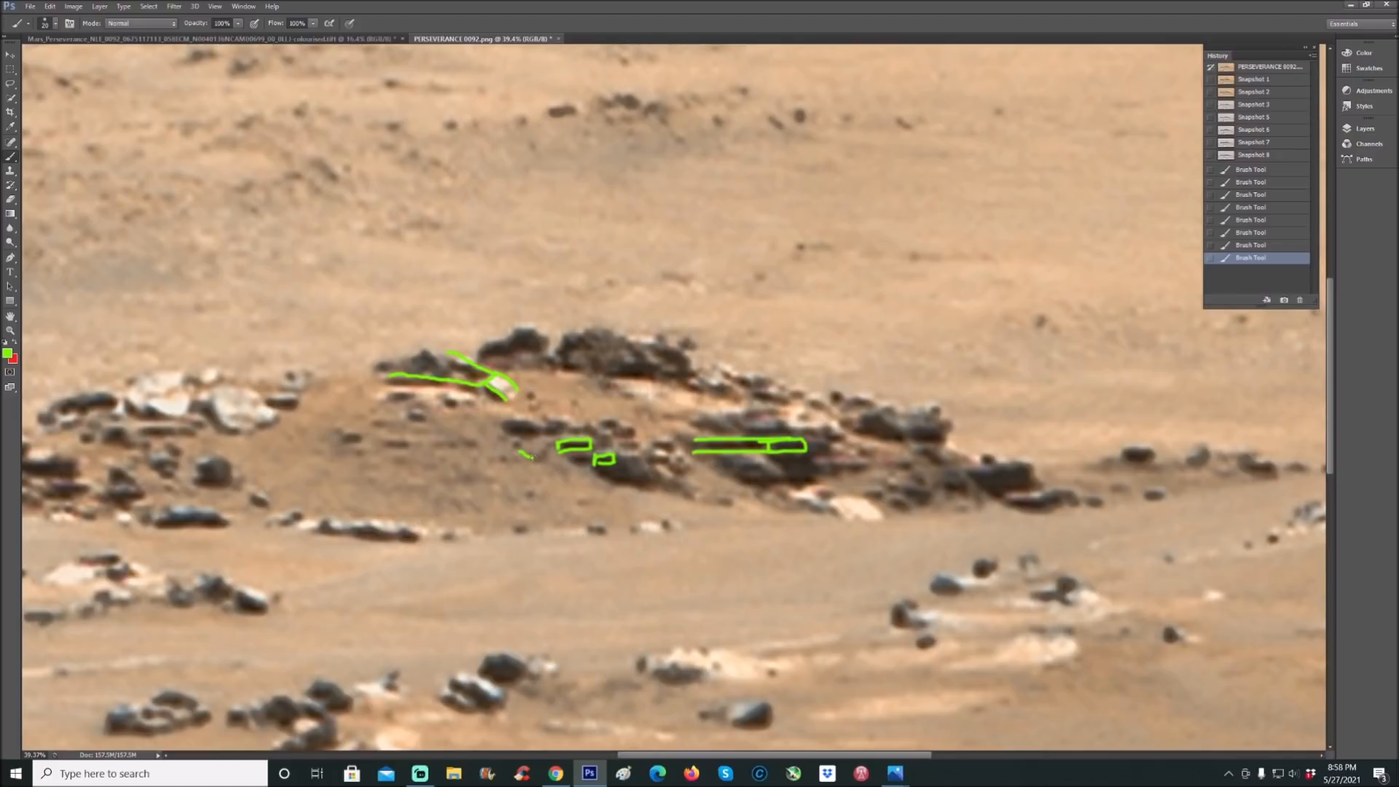
{"action": "left_click_drag", "start_coordinate": [526, 460], "coordinate": [576, 437]}
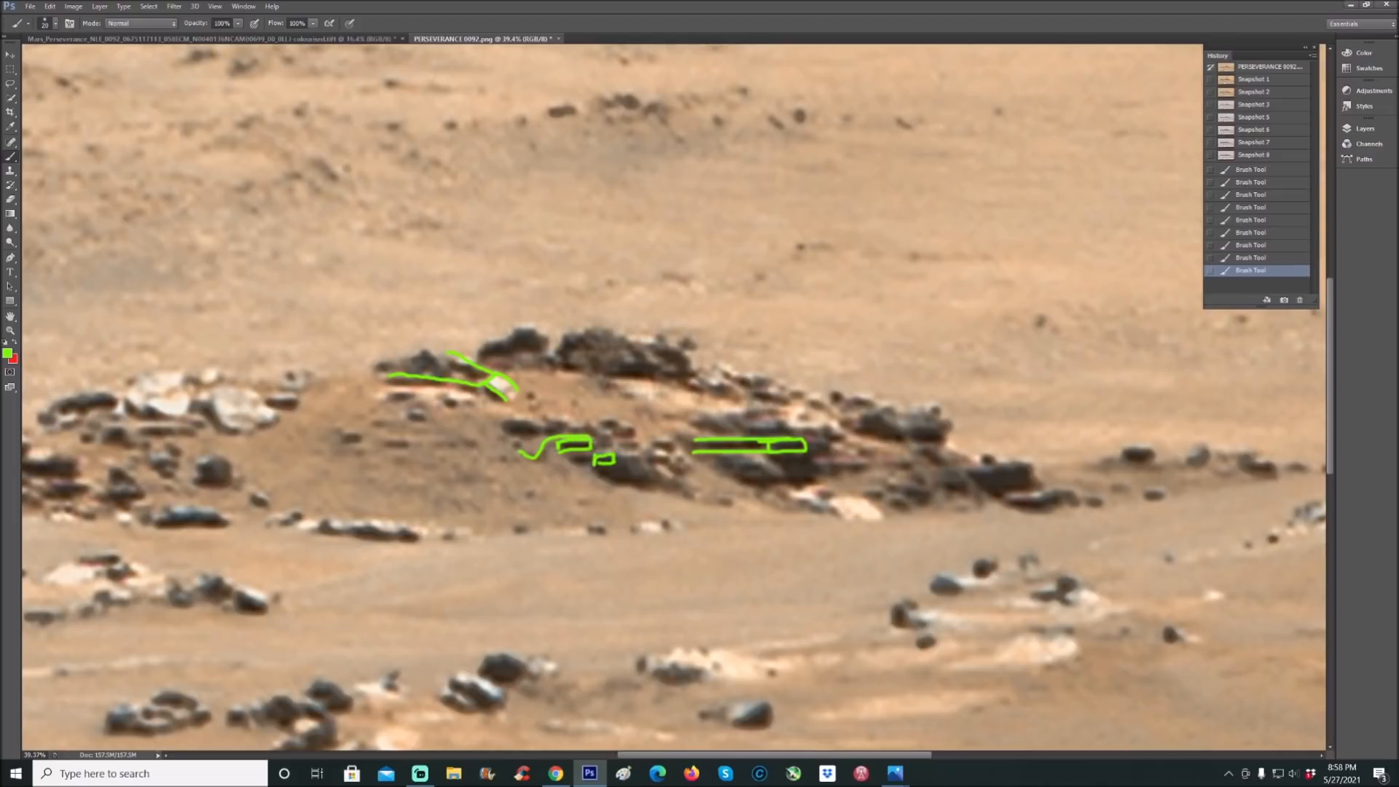
{"action": "left_click", "coordinate": [1254, 91]}
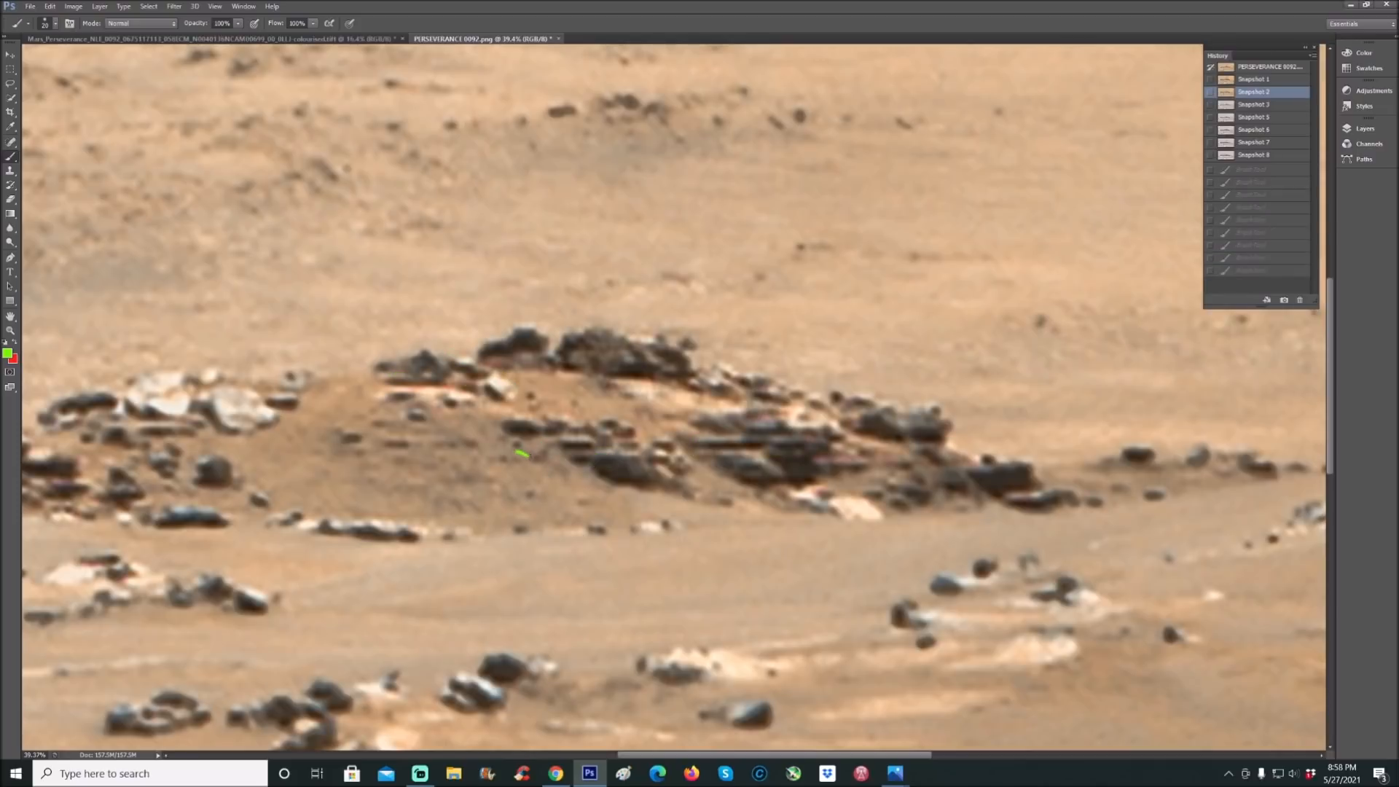
- Brush green squiggles and long lines across the foreground rocks, then revert to Snapshot 2
{"action": "left_click_drag", "start_coordinate": [518, 457], "coordinate": [593, 444]}
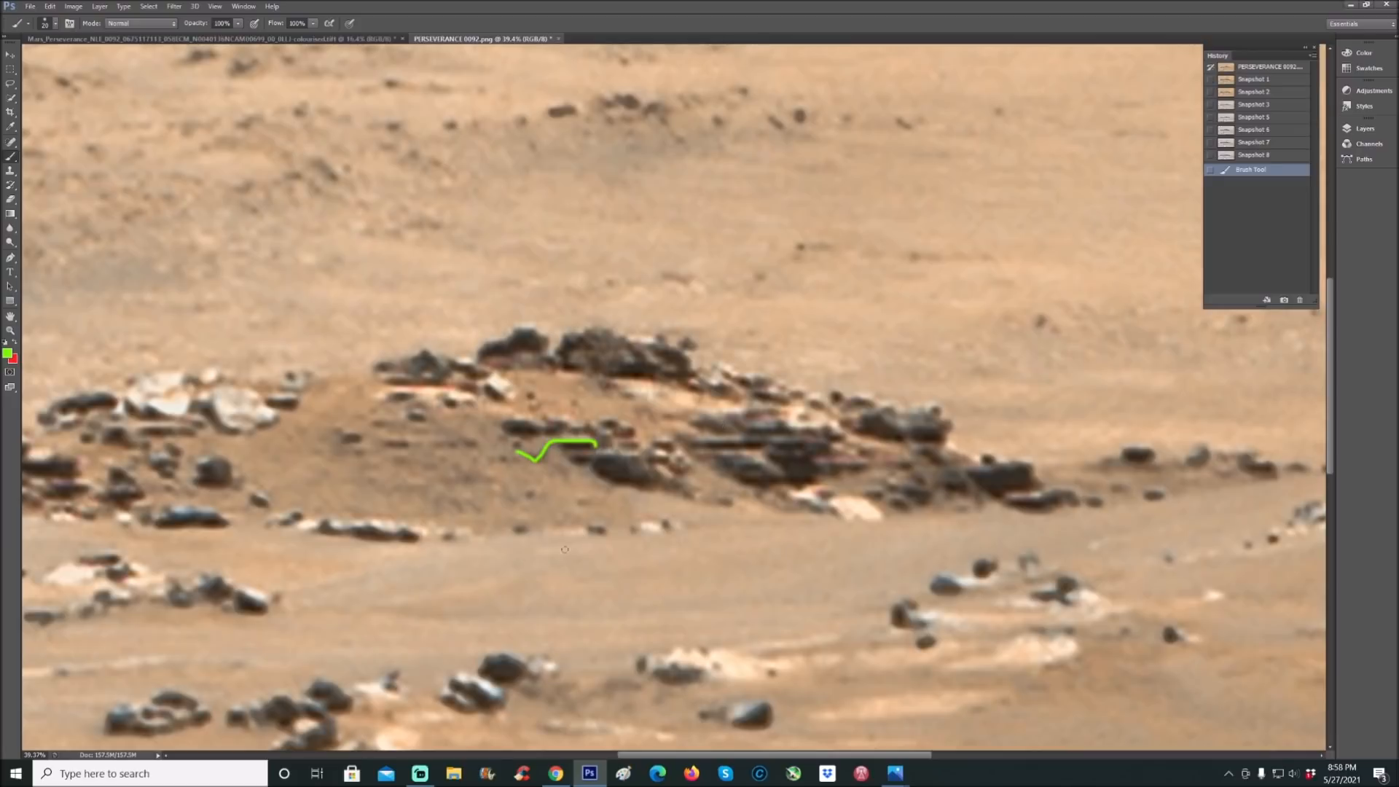
{"action": "left_click_drag", "start_coordinate": [312, 578], "coordinate": [450, 541]}
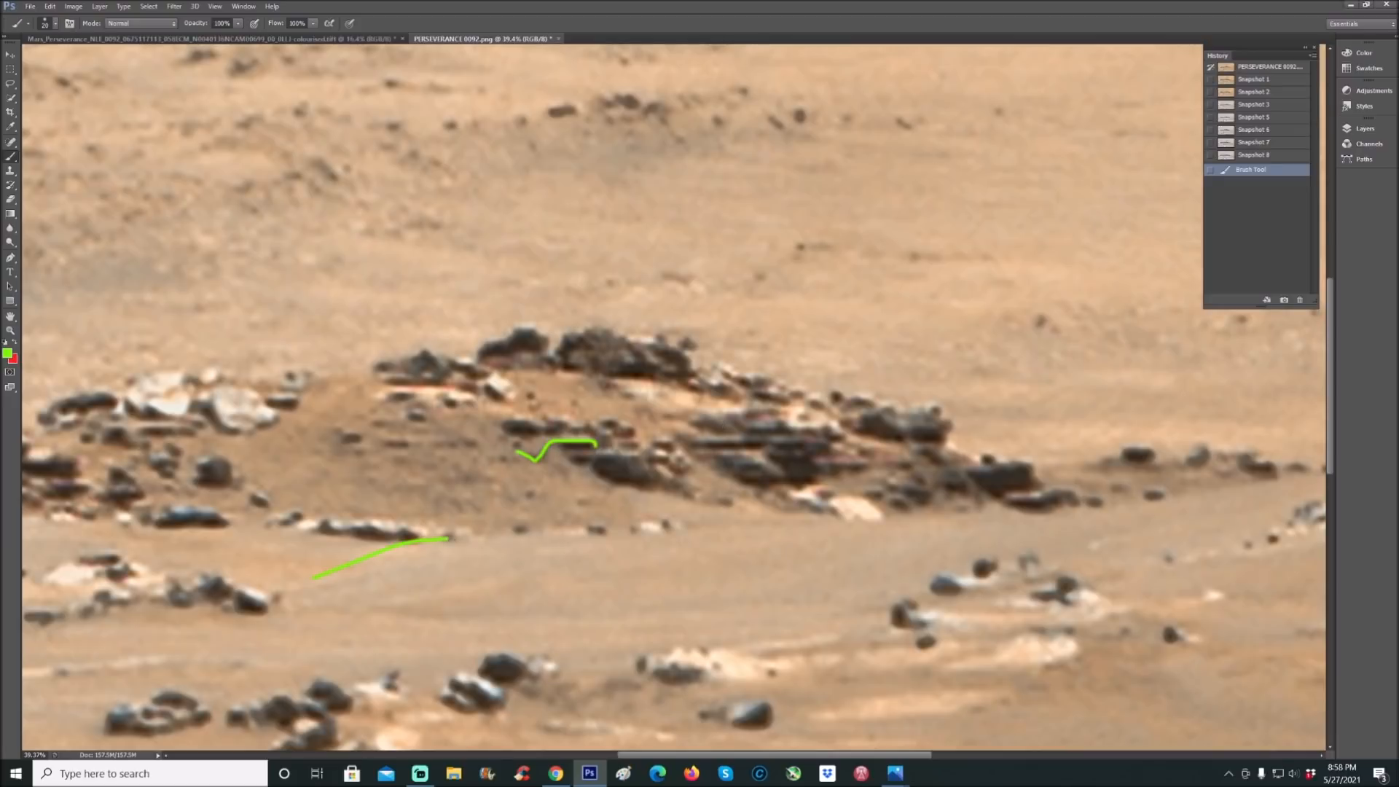
{"action": "left_click_drag", "start_coordinate": [446, 540], "coordinate": [839, 526]}
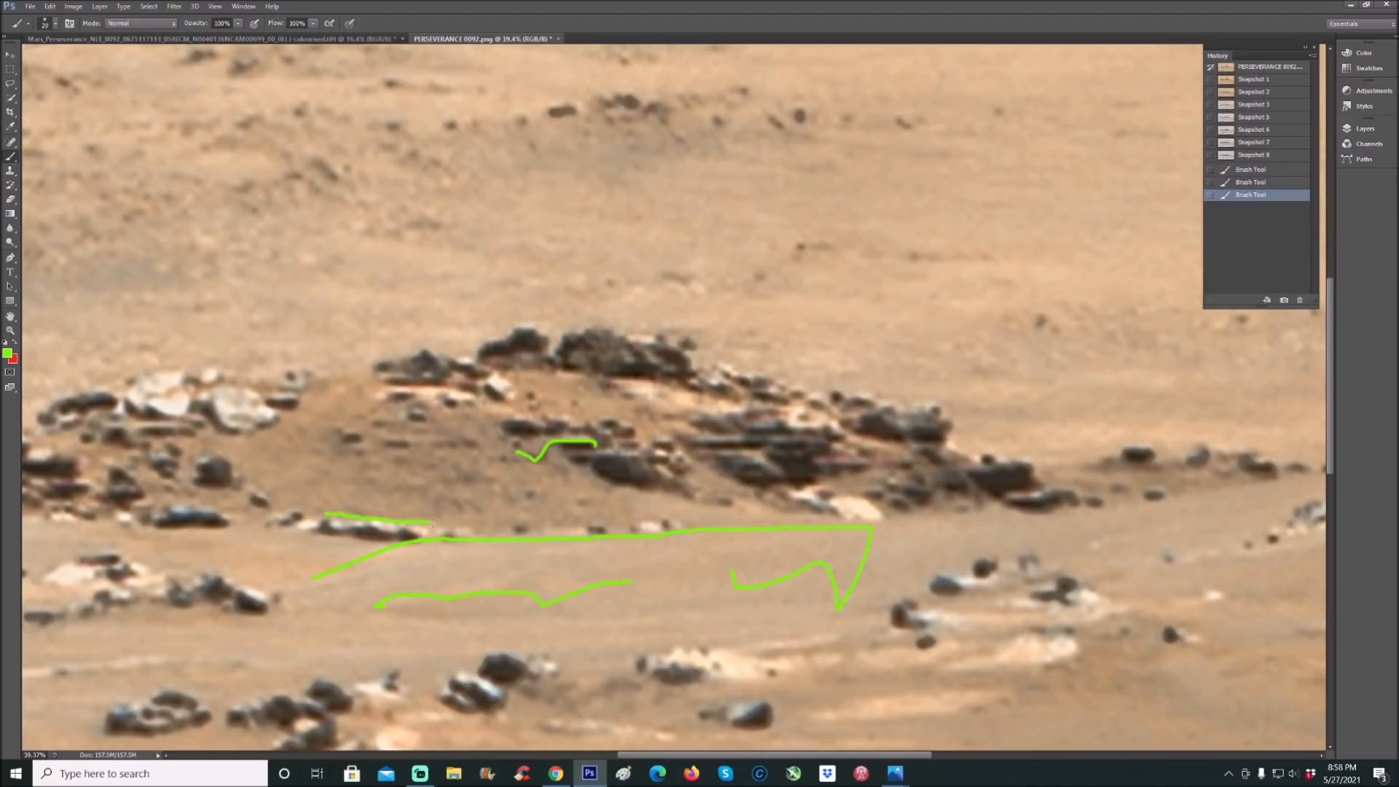
{"action": "left_click_drag", "start_coordinate": [438, 536], "coordinate": [651, 518]}
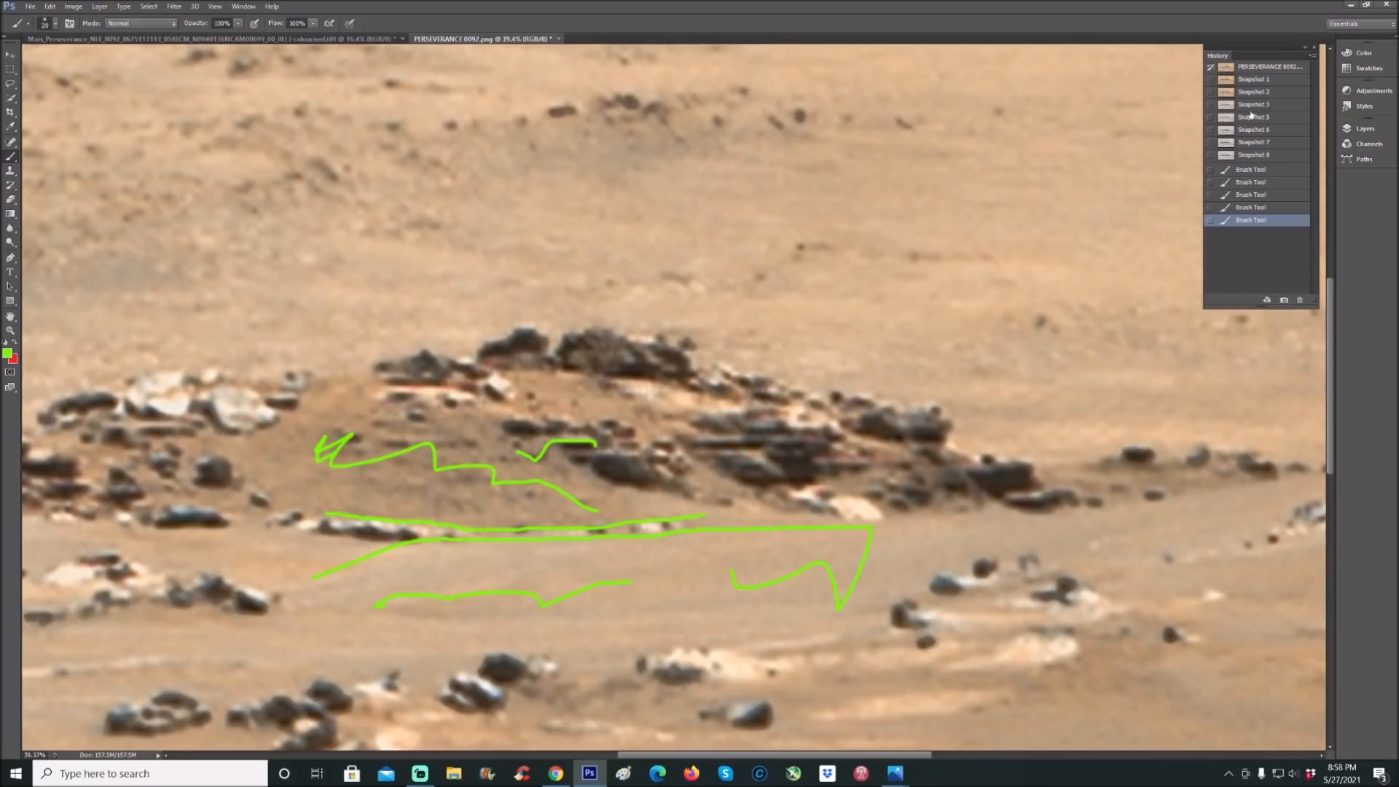
{"action": "left_click", "coordinate": [1253, 91]}
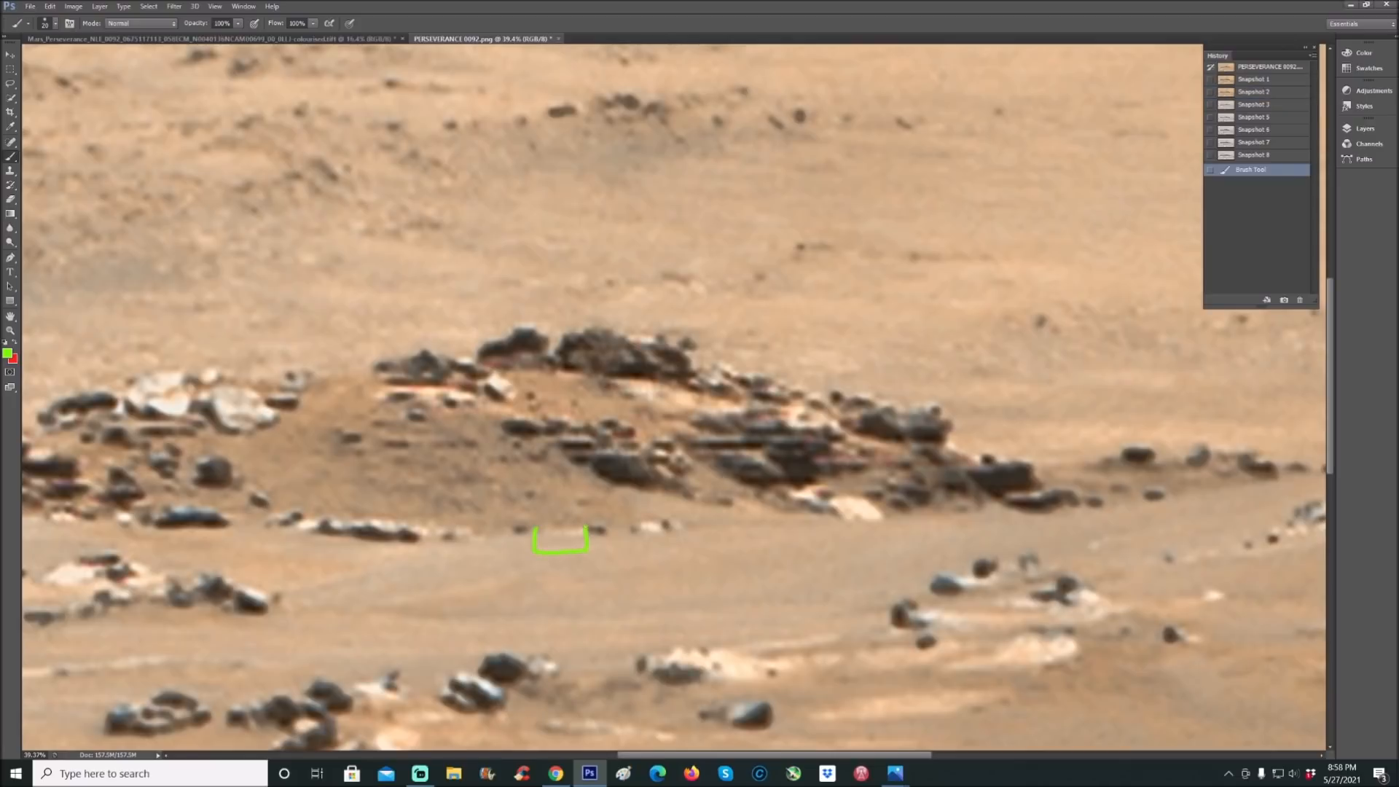
- Circle a small rock and large mound patches in green, then revert to Snapshot 2
{"action": "left_click_drag", "start_coordinate": [549, 486], "coordinate": [580, 478]}
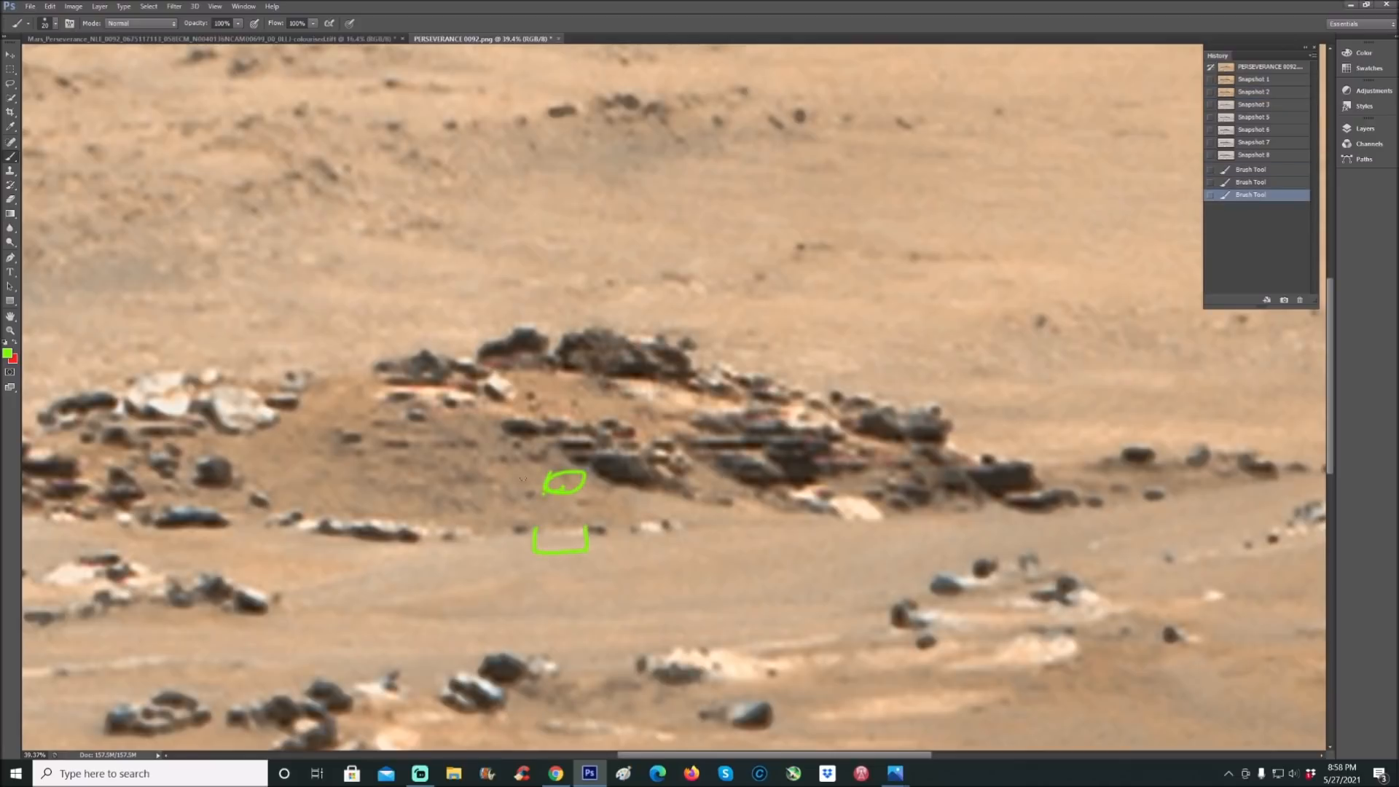
{"action": "left_click_drag", "start_coordinate": [765, 435], "coordinate": [810, 464]}
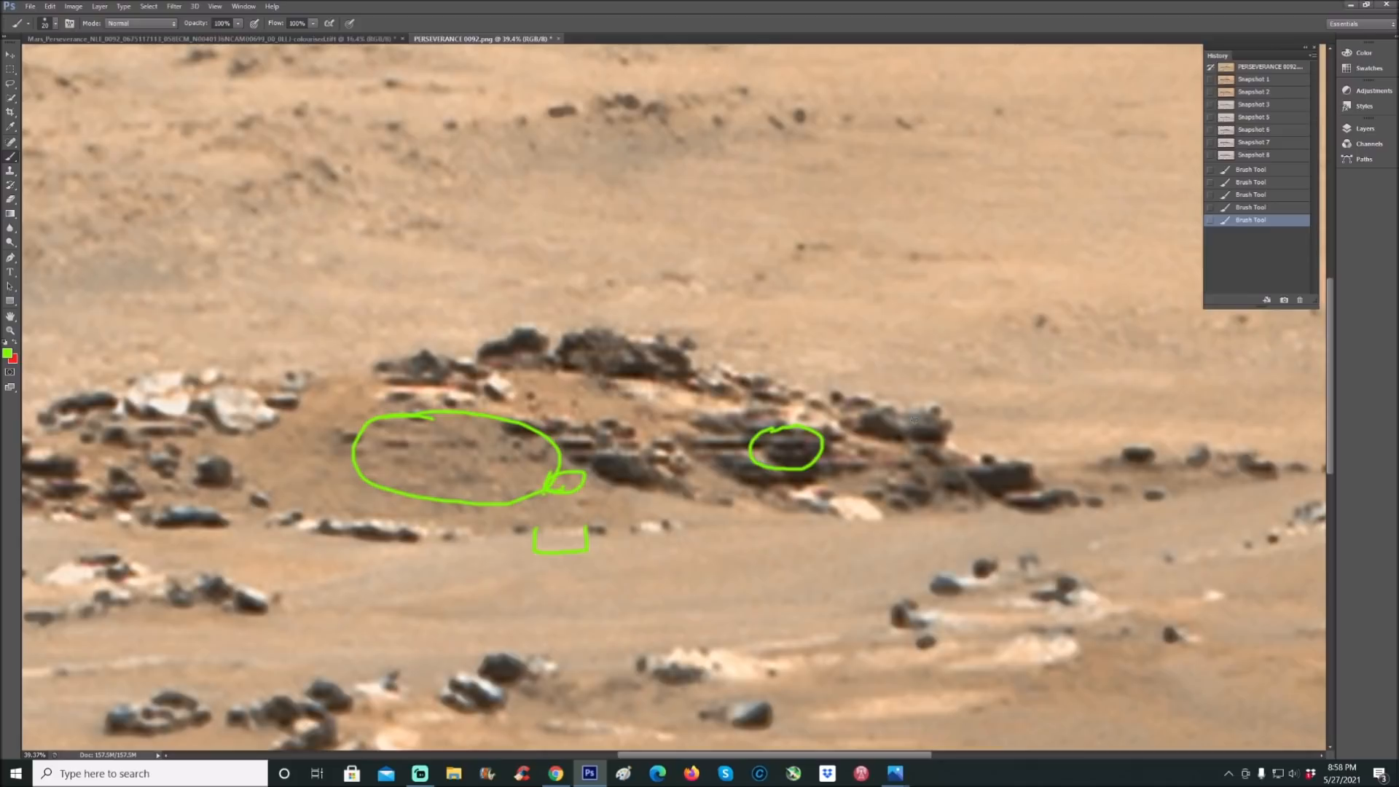
{"action": "left_click", "coordinate": [1254, 91]}
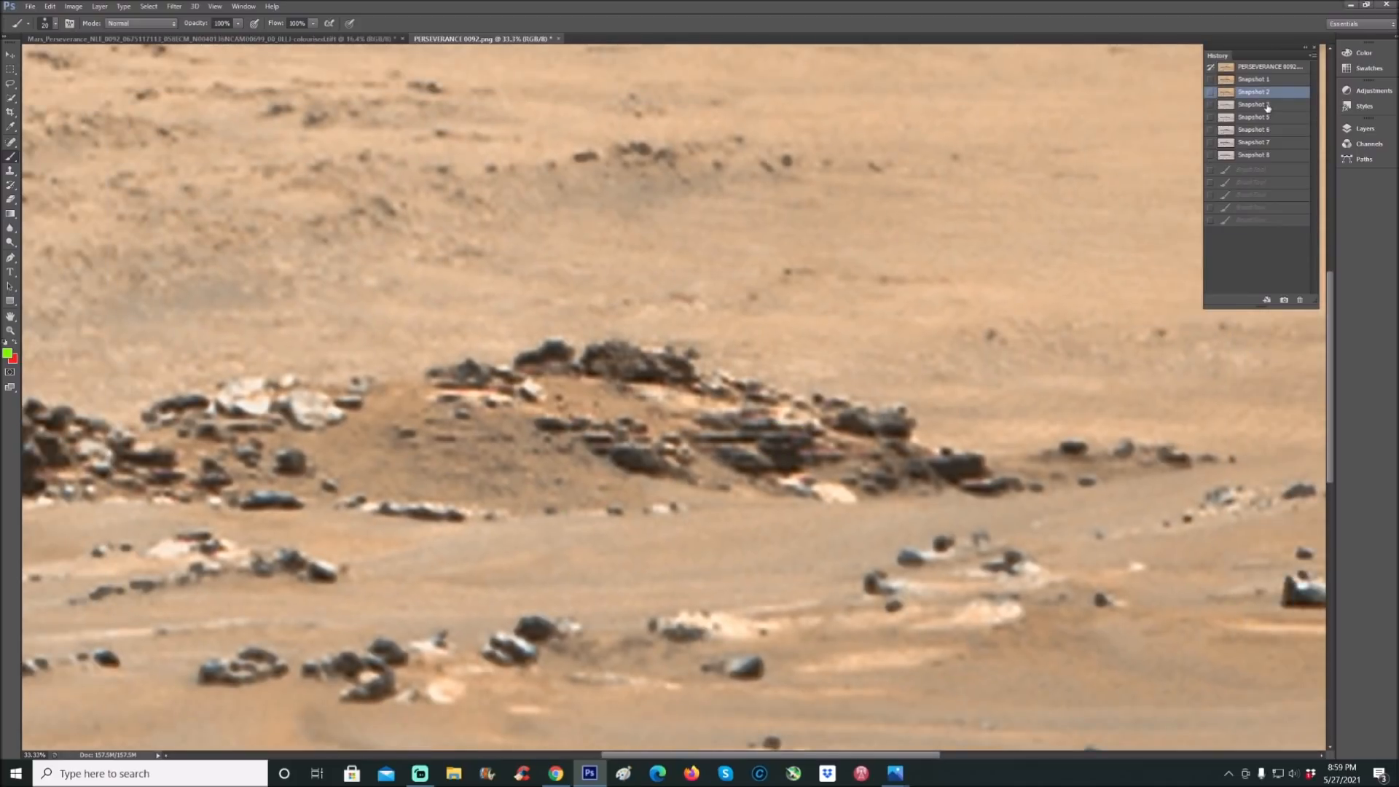
- On Snapshot 3, circle the right-side rocks in green, then revert to Snapshot 3
{"action": "left_click", "coordinate": [1253, 104]}
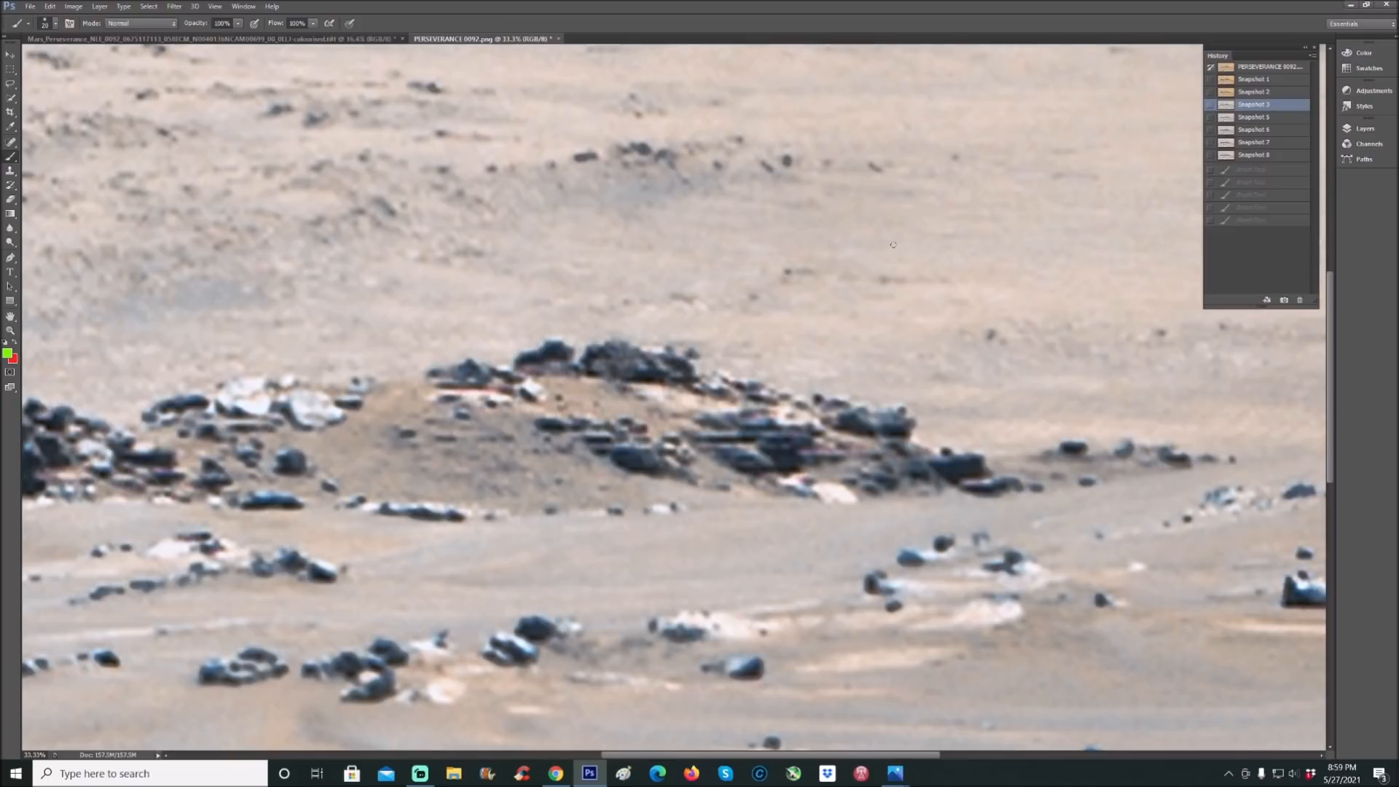
{"action": "mouse_move", "coordinate": [497, 362]}
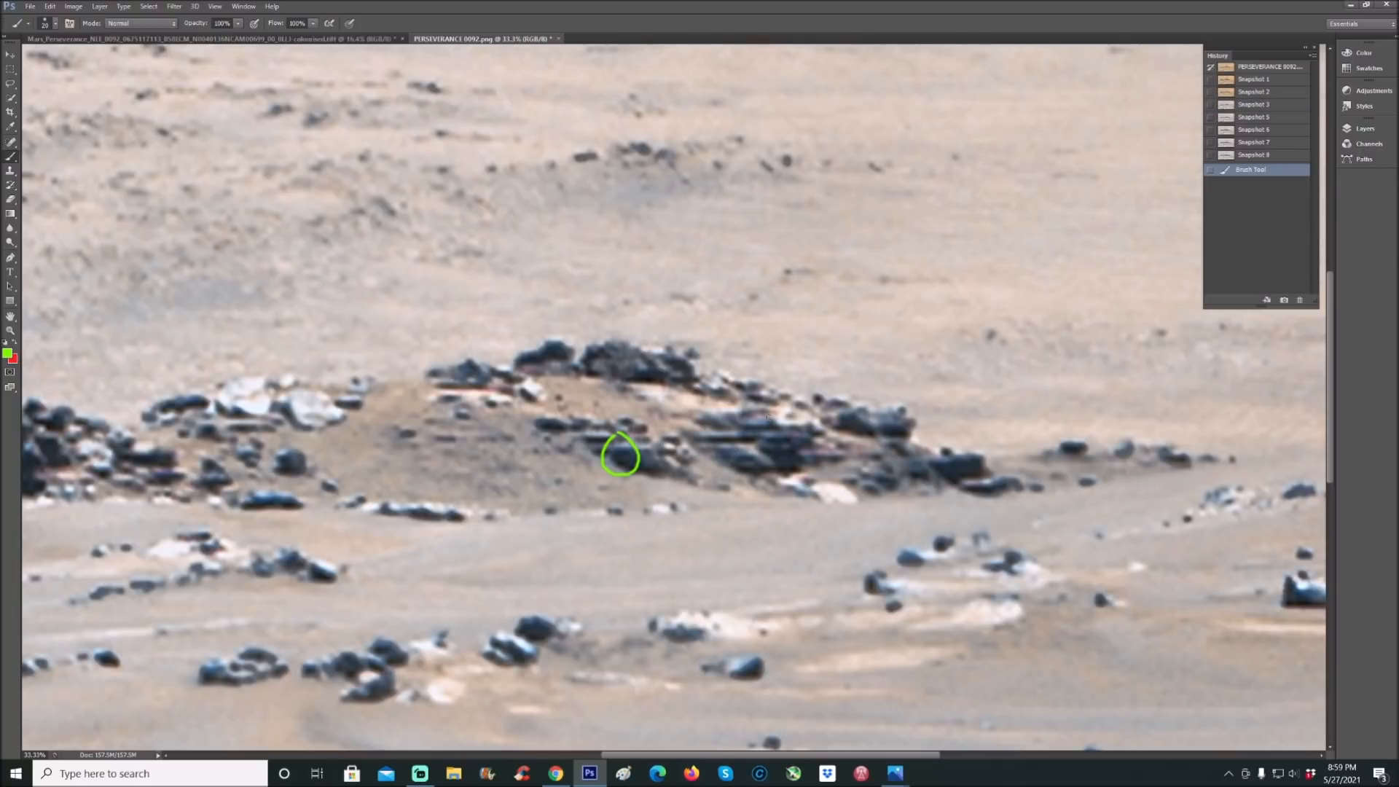
{"action": "left_click_drag", "start_coordinate": [755, 424], "coordinate": [821, 455]}
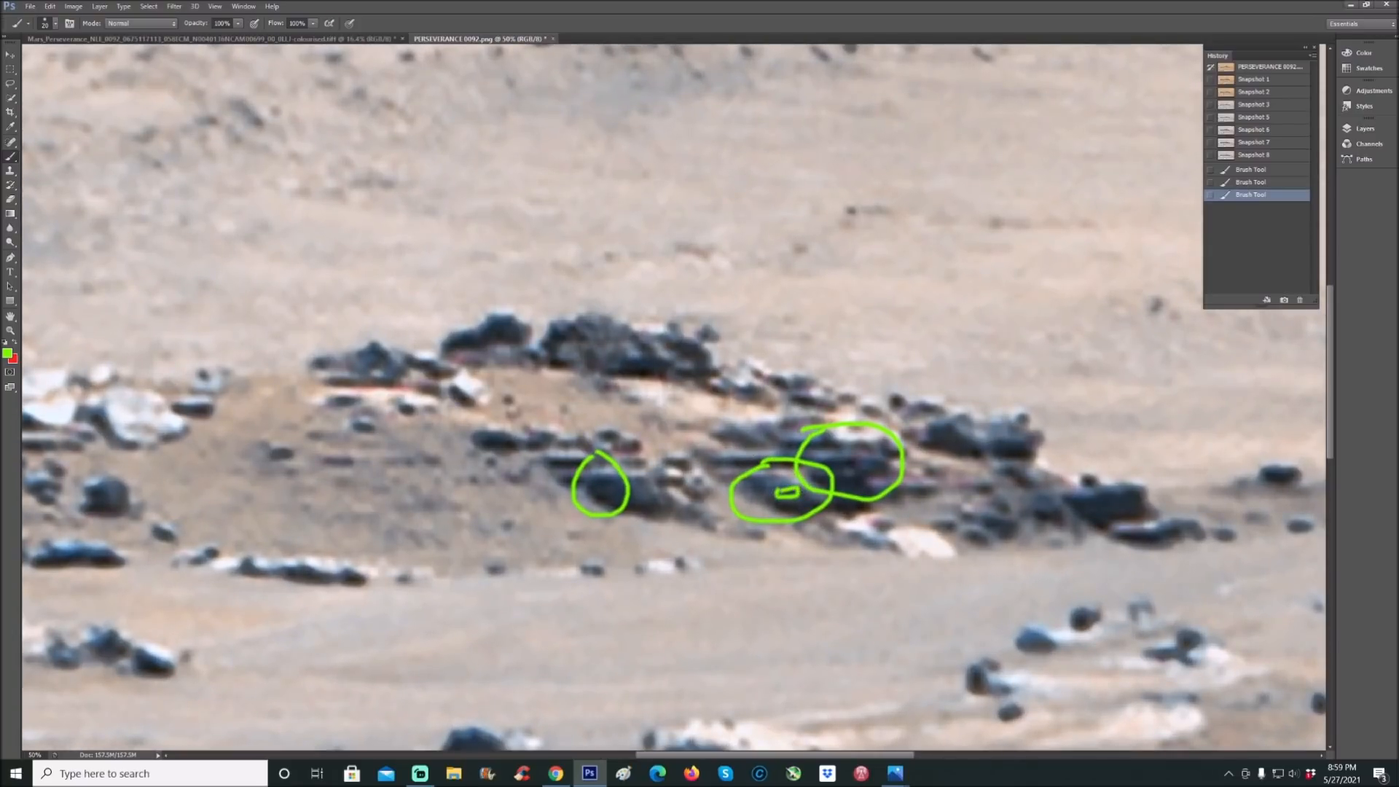
{"action": "left_click", "coordinate": [1253, 104]}
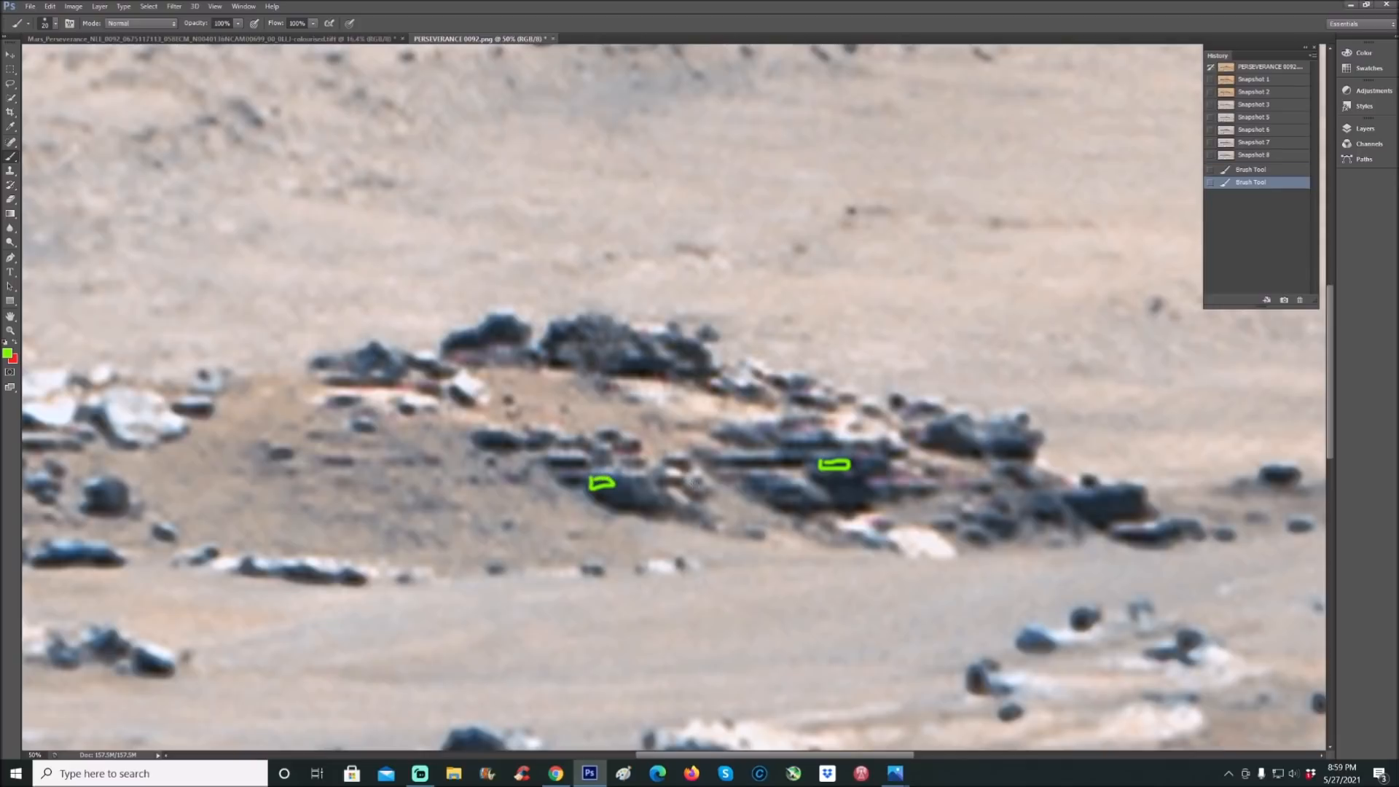
- Draw a green arrow at a rock and a squiggle, then revert to Snapshot 3
{"action": "left_click_drag", "start_coordinate": [697, 468], "coordinate": [728, 433]}
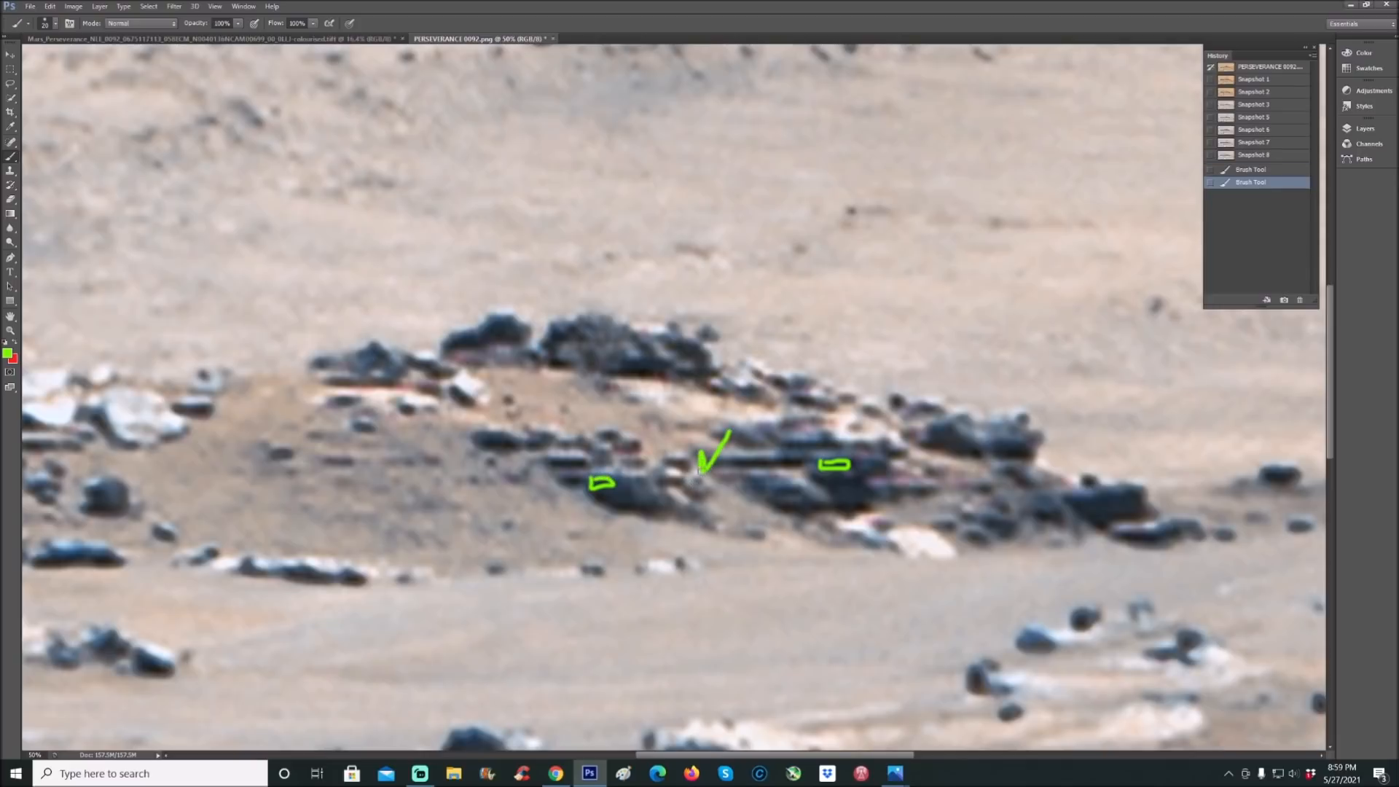
{"action": "left_click_drag", "start_coordinate": [714, 446], "coordinate": [723, 482]}
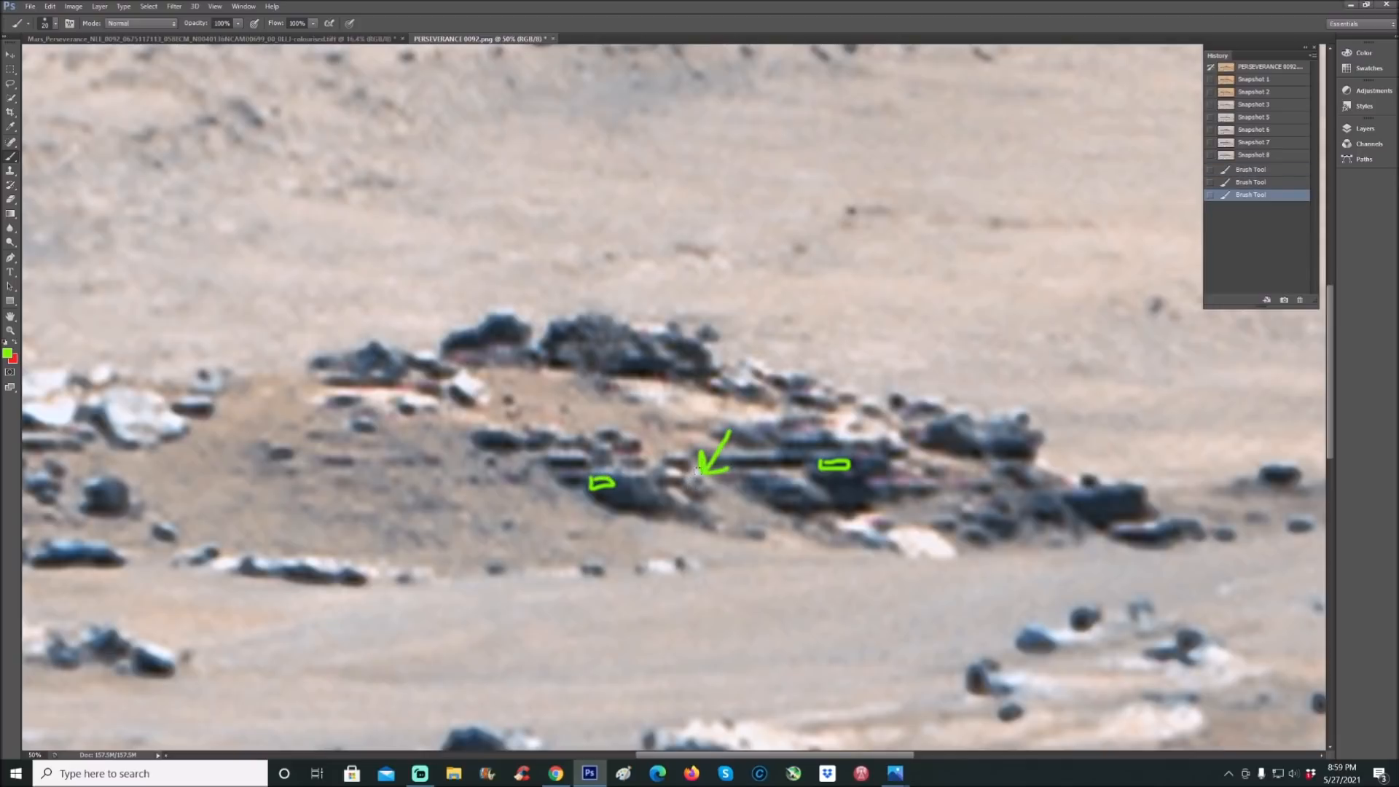
{"action": "left_click", "coordinate": [700, 476]}
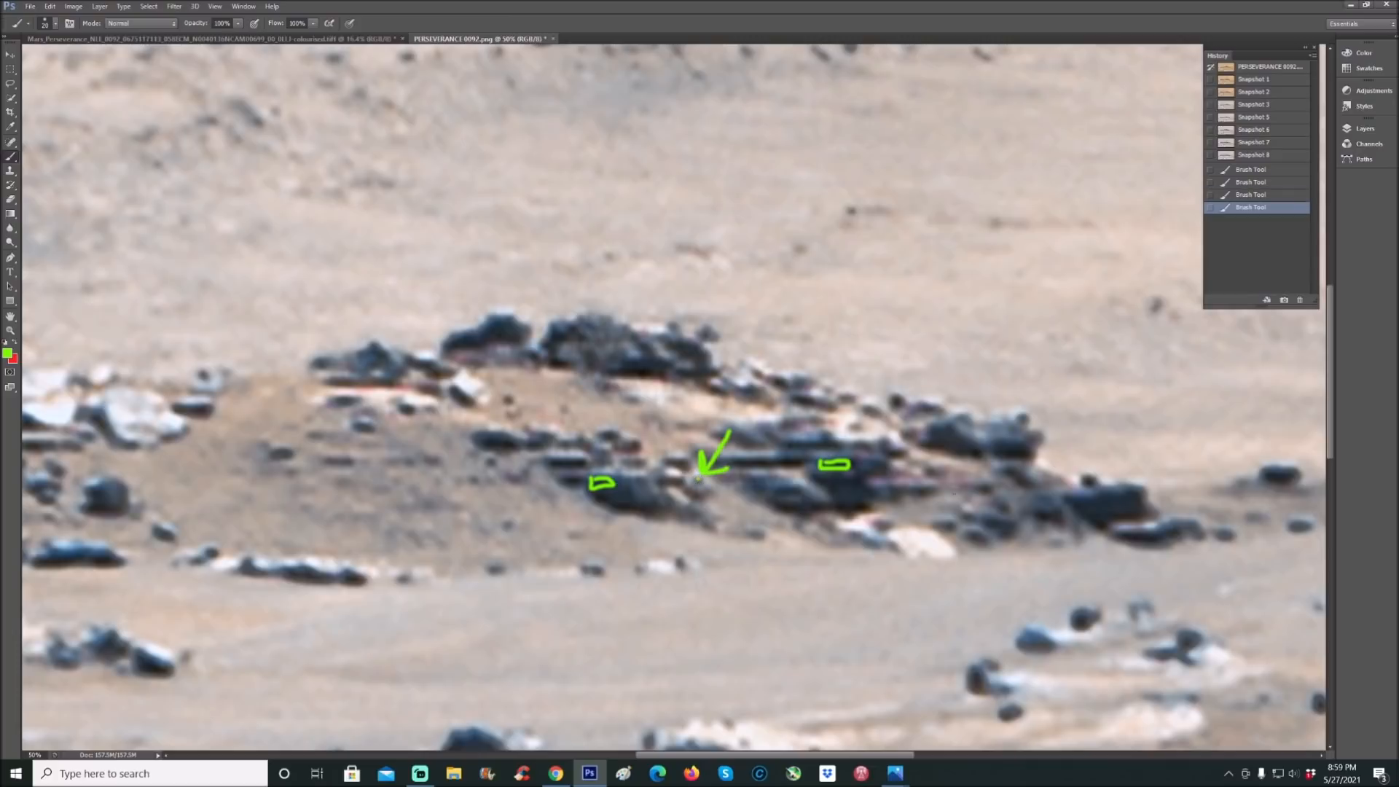
{"action": "left_click_drag", "start_coordinate": [504, 460], "coordinate": [486, 482]}
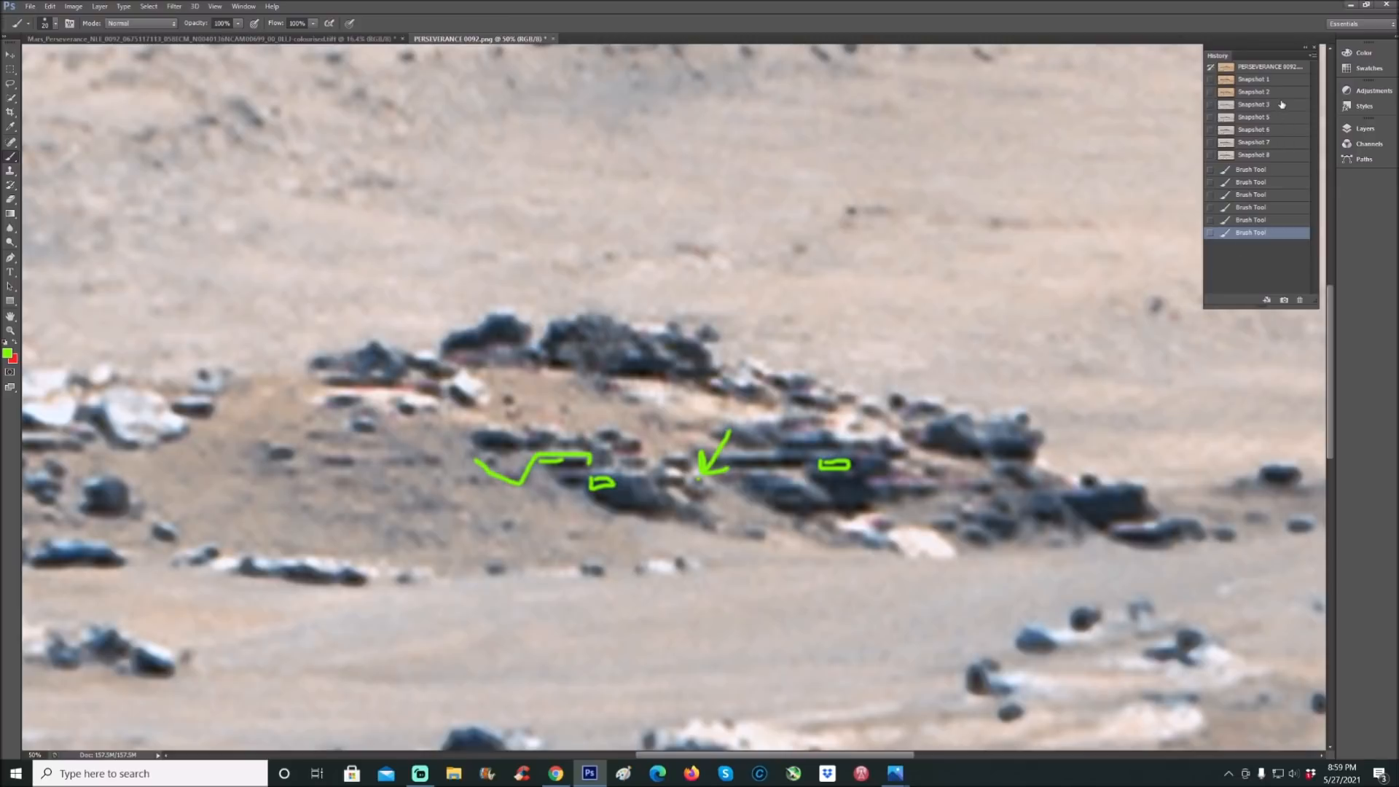
{"action": "left_click", "coordinate": [1253, 104]}
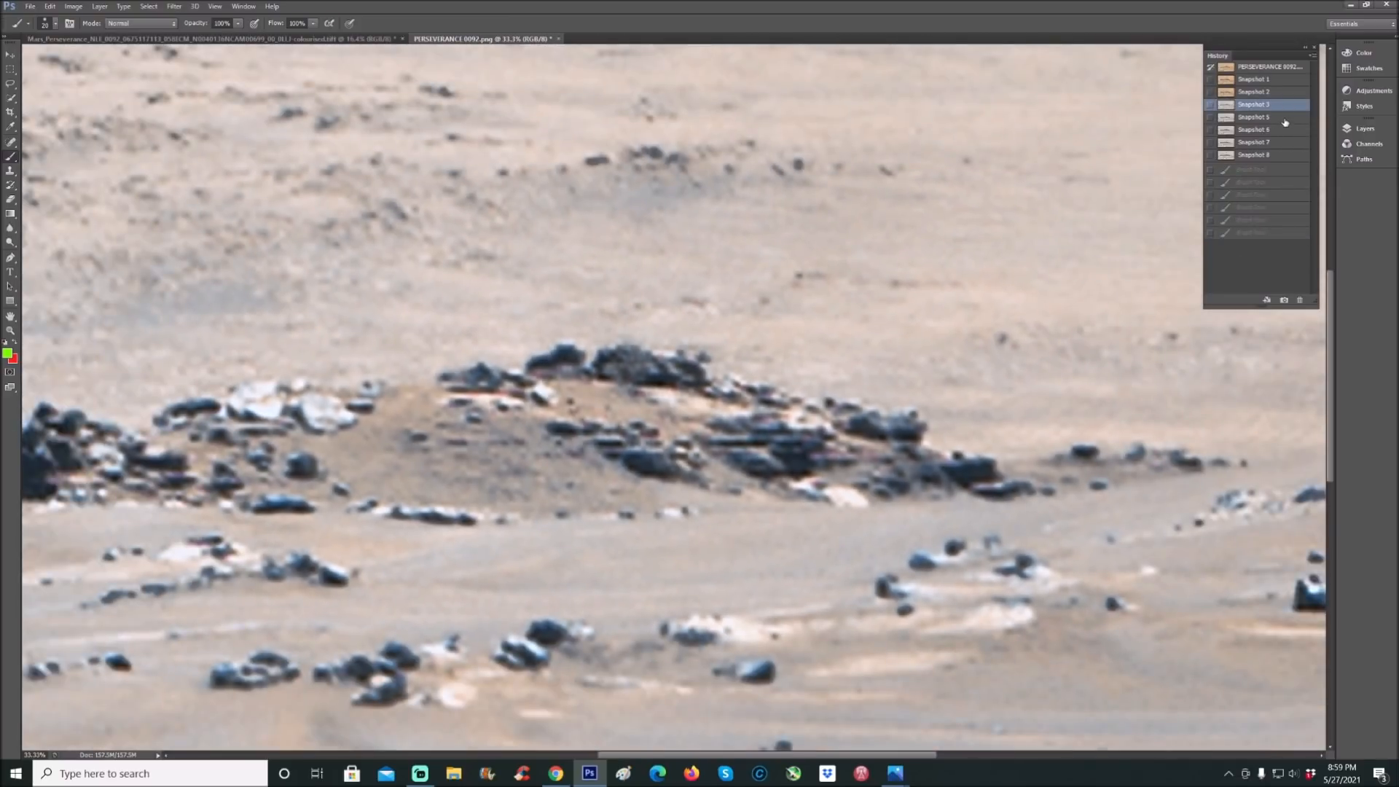
{"action": "left_click", "coordinate": [1253, 116]}
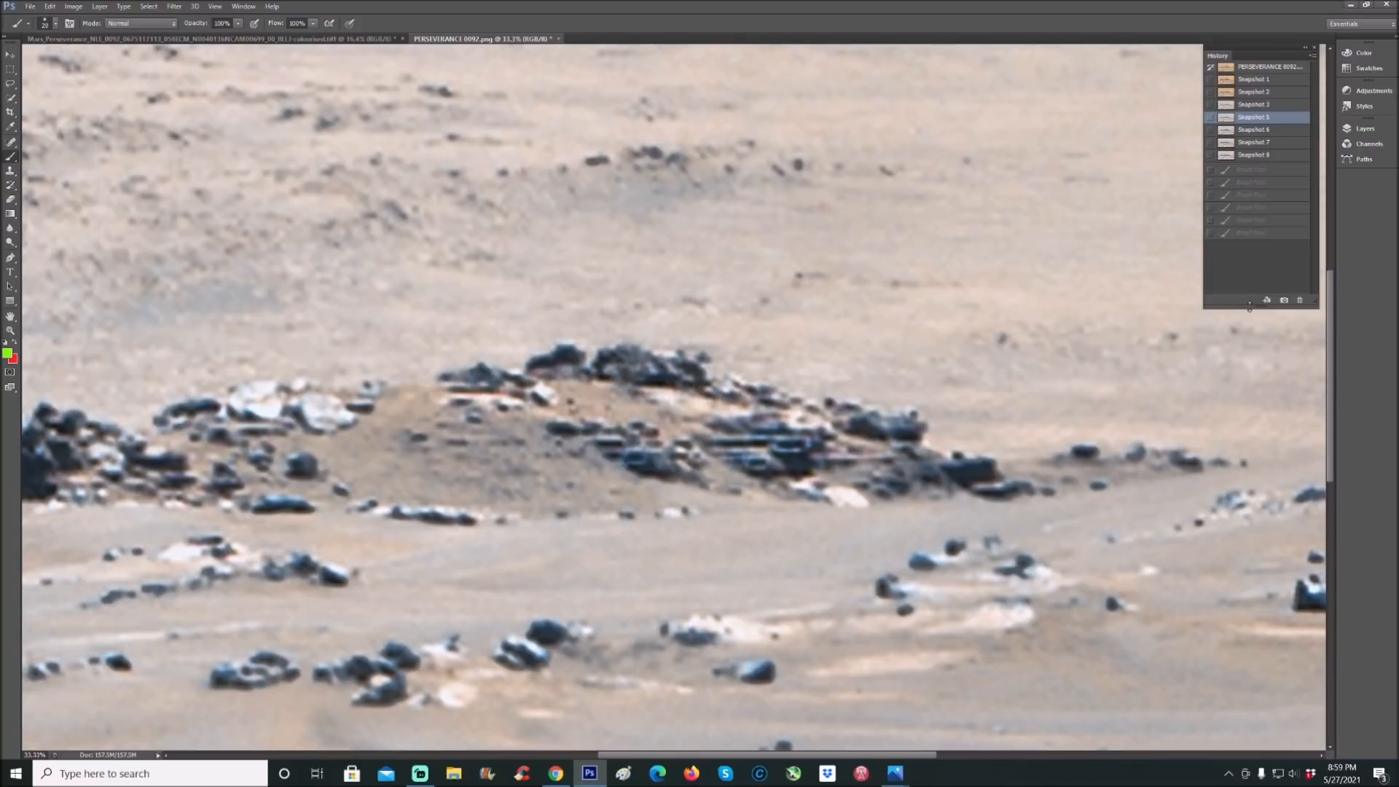
{"action": "mouse_move", "coordinate": [1282, 128]}
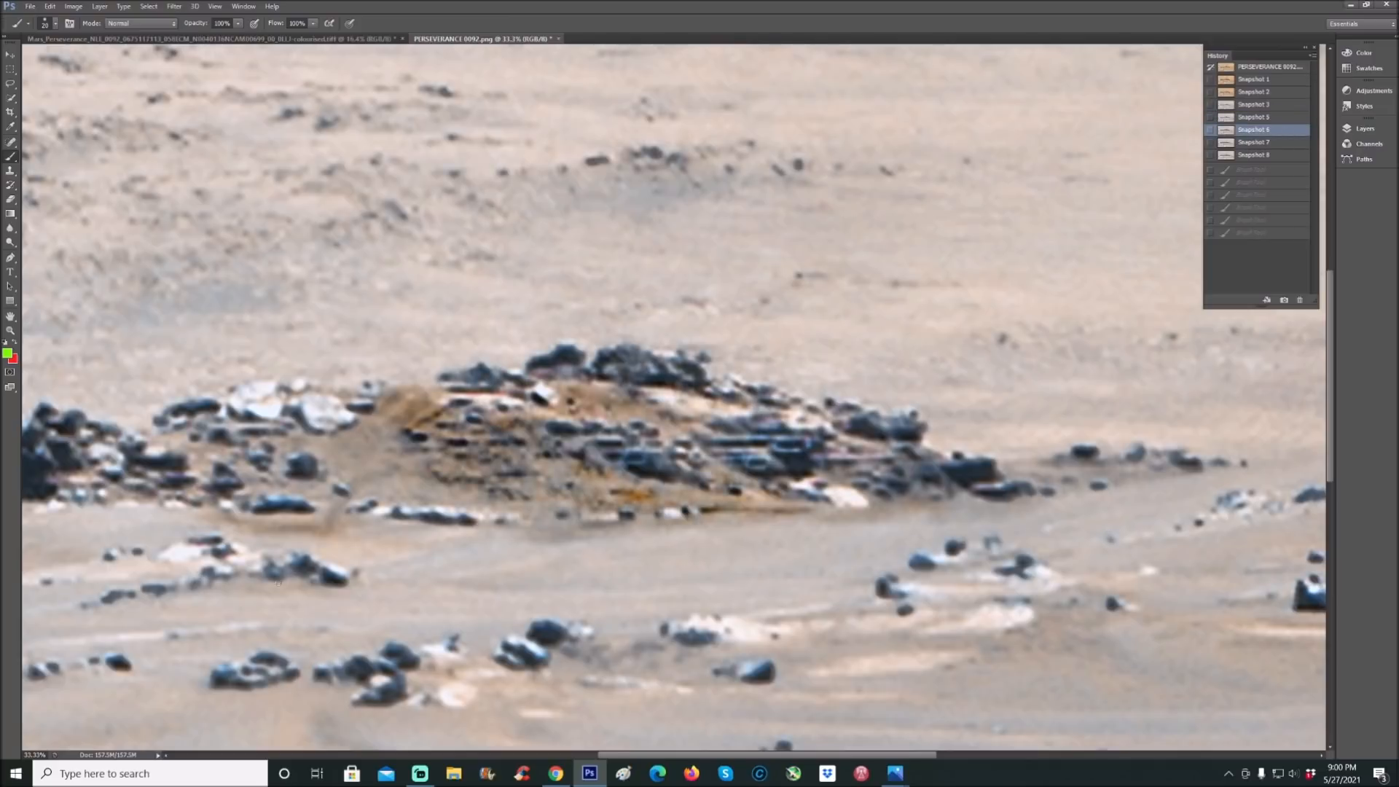
{"action": "left_click_drag", "start_coordinate": [402, 410], "coordinate": [428, 496]}
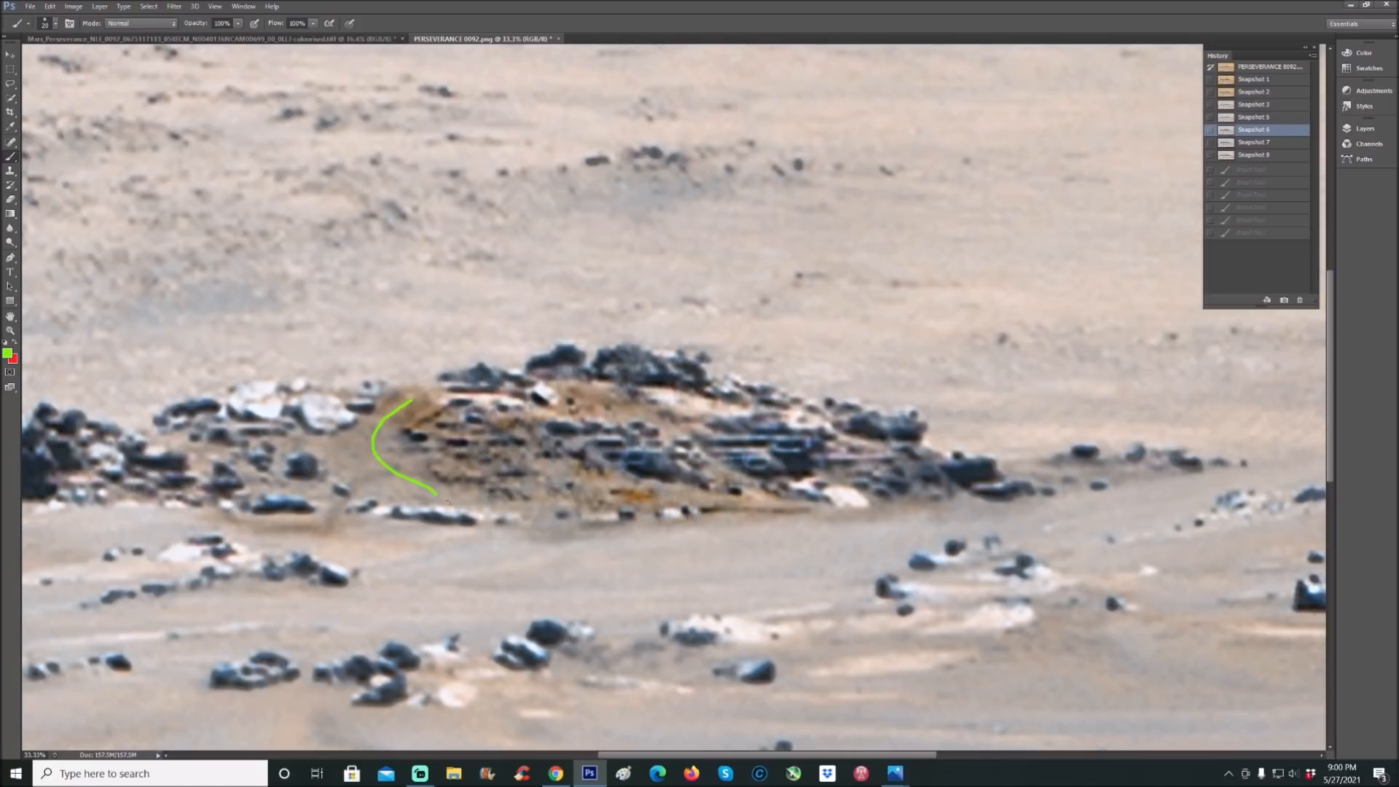
{"action": "left_click_drag", "start_coordinate": [426, 497], "coordinate": [614, 533]}
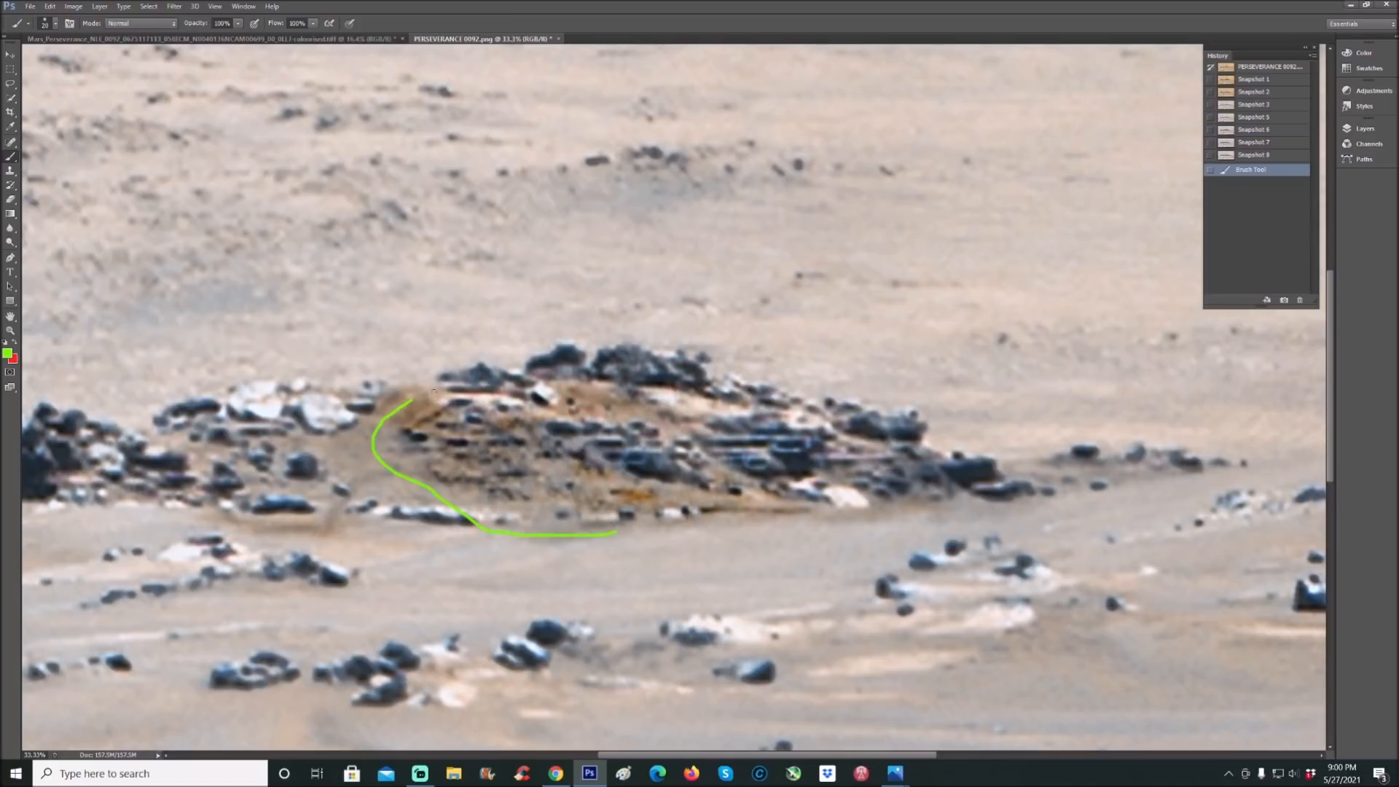
{"action": "left_click_drag", "start_coordinate": [403, 406], "coordinate": [426, 394]}
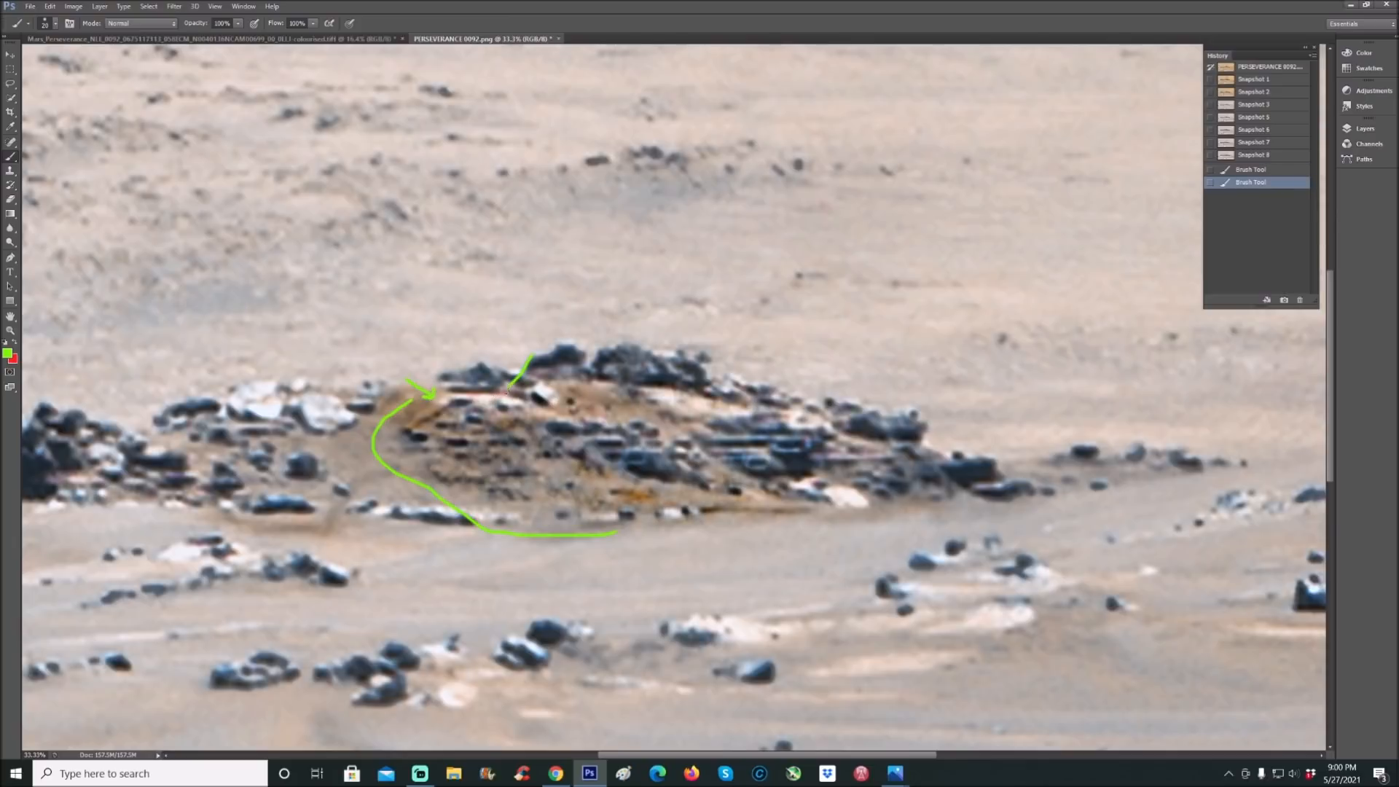
{"action": "left_click", "coordinate": [509, 390]}
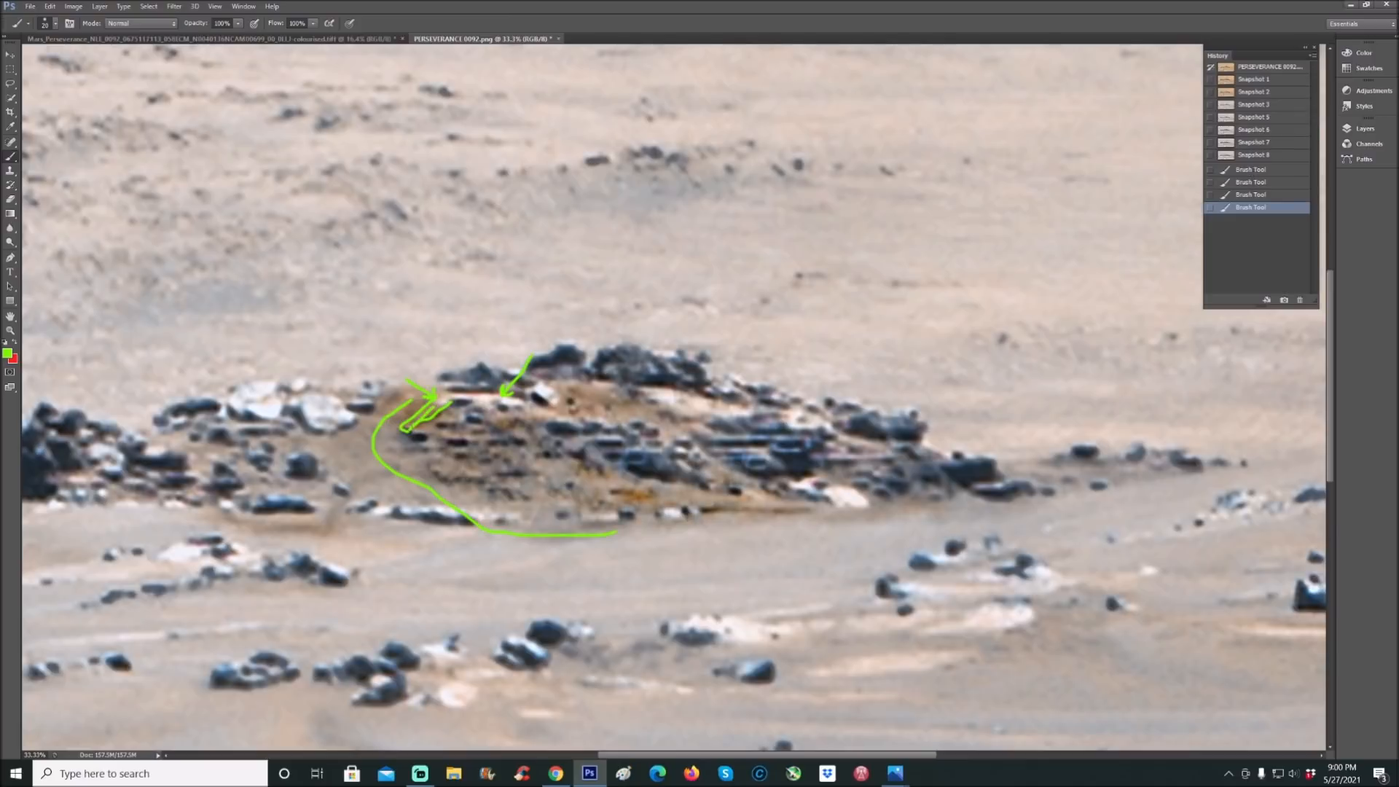
{"action": "left_click", "coordinate": [1251, 219]}
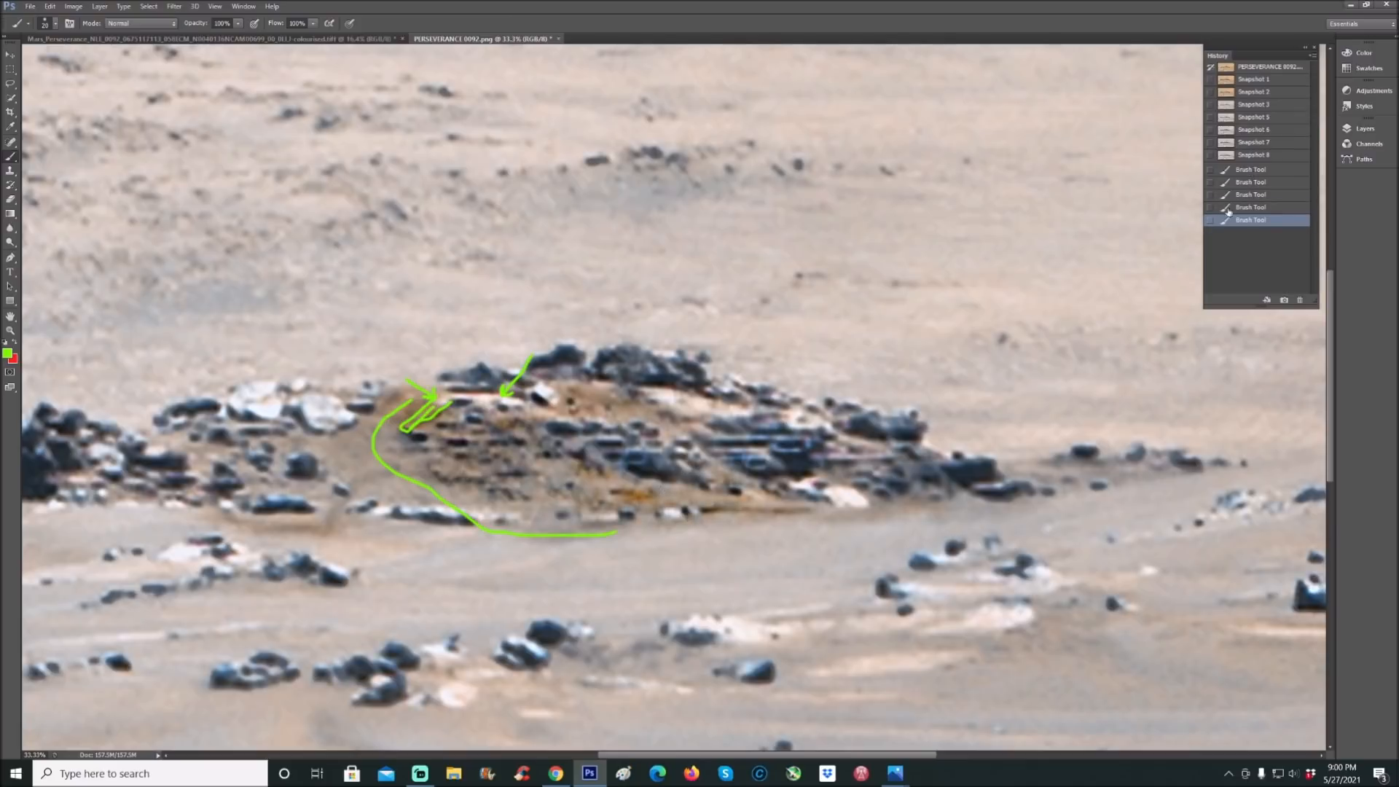
{"action": "left_click", "coordinate": [1253, 129]}
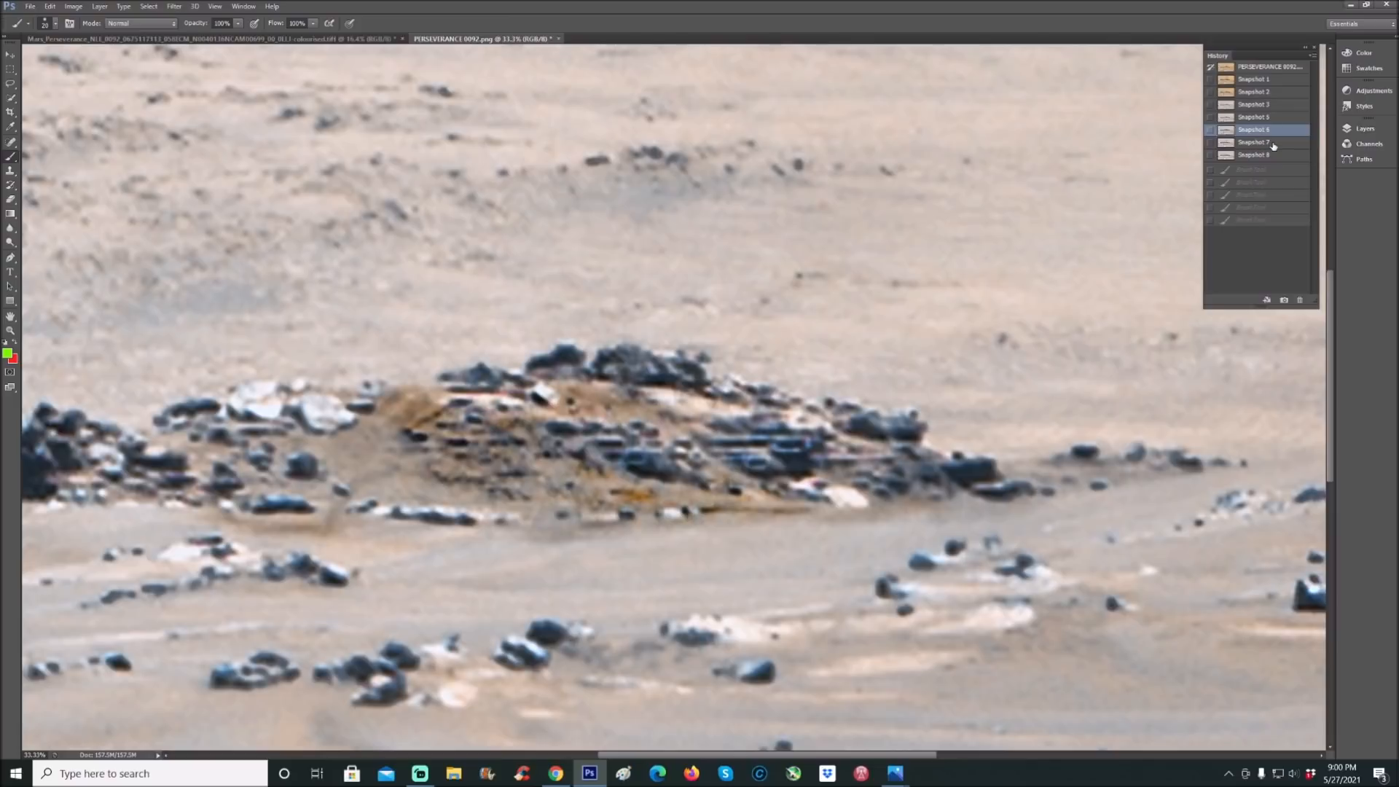
{"action": "left_click", "coordinate": [1256, 142]}
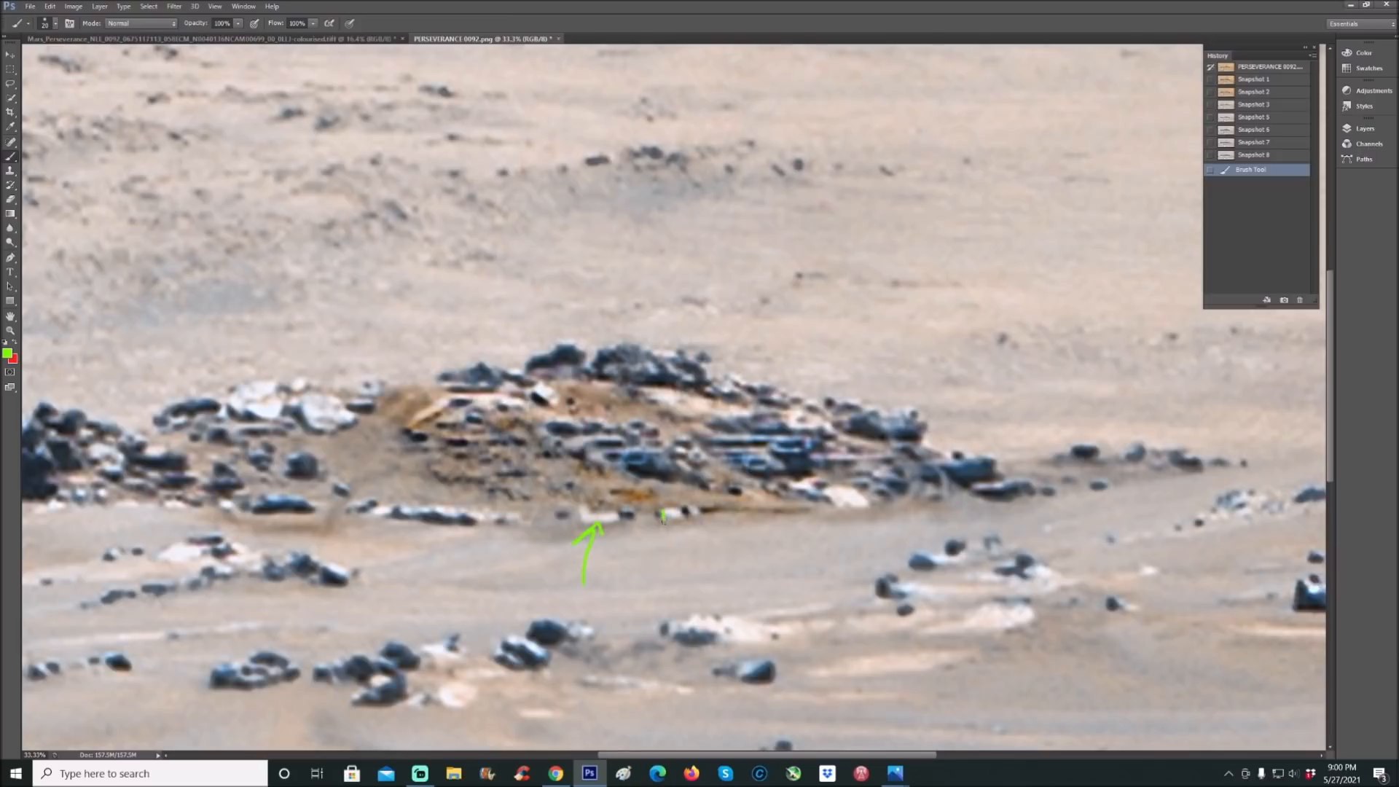
{"action": "left_click_drag", "start_coordinate": [663, 518], "coordinate": [704, 511]}
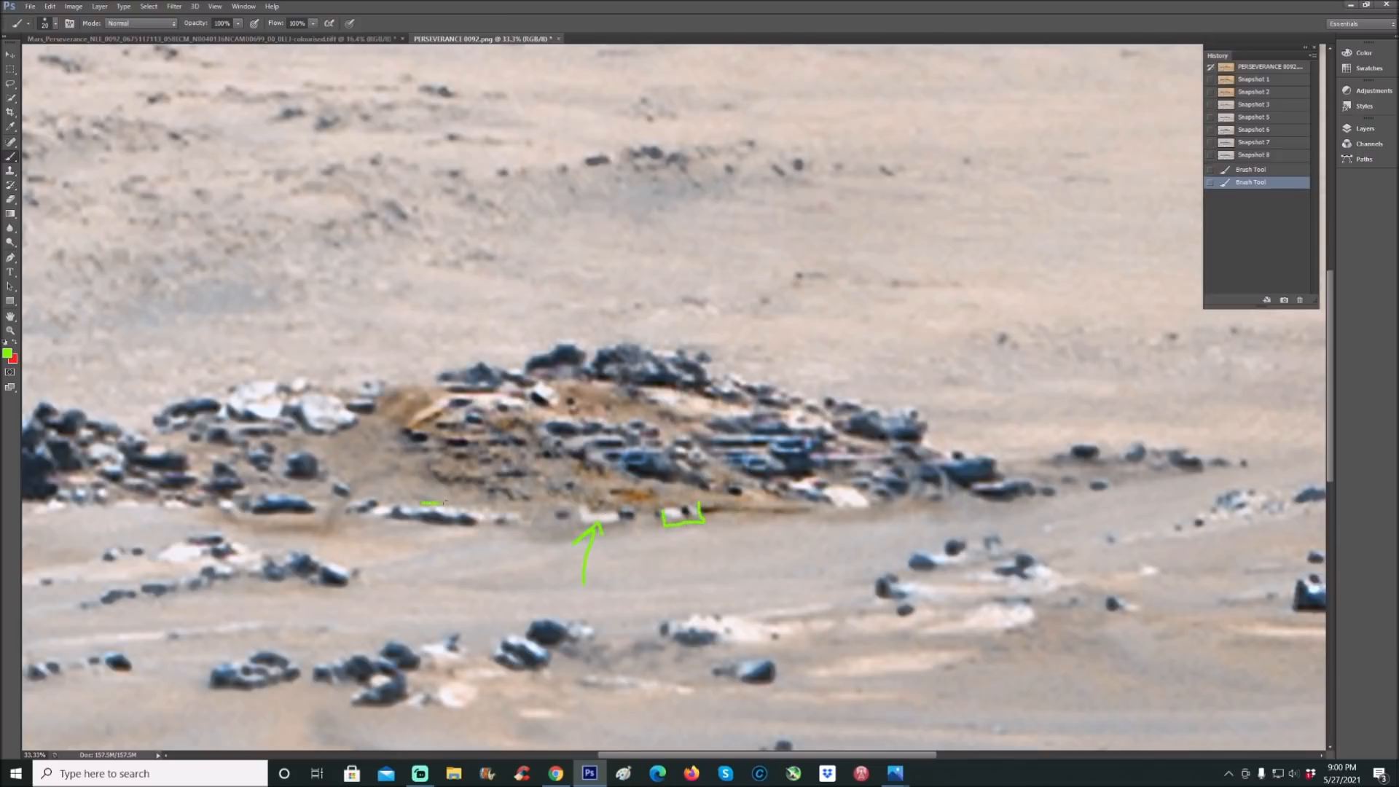
{"action": "left_click_drag", "start_coordinate": [424, 507], "coordinate": [764, 508]}
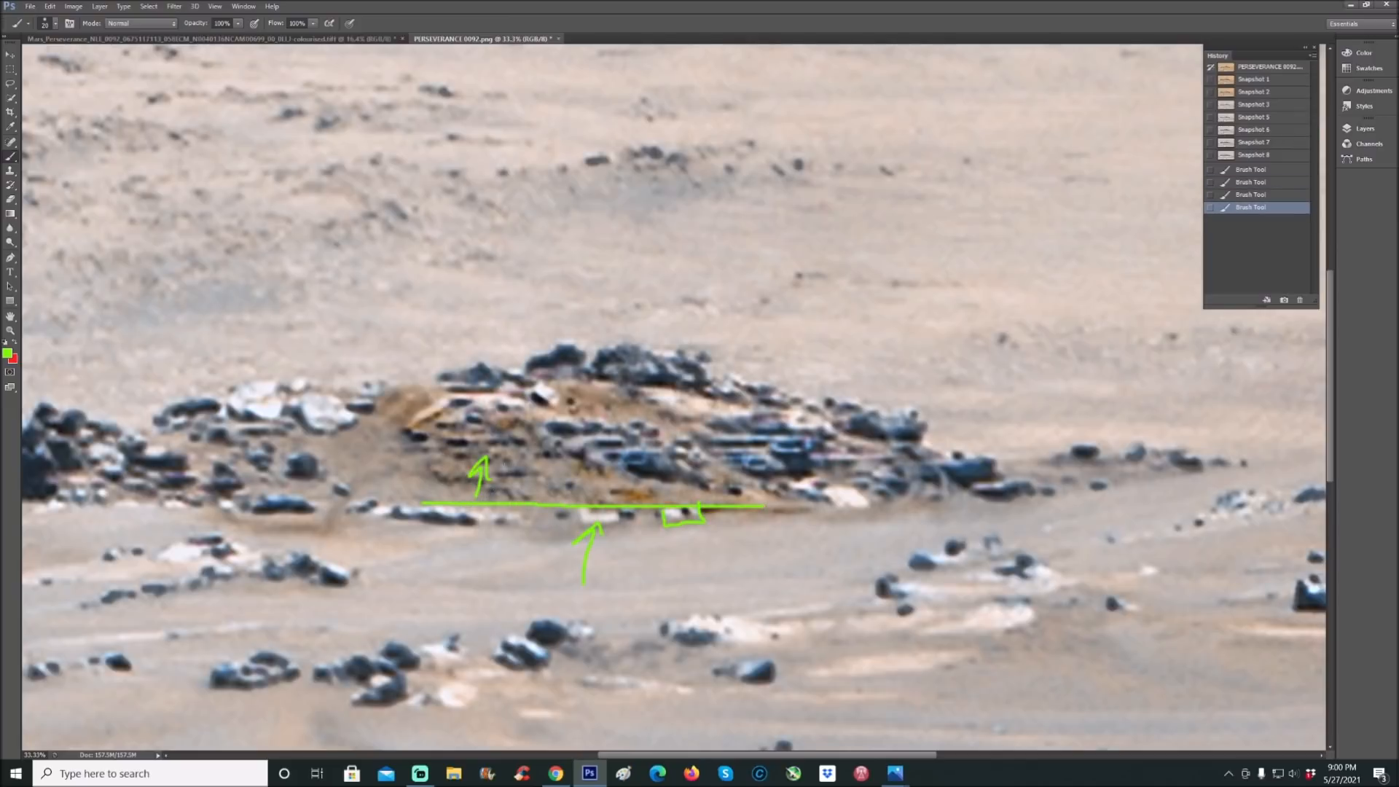
{"action": "left_click_drag", "start_coordinate": [438, 553], "coordinate": [522, 529]}
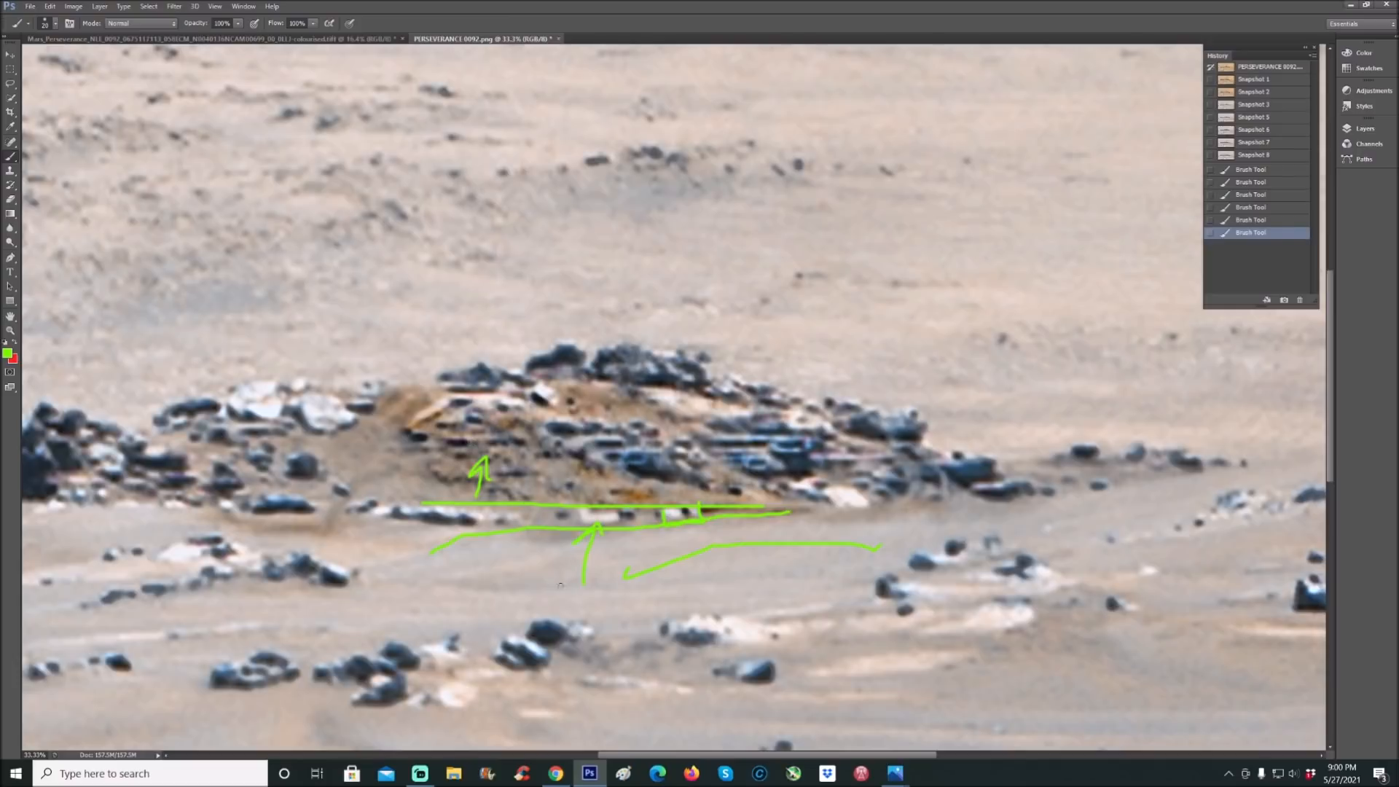
{"action": "left_click_drag", "start_coordinate": [562, 580], "coordinate": [580, 513]}
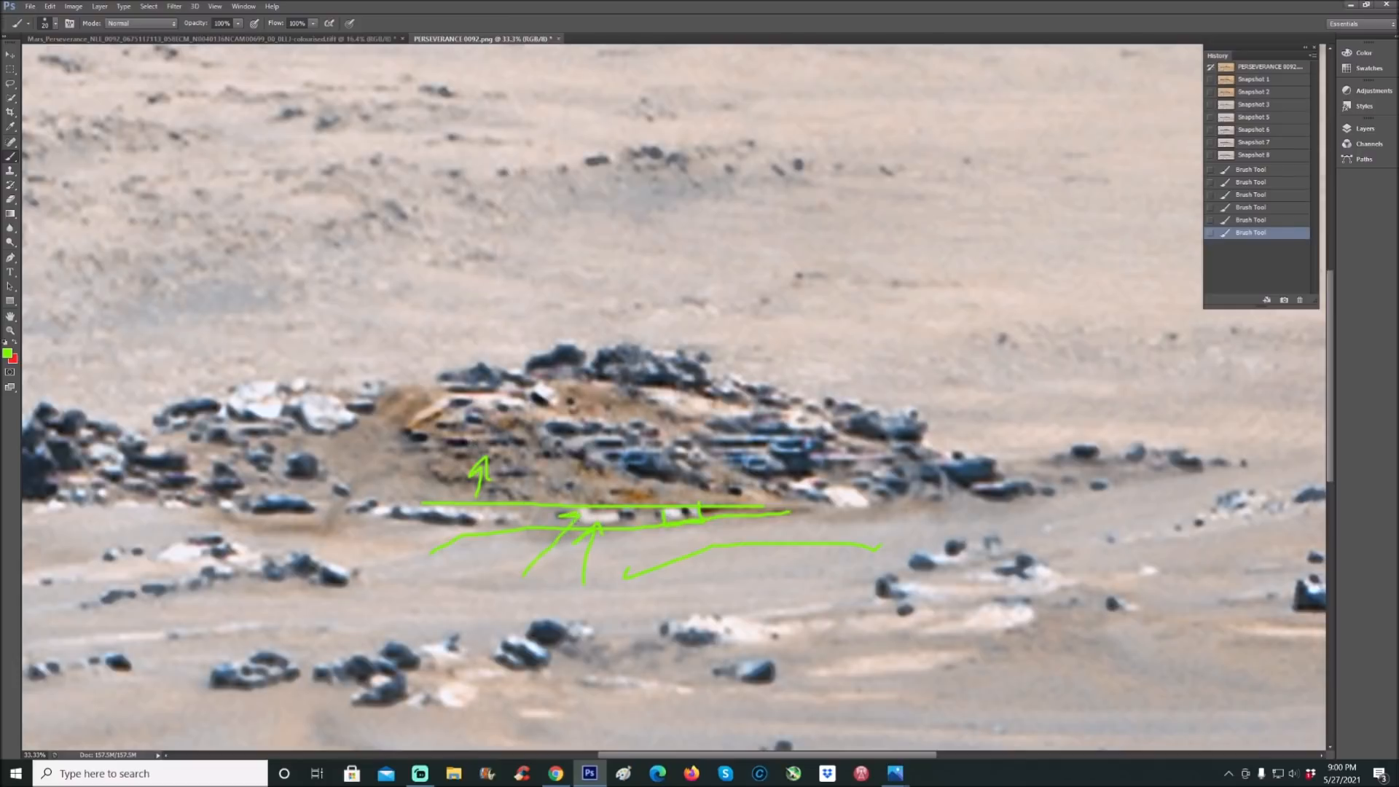
{"action": "left_click_drag", "start_coordinate": [692, 534], "coordinate": [736, 526]}
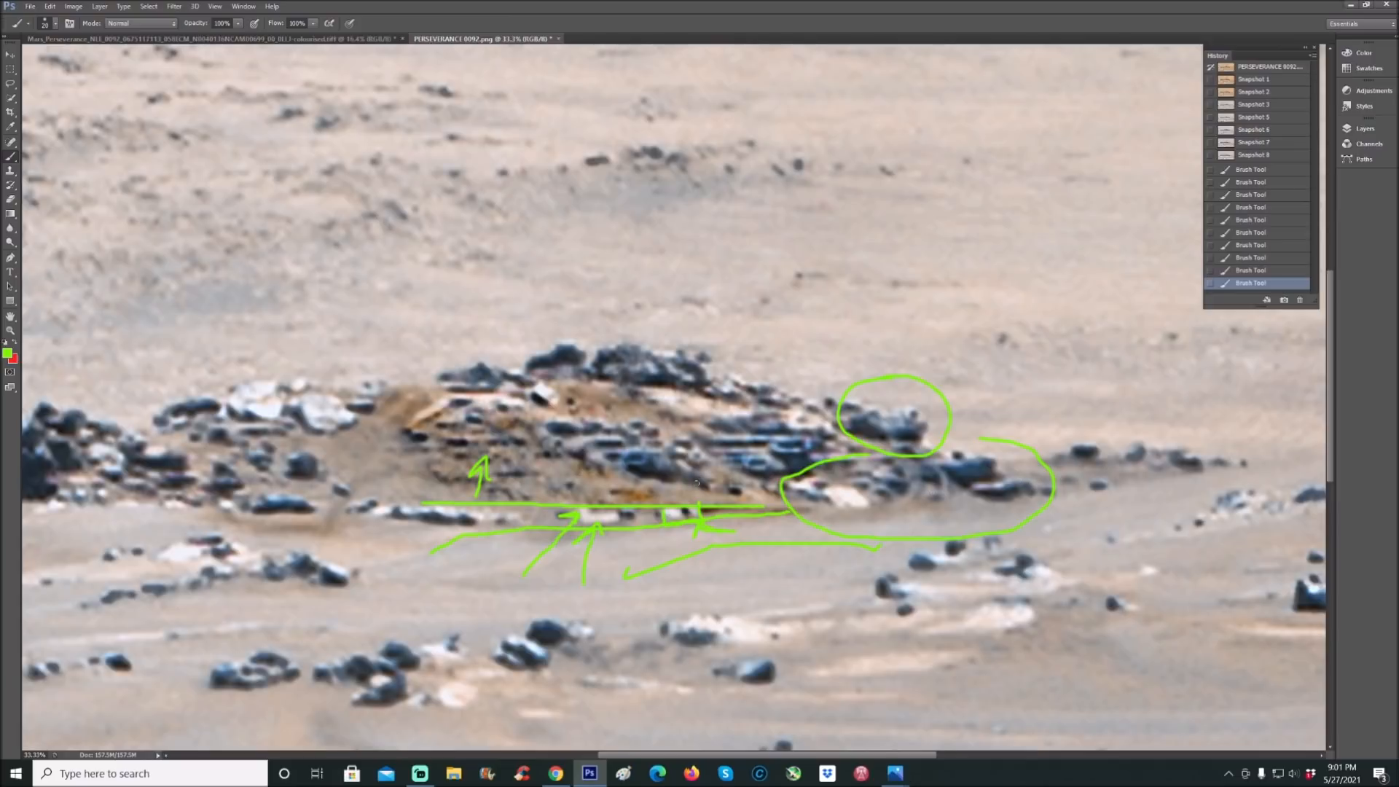
{"action": "left_click_drag", "start_coordinate": [402, 343], "coordinate": [576, 420]}
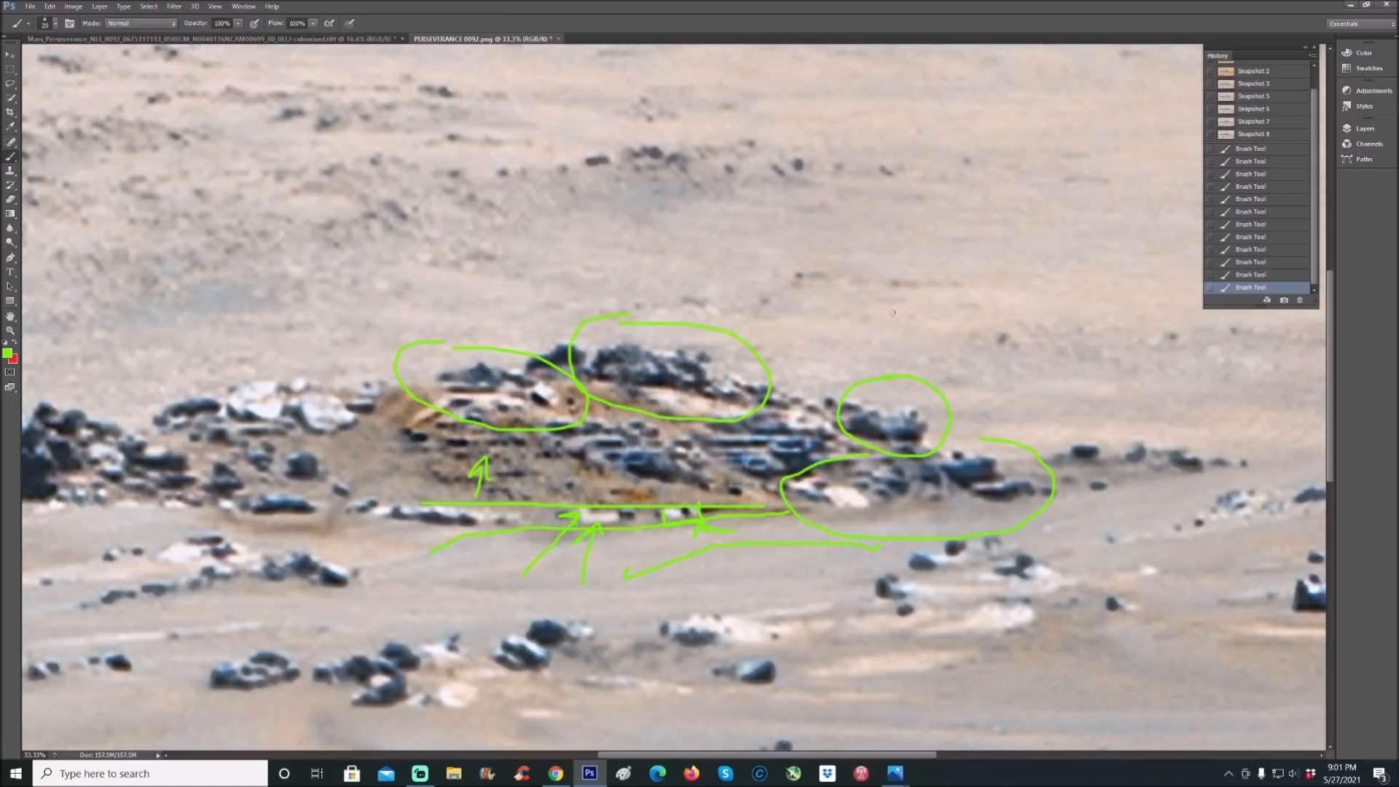
{"action": "left_click", "coordinate": [1254, 134]}
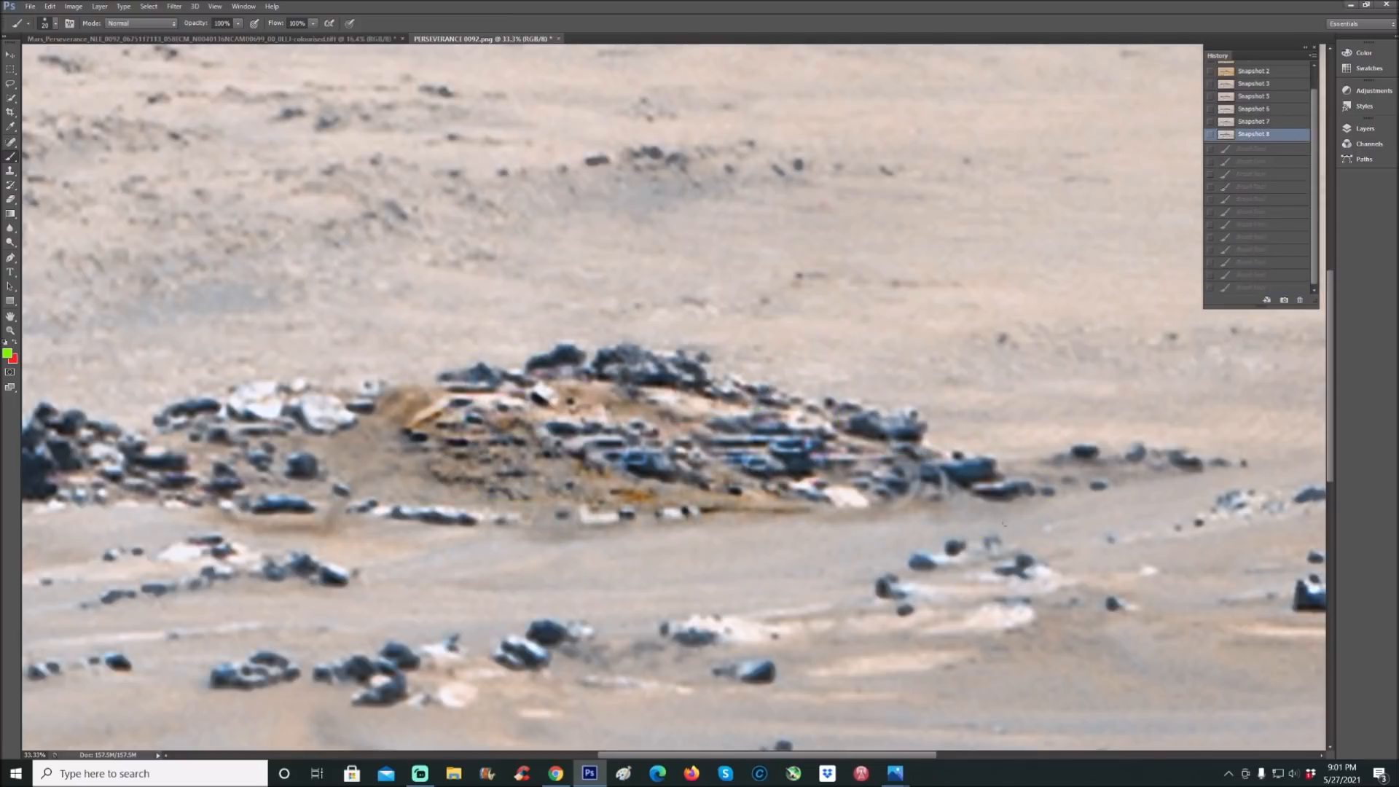
- Draw green arrows and an oval around the layered rocks, then revert to Snapshot 2
{"action": "left_click_drag", "start_coordinate": [971, 438], "coordinate": [1015, 391]}
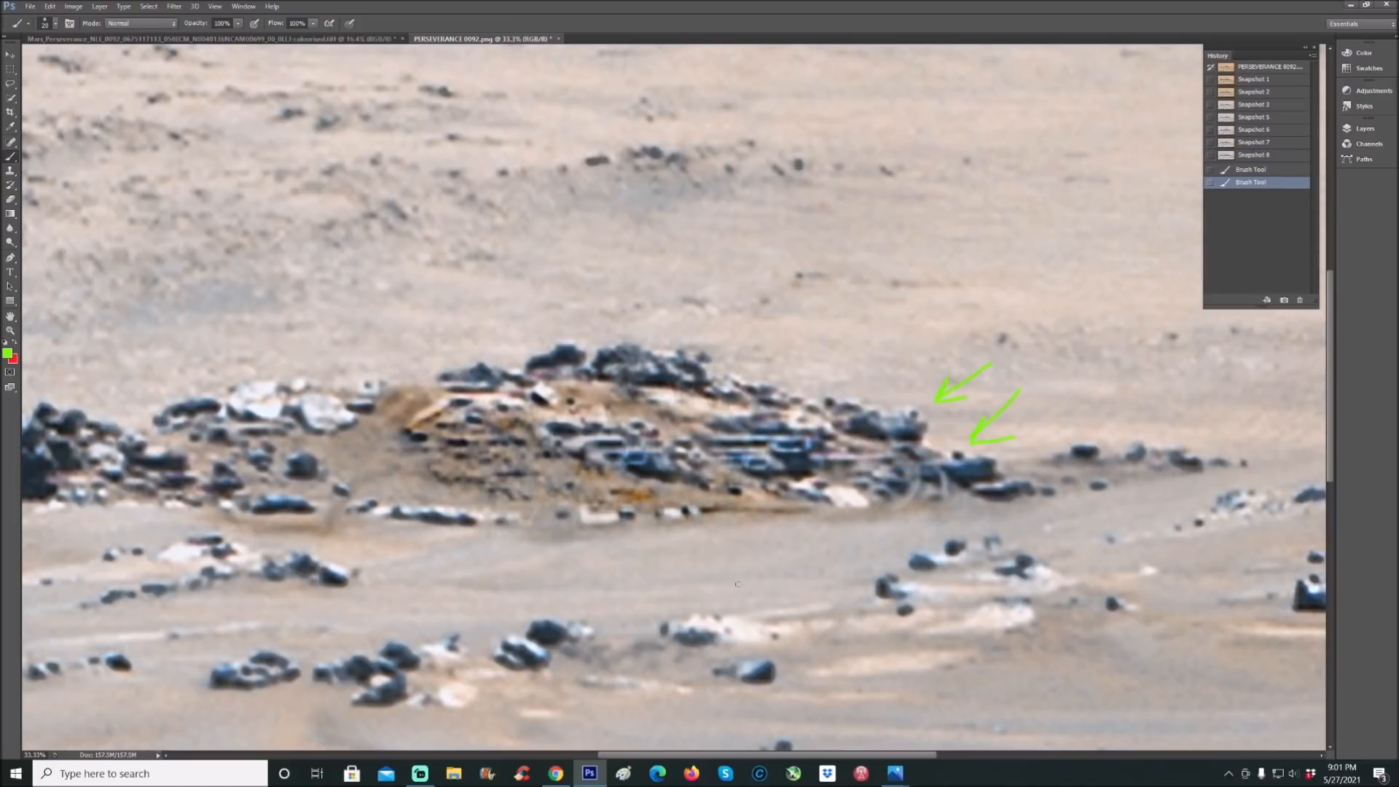
{"action": "left_click_drag", "start_coordinate": [765, 577], "coordinate": [774, 485]}
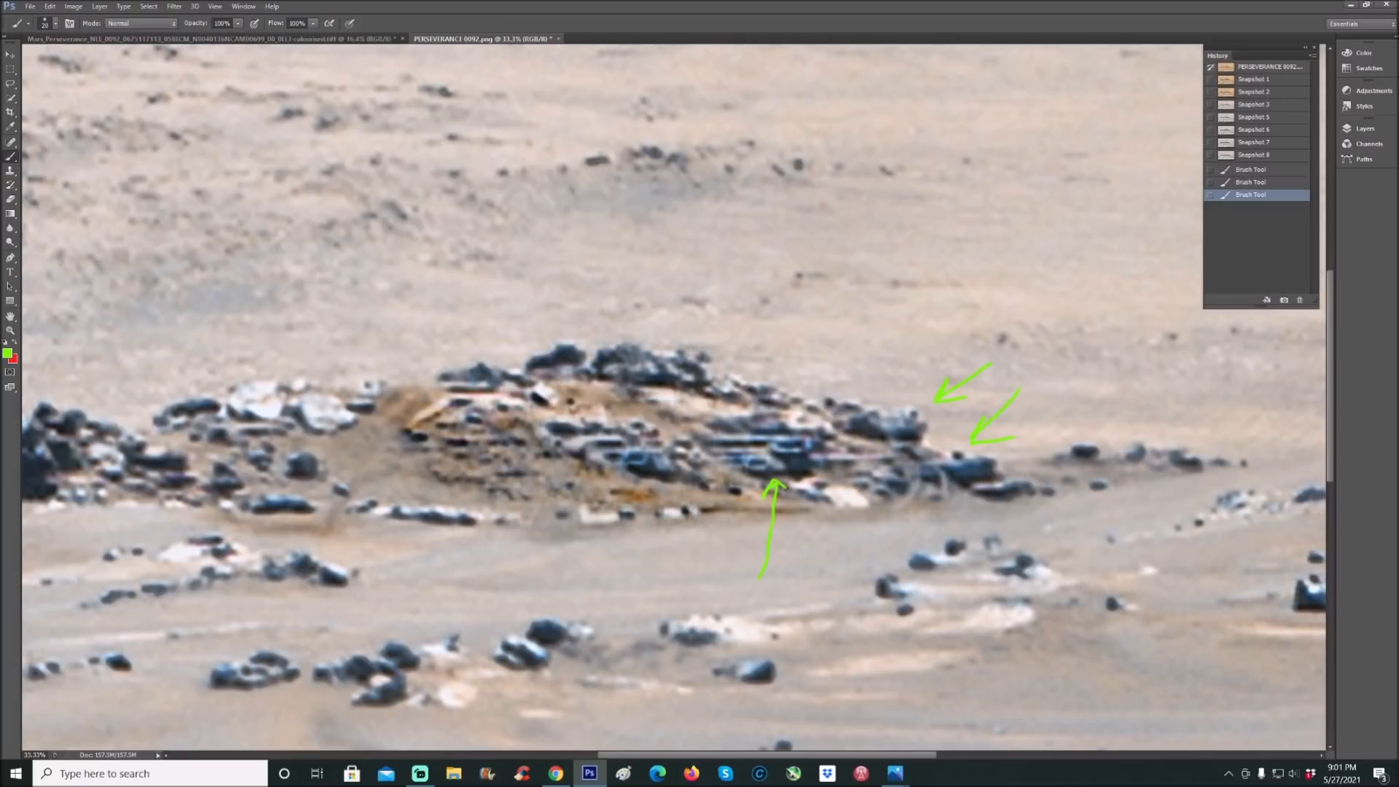
{"action": "left_click_drag", "start_coordinate": [628, 580], "coordinate": [629, 486]}
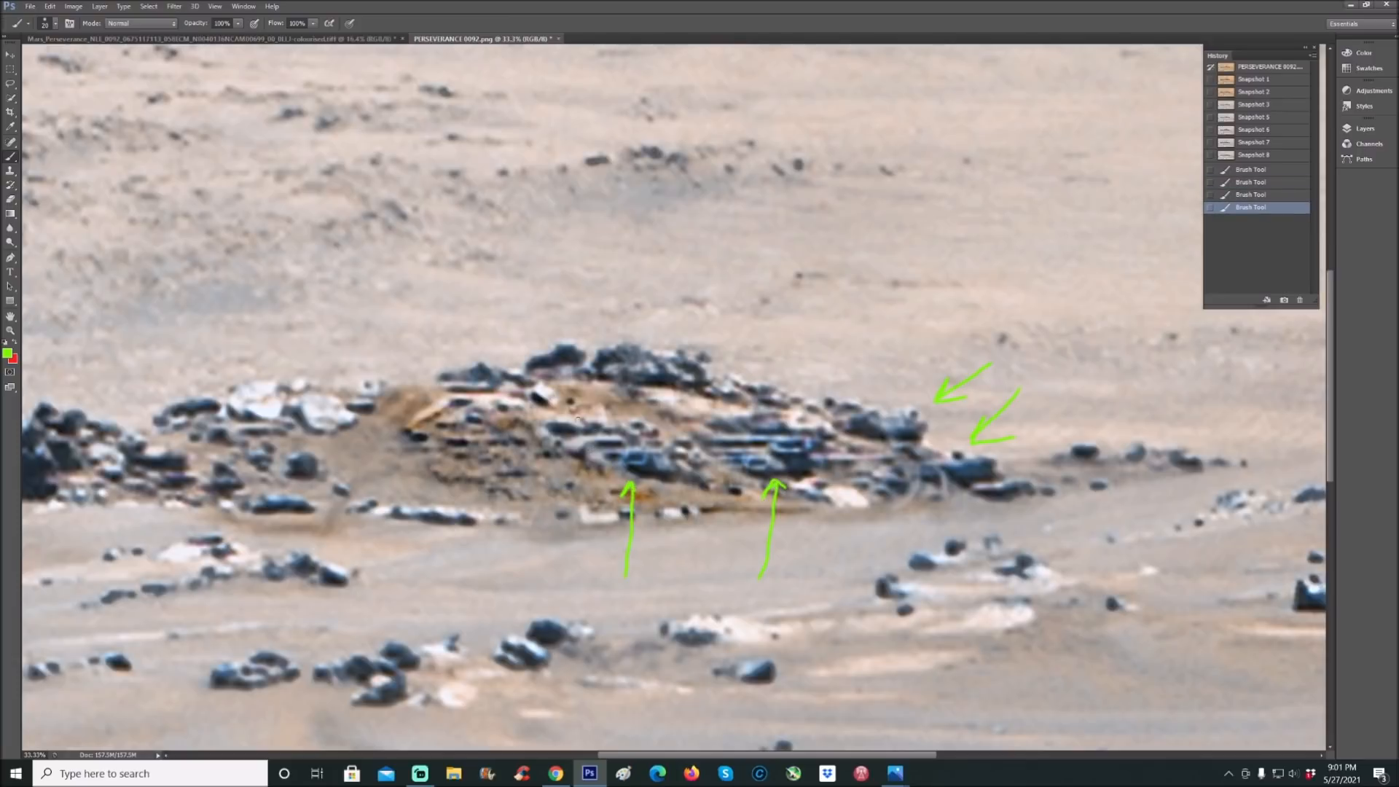
{"action": "left_click_drag", "start_coordinate": [498, 433], "coordinate": [589, 381]}
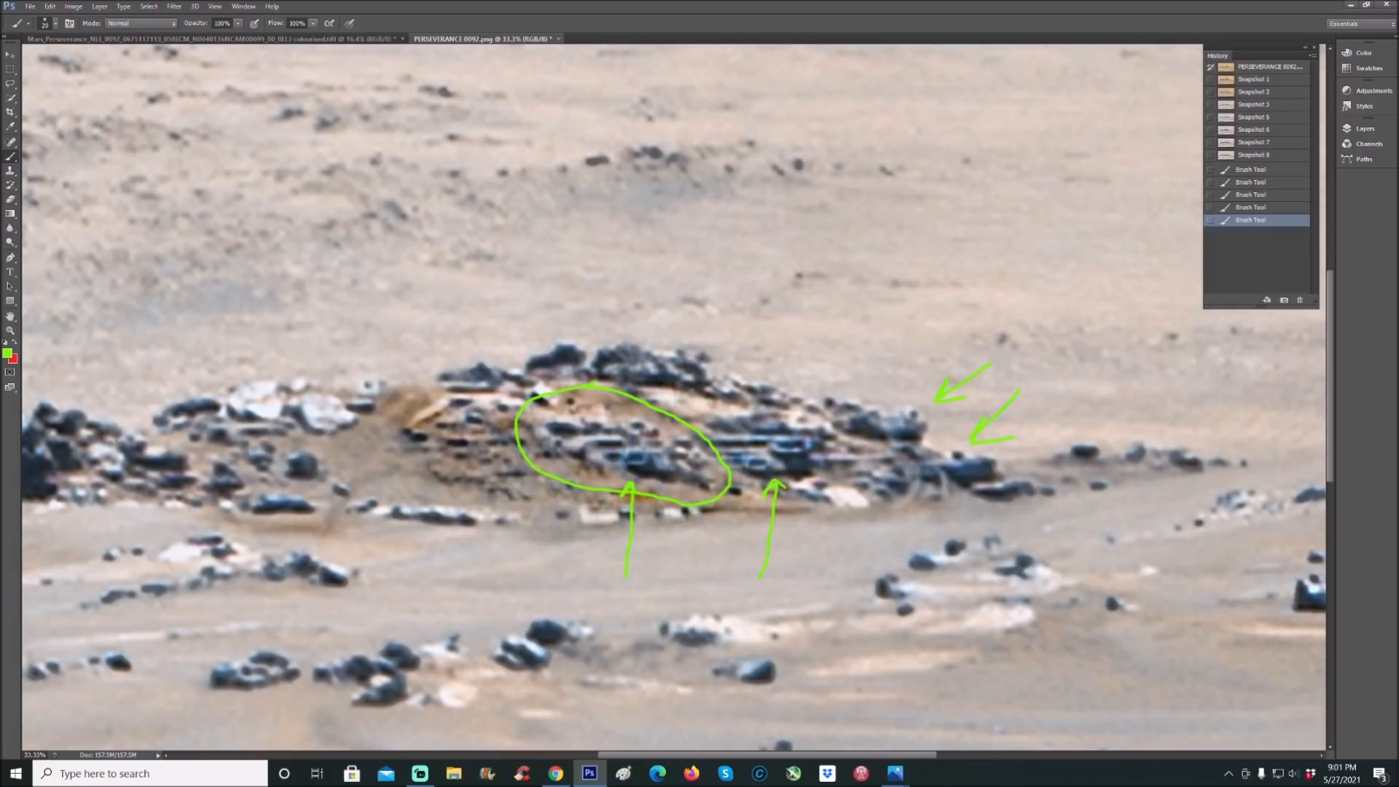
{"action": "mouse_move", "coordinate": [1279, 96]}
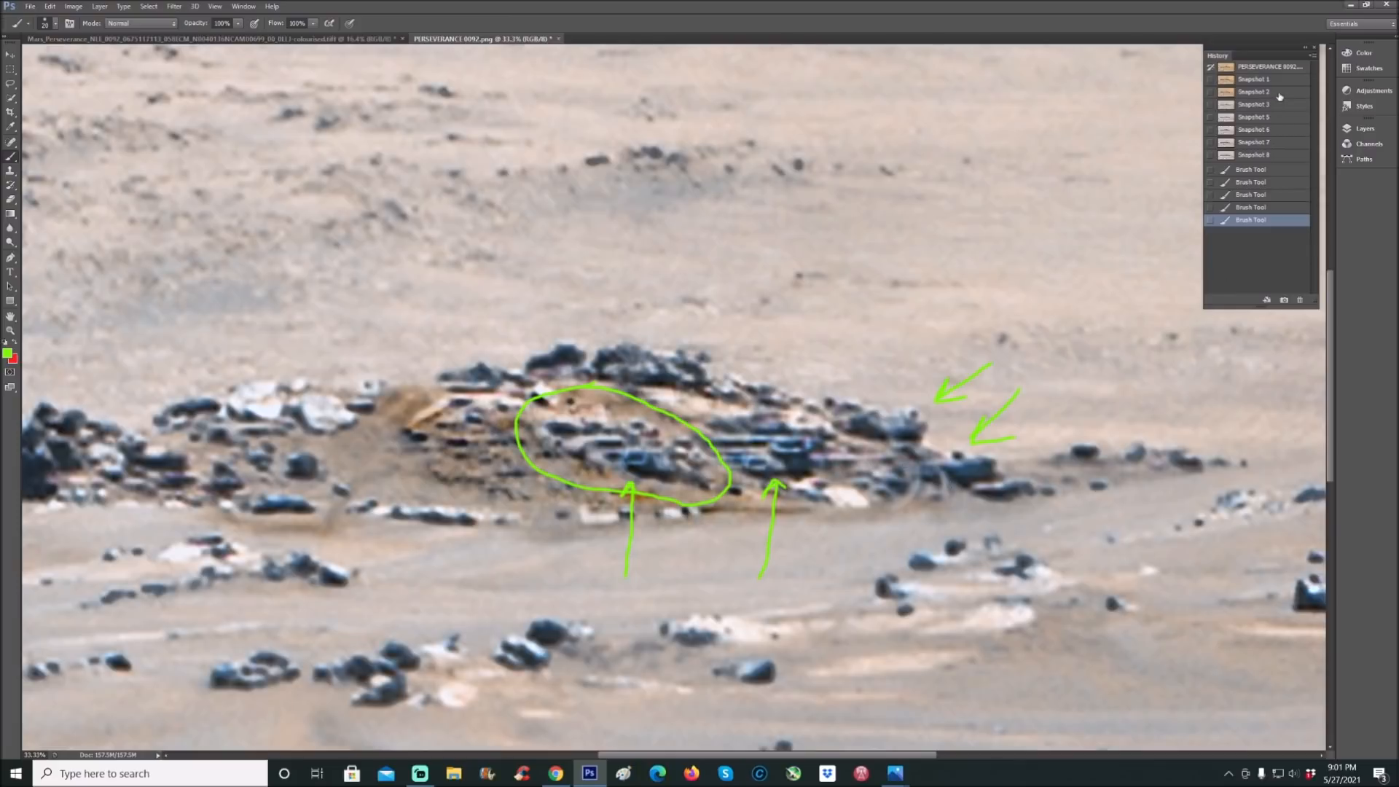
{"action": "left_click", "coordinate": [1253, 91]}
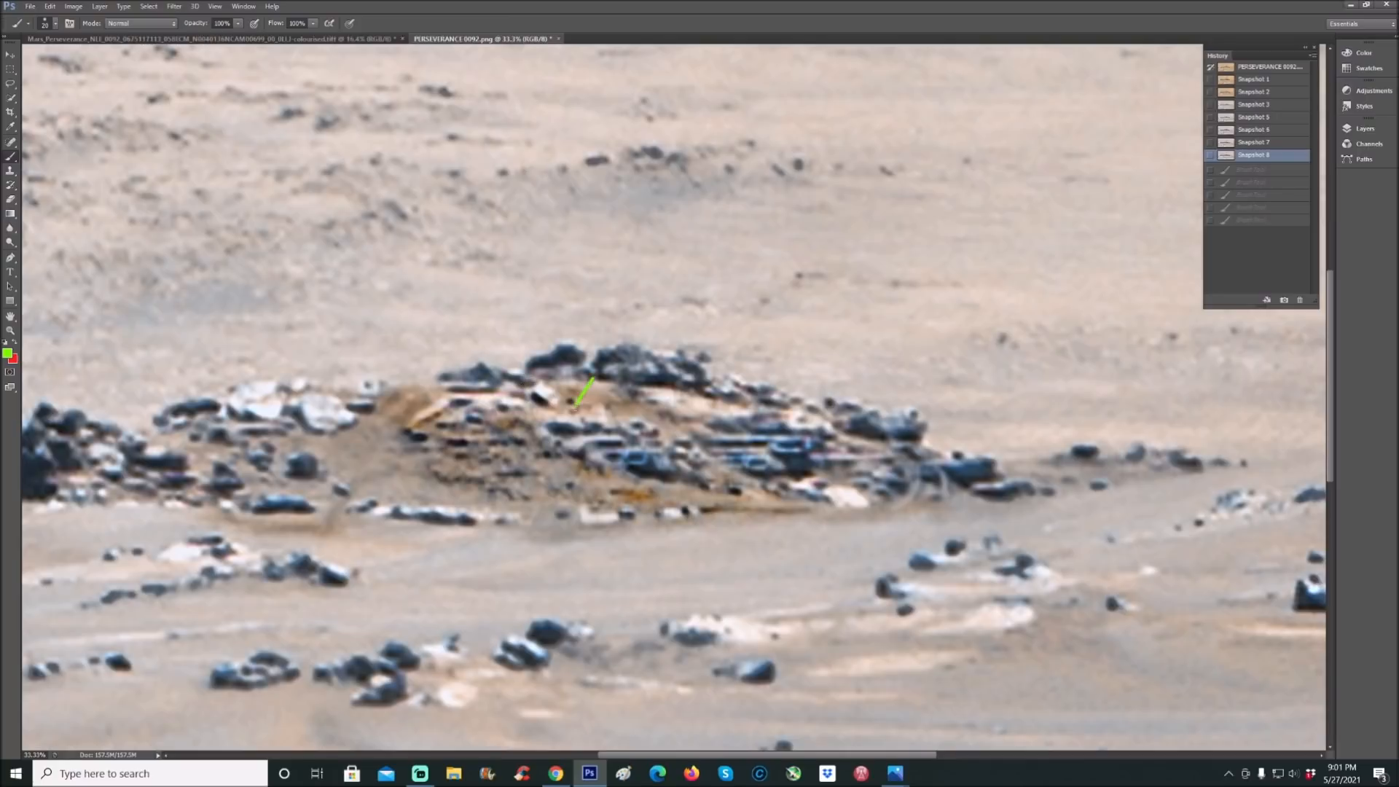
- Sketch a small arrow near the mound top, then flip between Snapshots 8 and 2
{"action": "left_click_drag", "start_coordinate": [585, 384], "coordinate": [575, 410]}
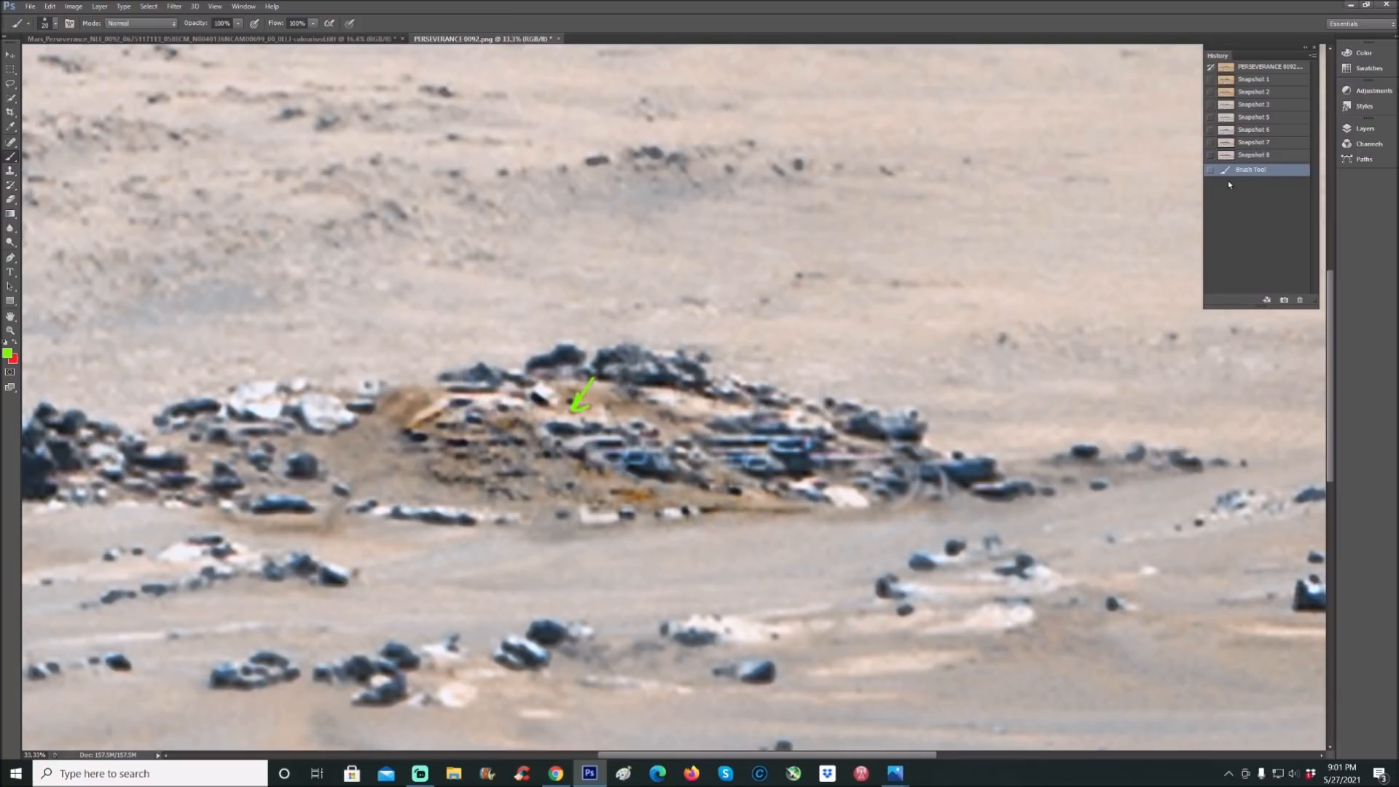
{"action": "left_click", "coordinate": [1253, 155]}
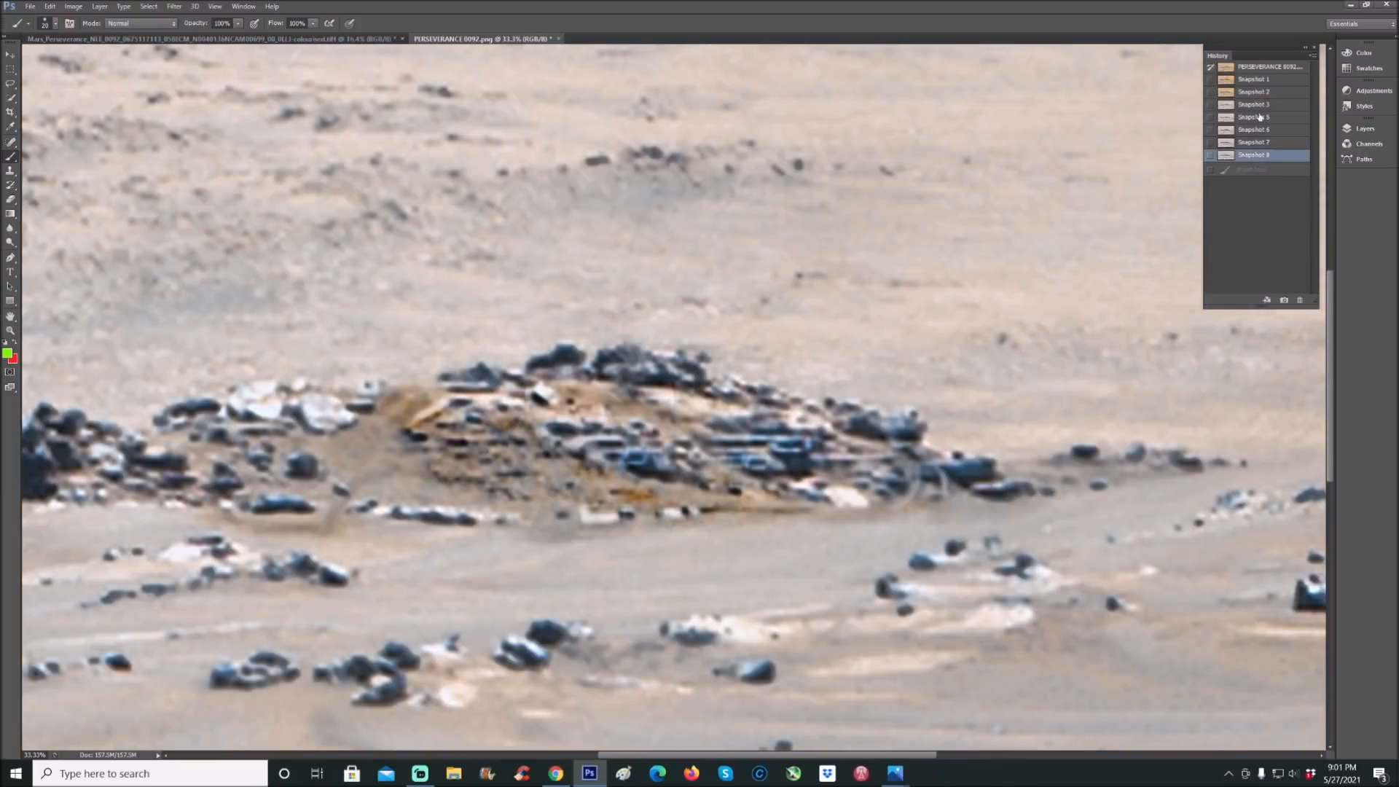
{"action": "left_click", "coordinate": [1253, 91]}
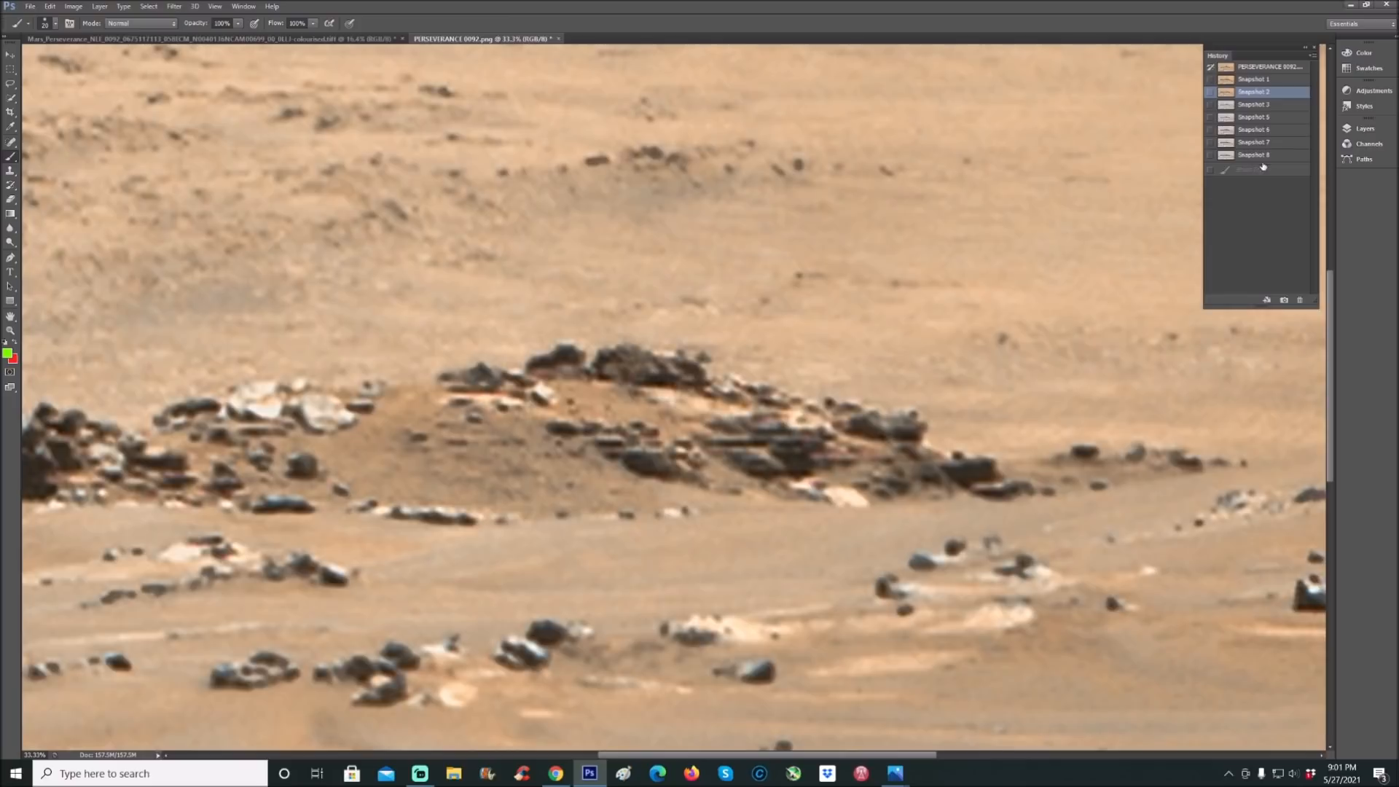
{"action": "left_click", "coordinate": [1253, 155]}
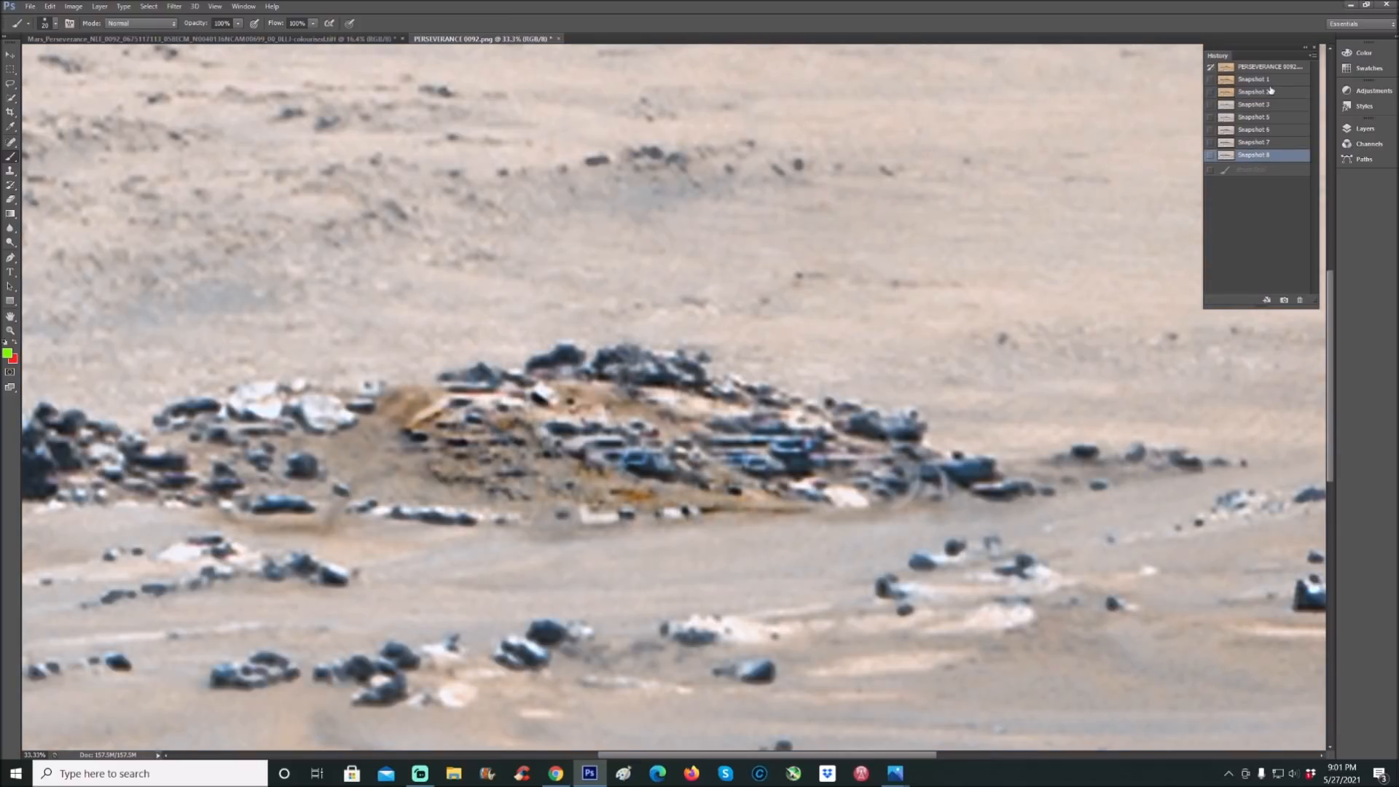
- Compare the orange Snapshot 2 and enhanced Snapshot 8, ending on Snapshot 2
{"action": "left_click", "coordinate": [1254, 91]}
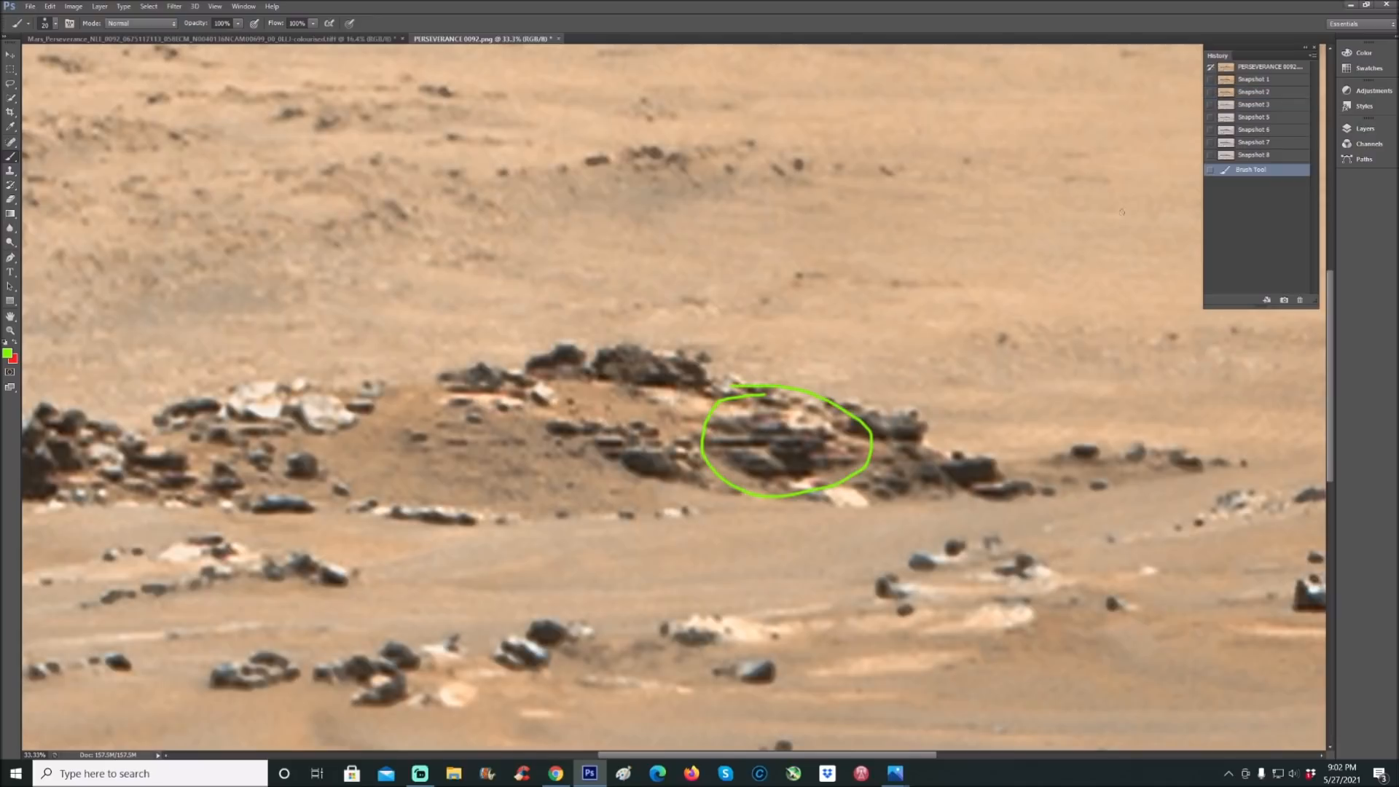
{"action": "left_click", "coordinate": [1253, 155]}
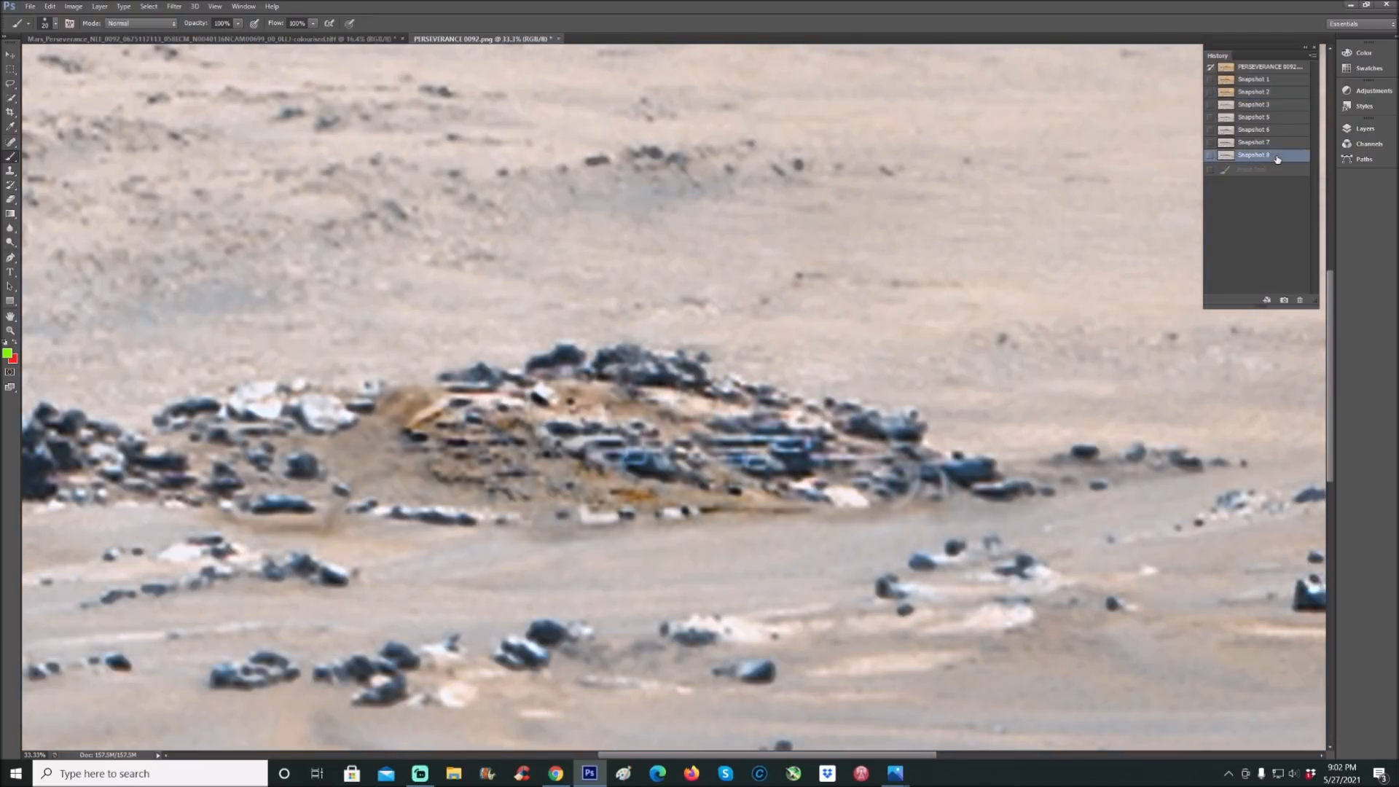
{"action": "left_click", "coordinate": [1254, 91]}
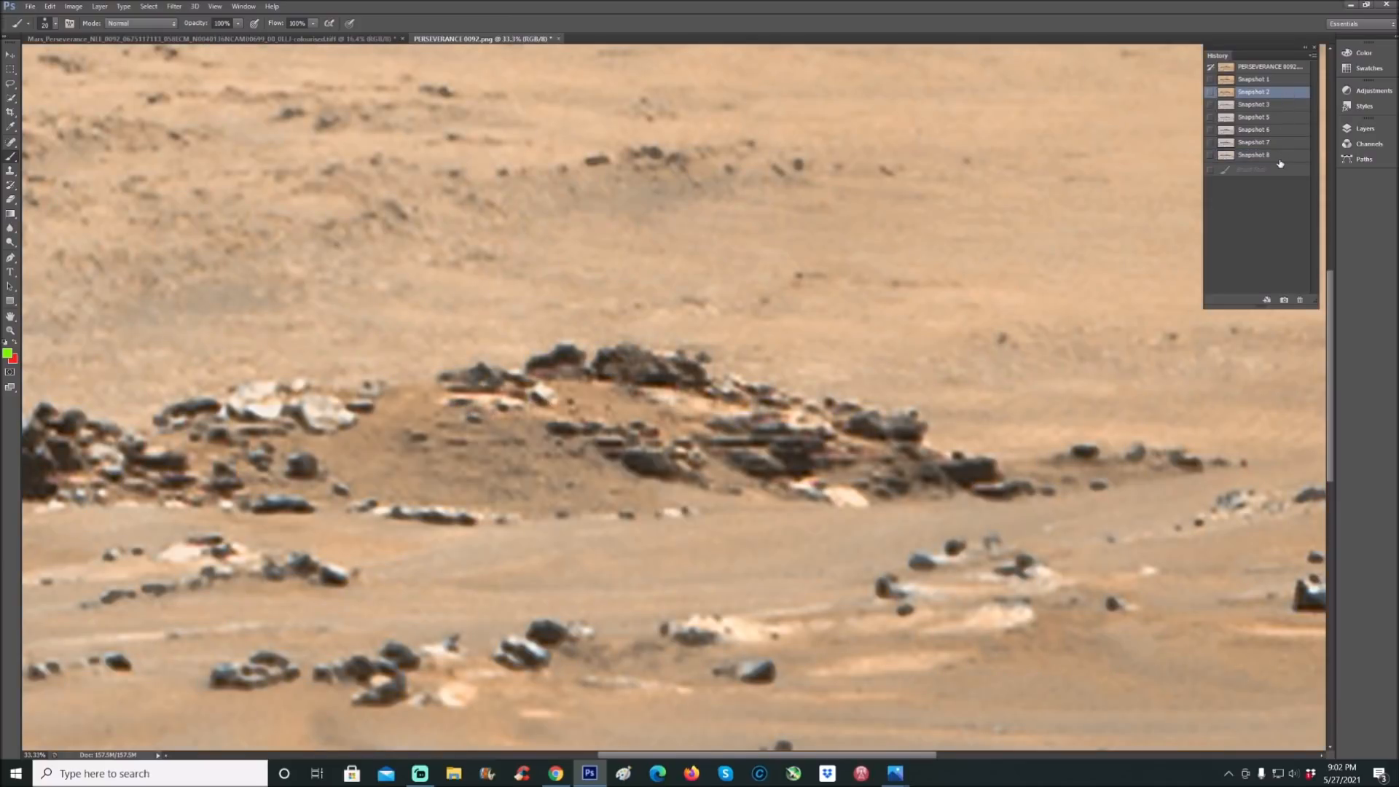
{"action": "left_click", "coordinate": [1253, 155]}
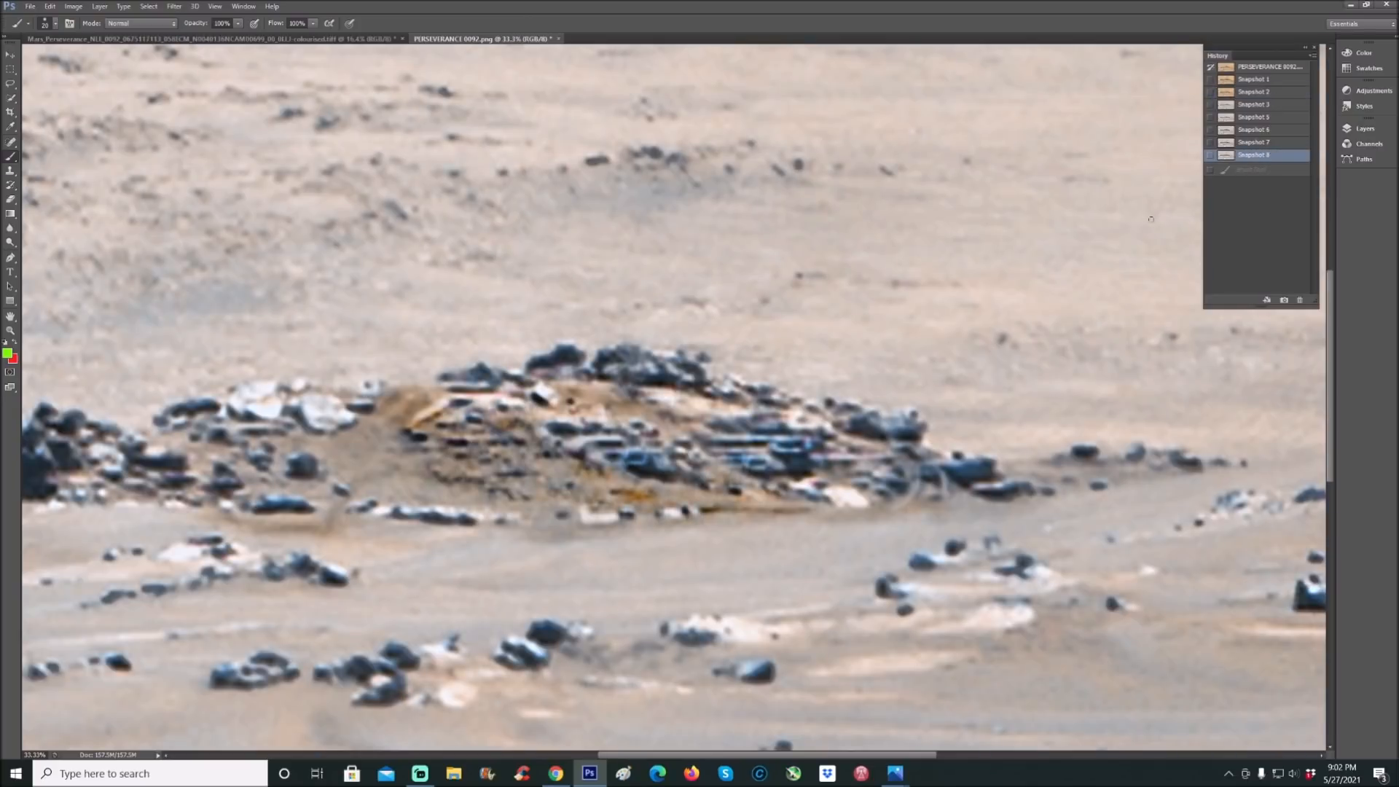
{"action": "mouse_move", "coordinate": [666, 328]}
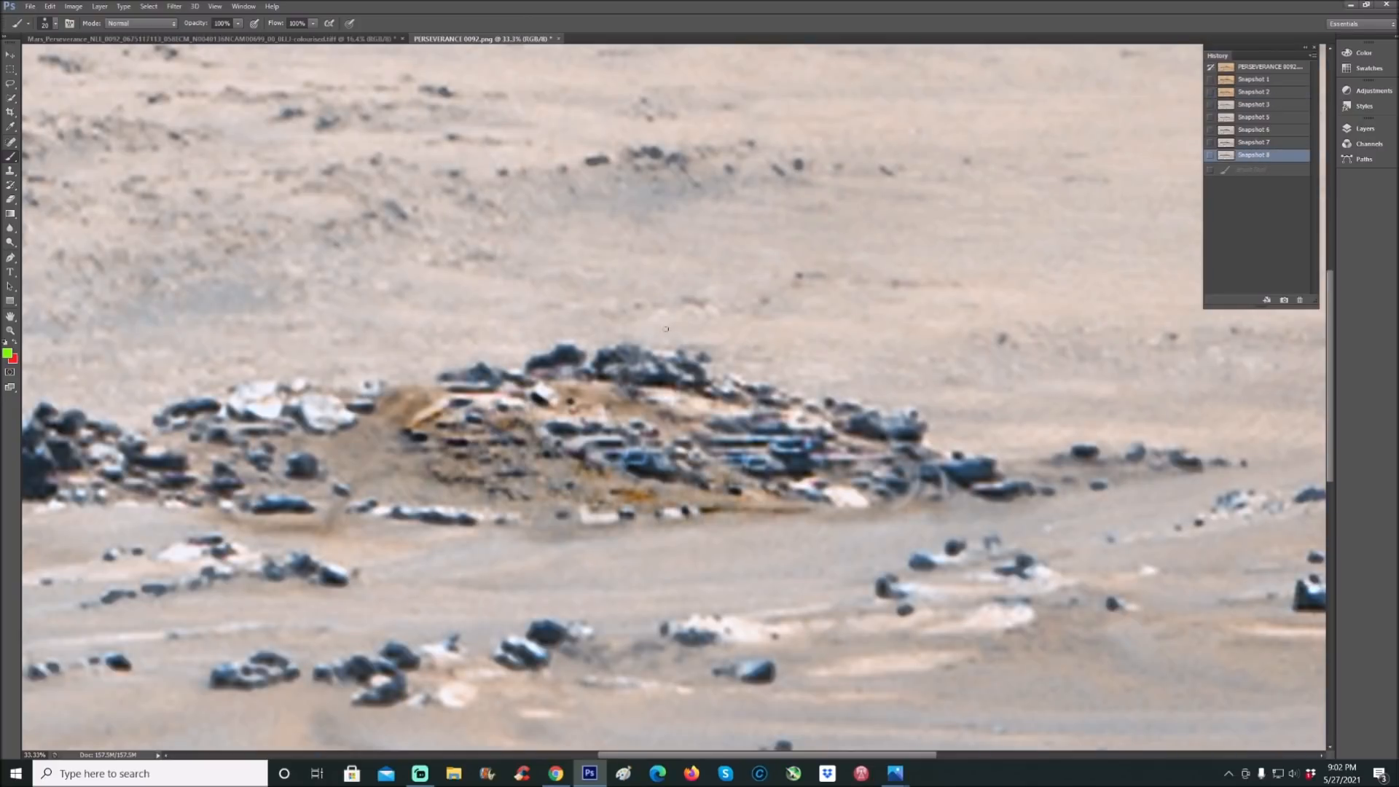
{"action": "left_click", "coordinate": [1253, 92]}
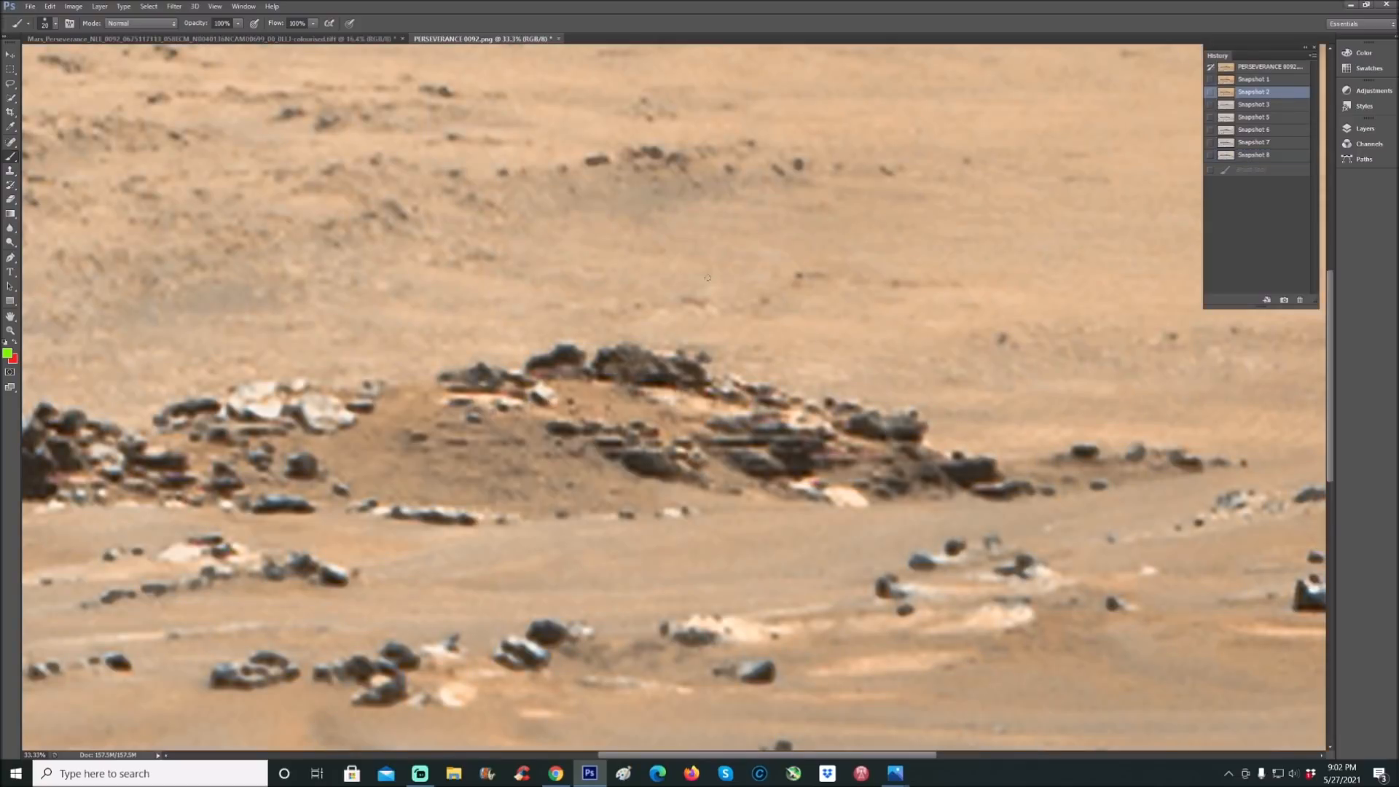
- Draw an arrow atop the mound, toggle Snapshots 3 and 8, ending on Snapshot 8
{"action": "left_click_drag", "start_coordinate": [709, 268], "coordinate": [678, 334]}
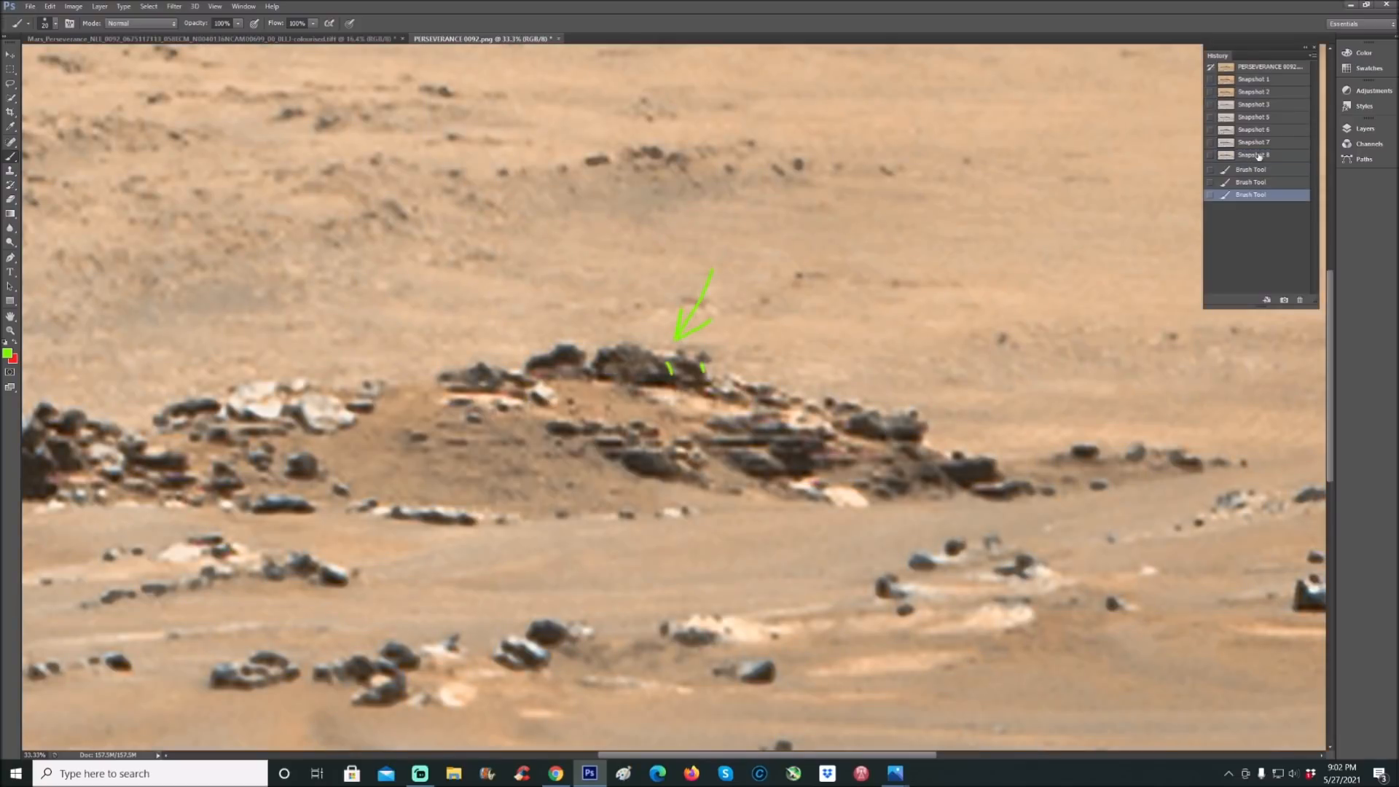
{"action": "left_click", "coordinate": [1254, 104]}
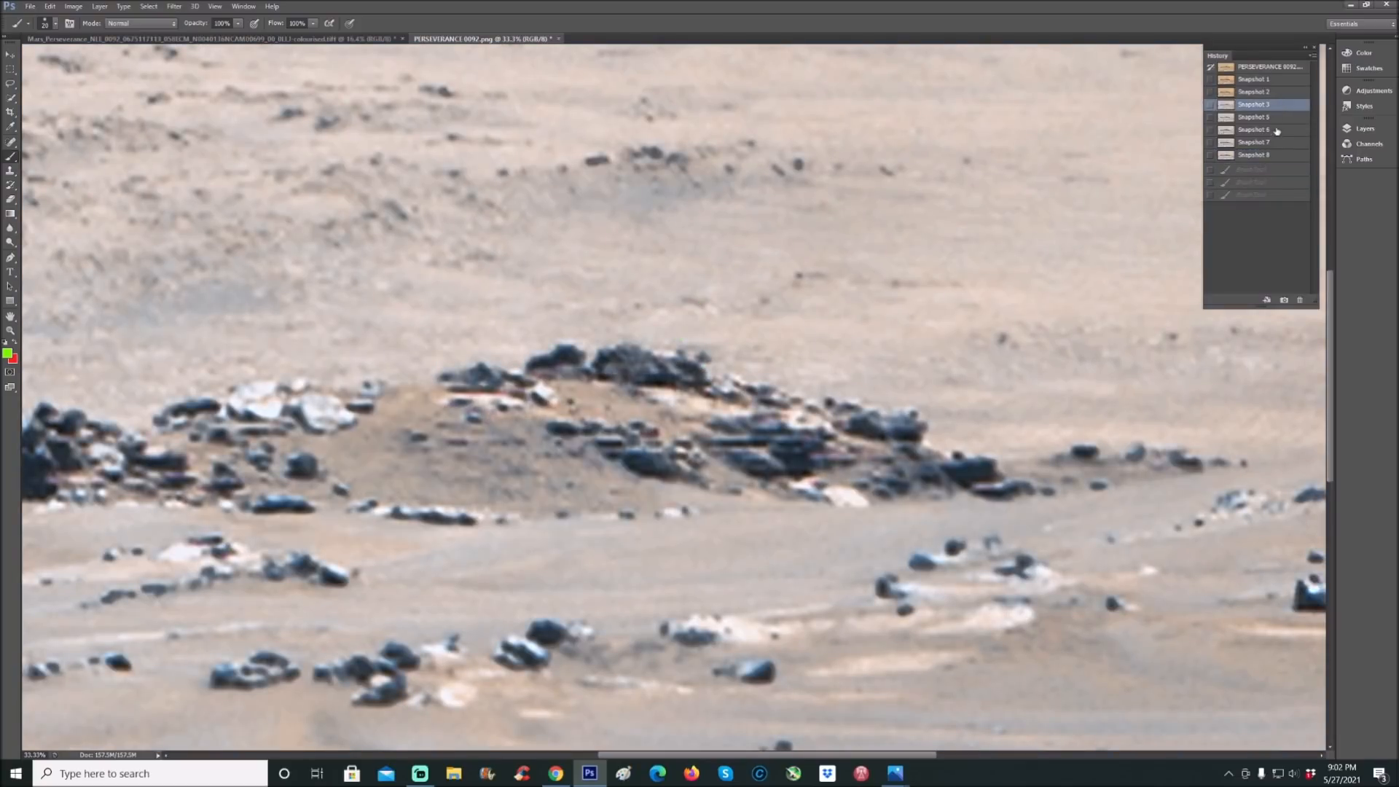
{"action": "left_click", "coordinate": [1253, 154]}
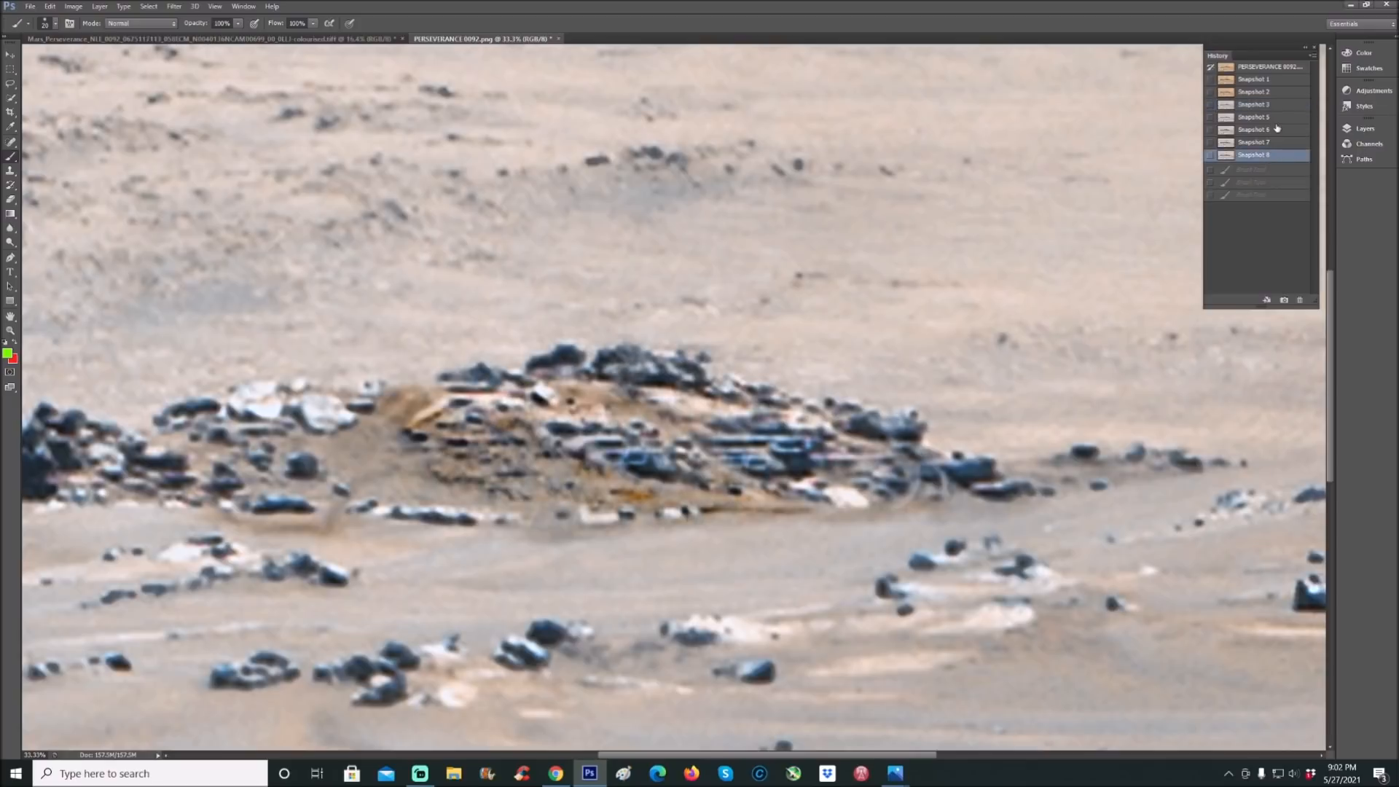
{"action": "left_click", "coordinate": [1253, 104]}
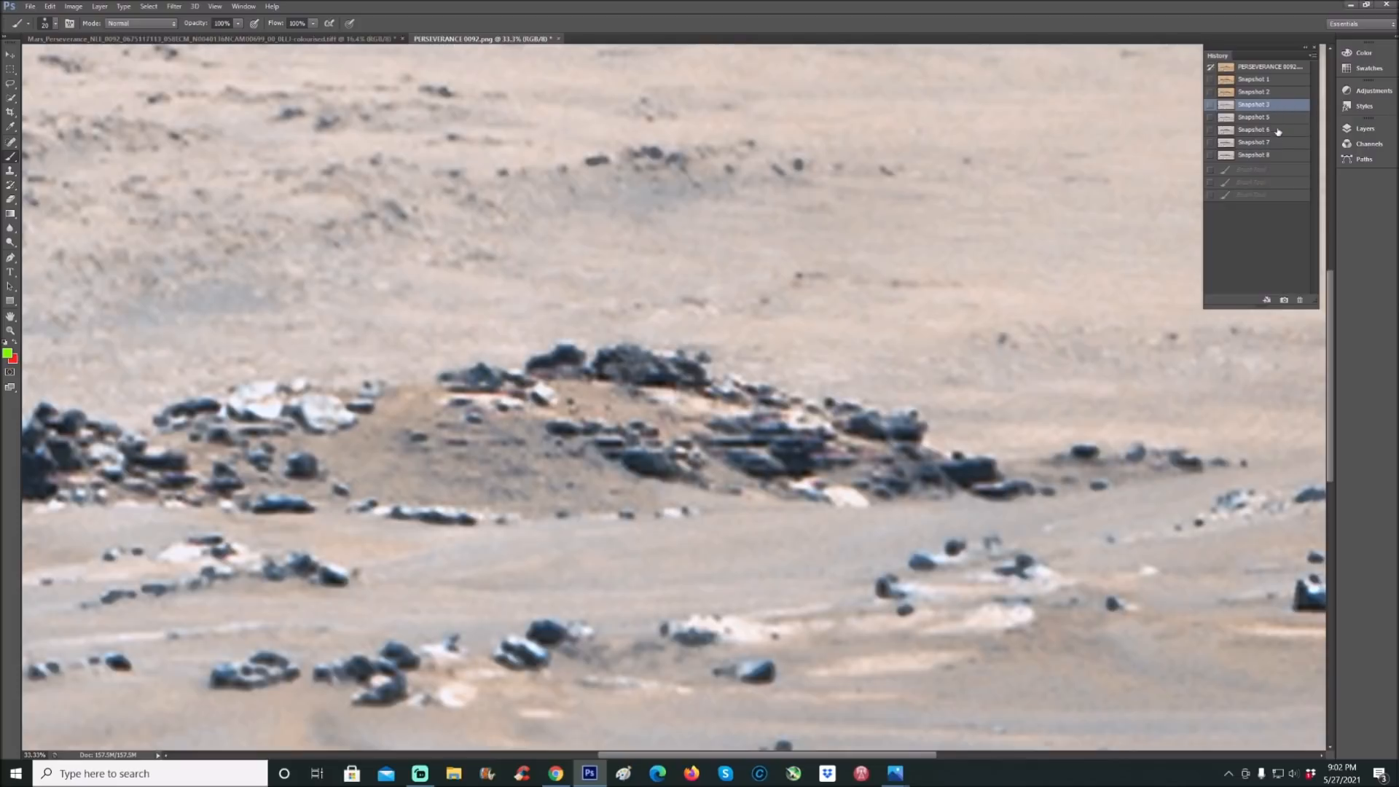
{"action": "left_click", "coordinate": [1254, 155]}
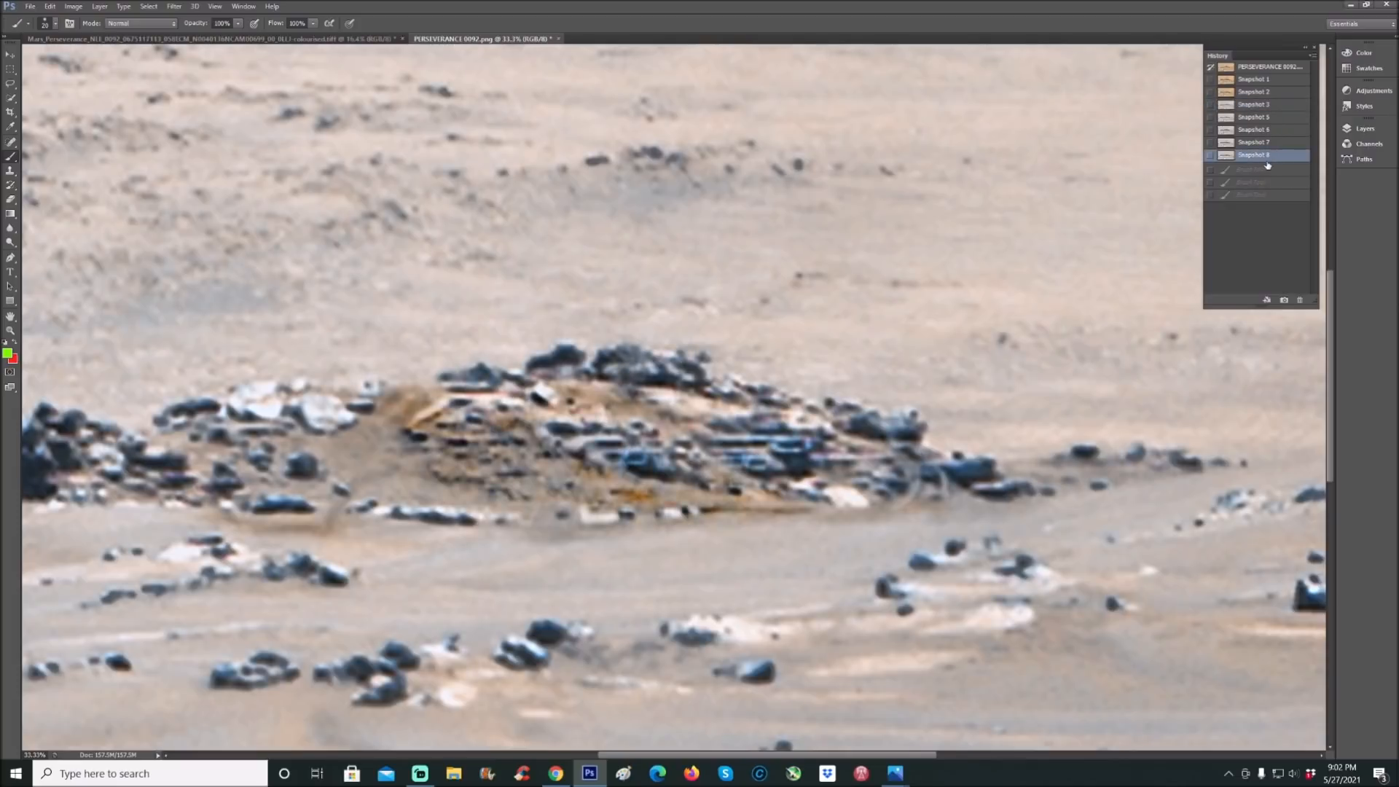
- Sketch a green arrow into the mound's left edge and a wavy ridge line, then revert to Snapshot 2
{"action": "left_click_drag", "start_coordinate": [353, 321], "coordinate": [401, 379]}
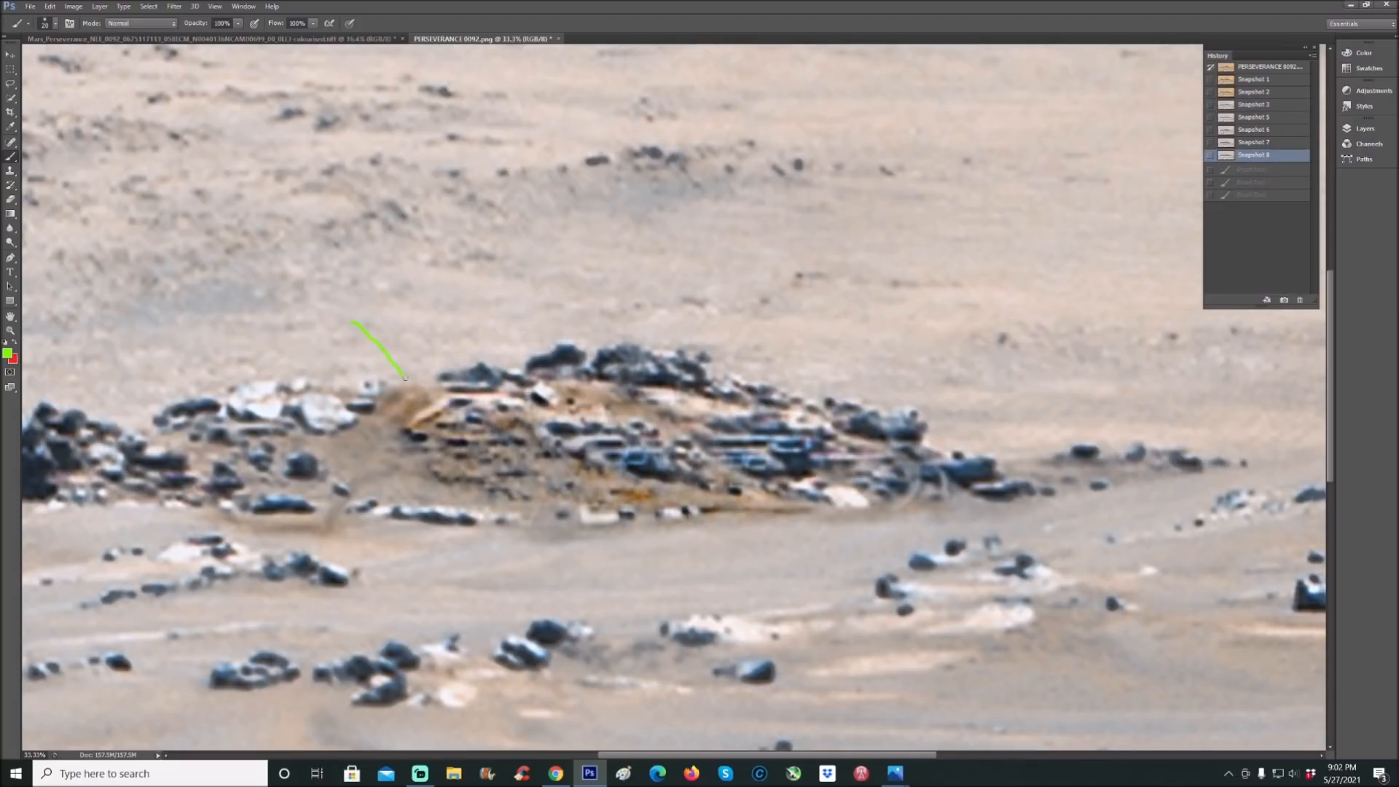
{"action": "left_click_drag", "start_coordinate": [402, 374], "coordinate": [429, 393]}
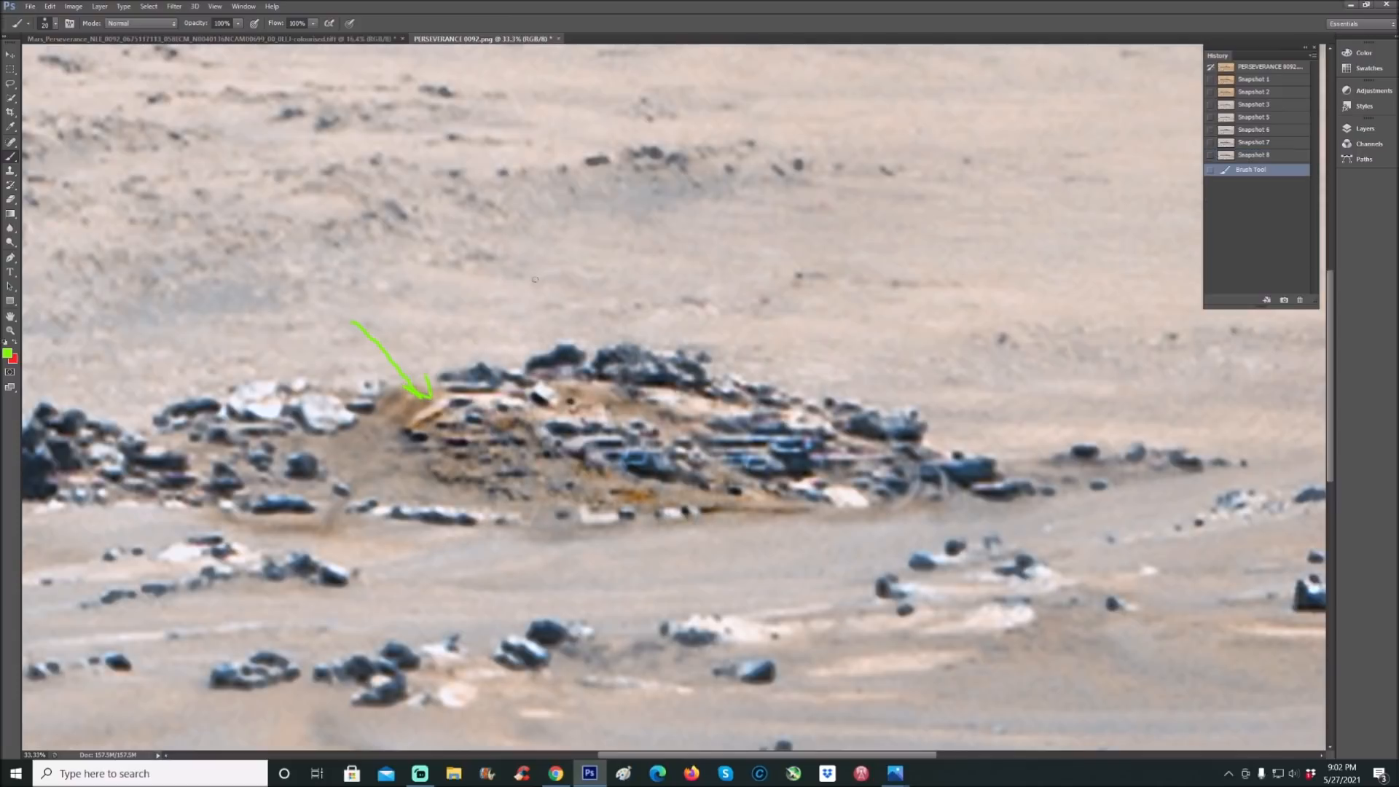
{"action": "left_click_drag", "start_coordinate": [469, 306], "coordinate": [1133, 355]}
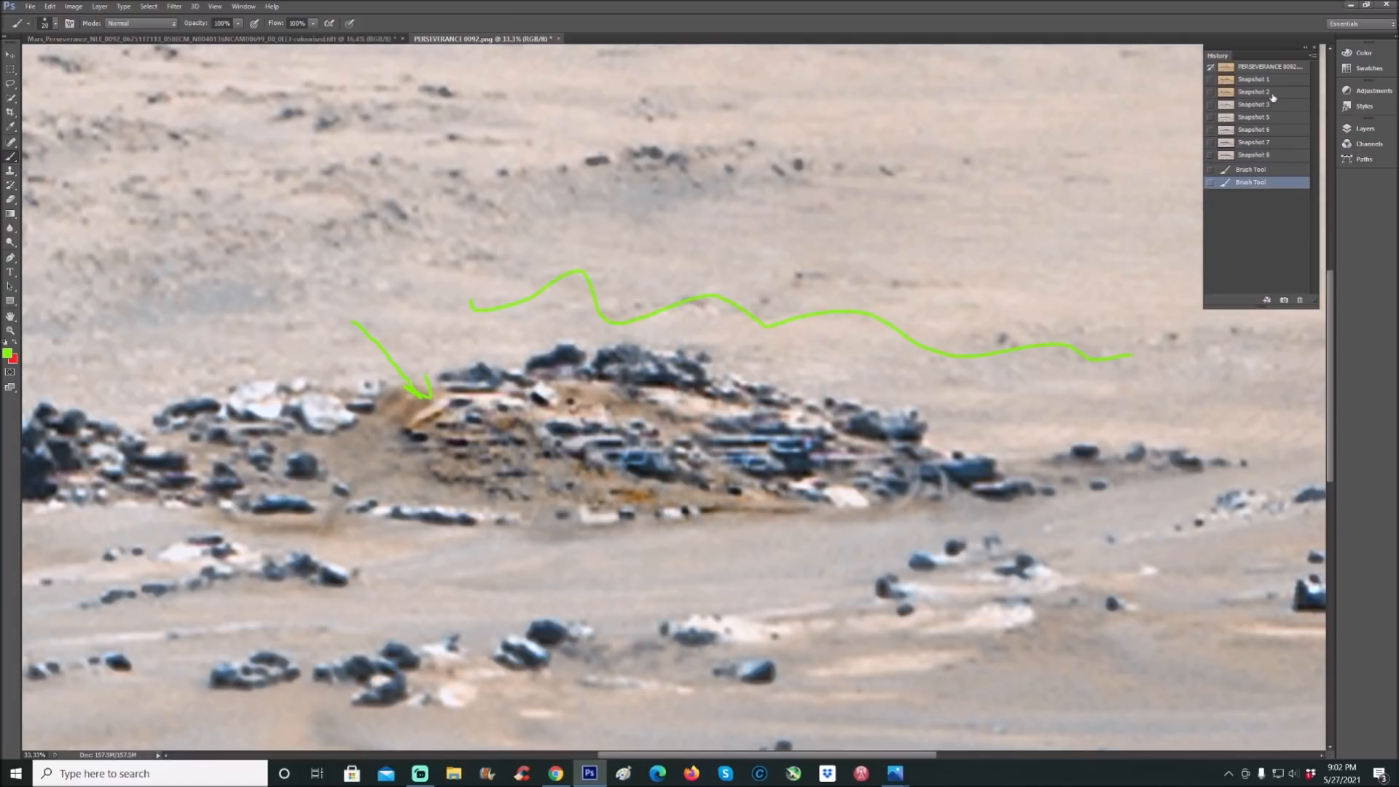
{"action": "left_click", "coordinate": [1253, 91]}
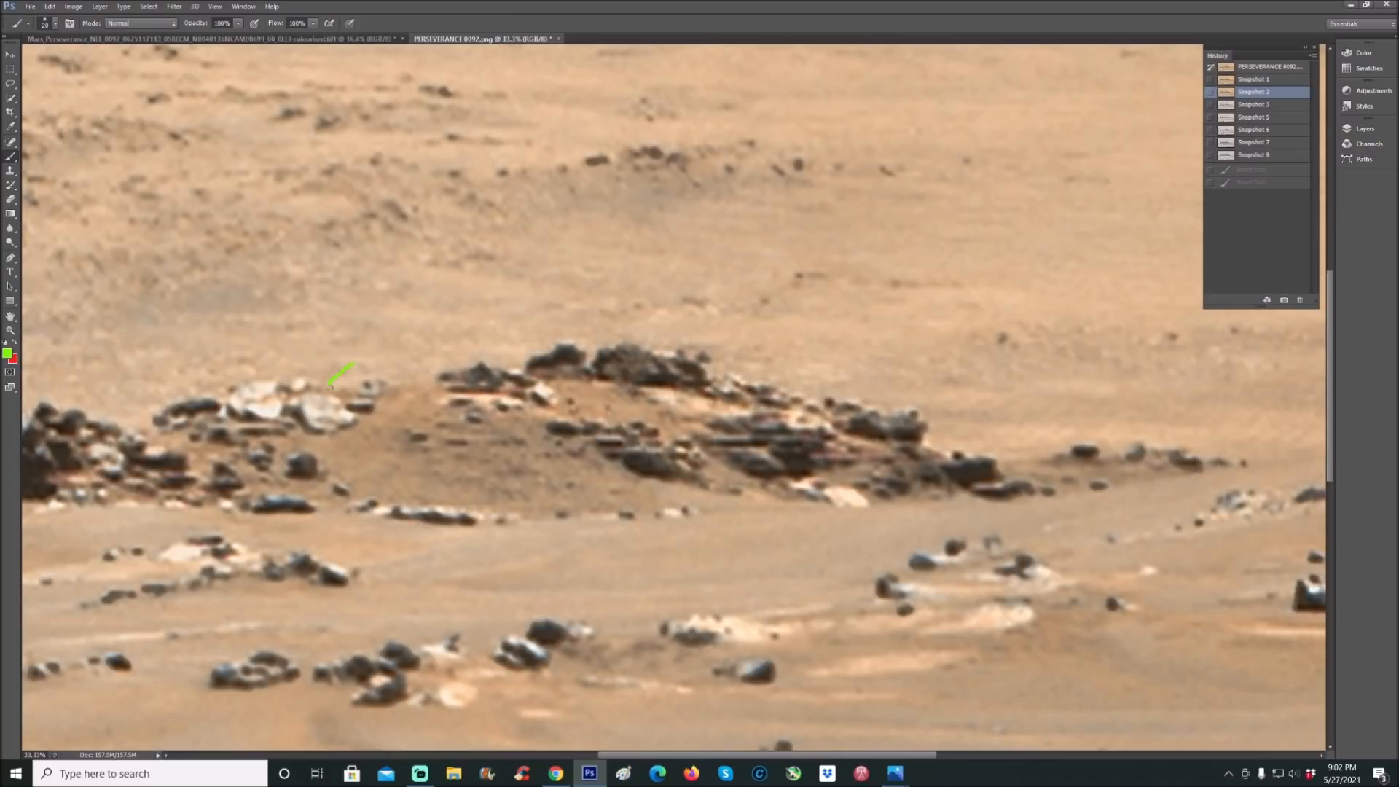
{"action": "left_click_drag", "start_coordinate": [339, 373], "coordinate": [370, 402]}
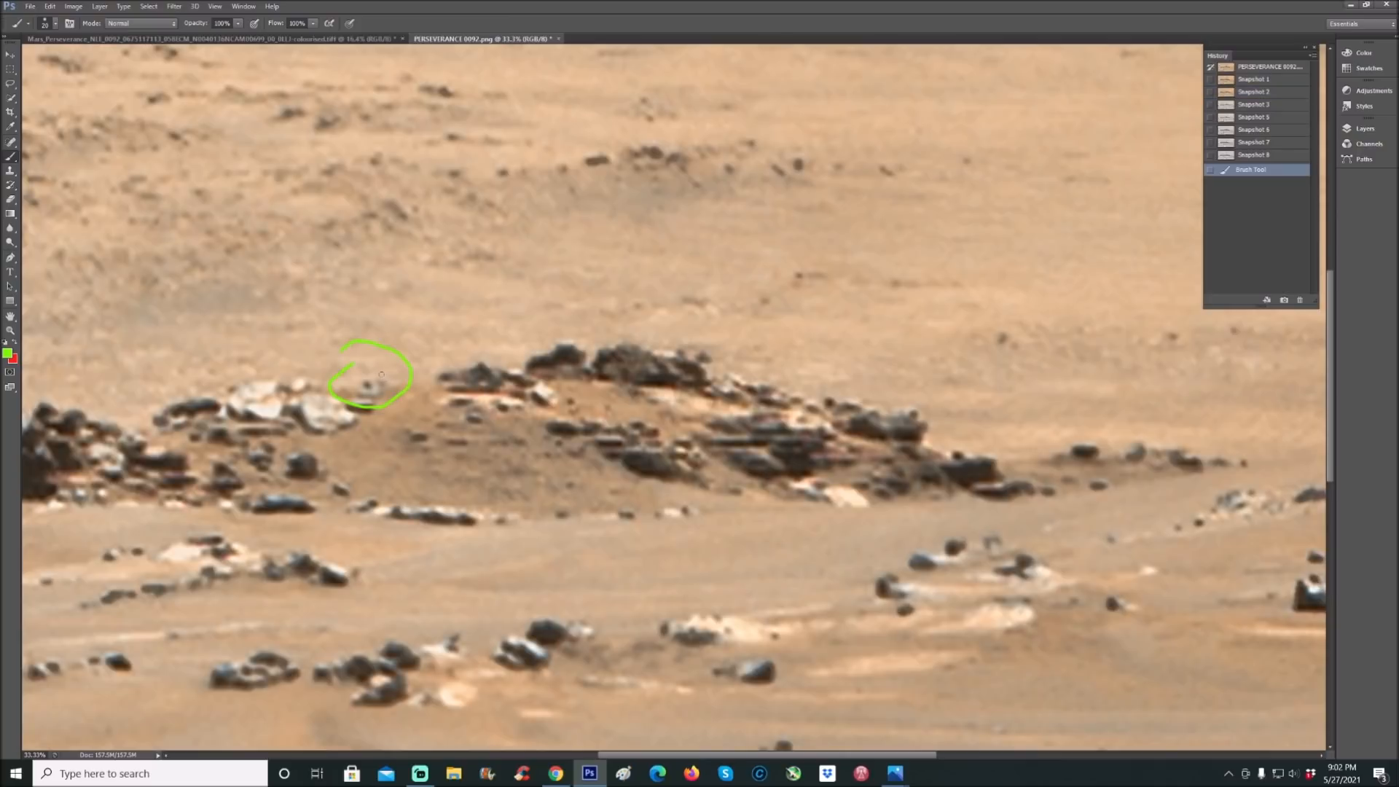
{"action": "left_click_drag", "start_coordinate": [365, 371], "coordinate": [379, 389]}
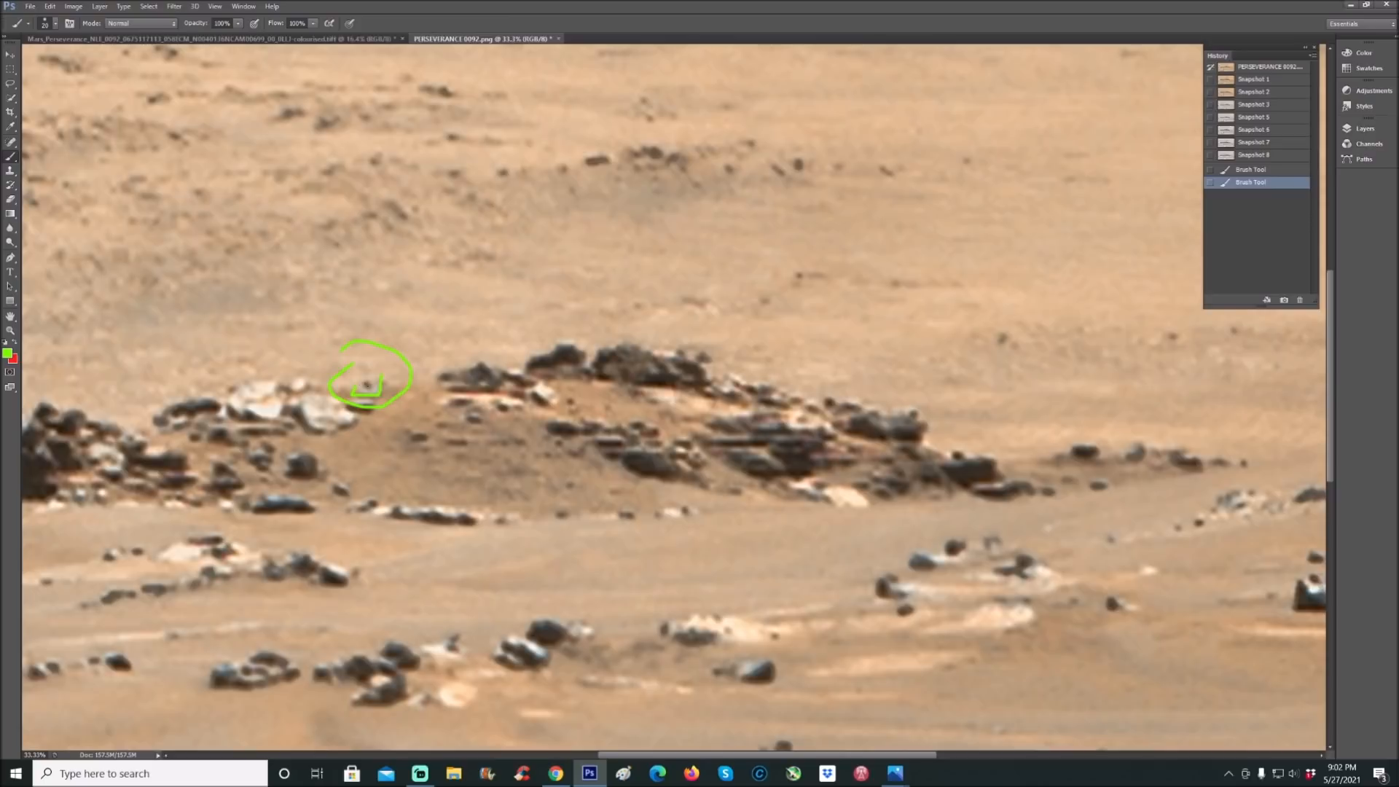
{"action": "left_click", "coordinate": [367, 386]}
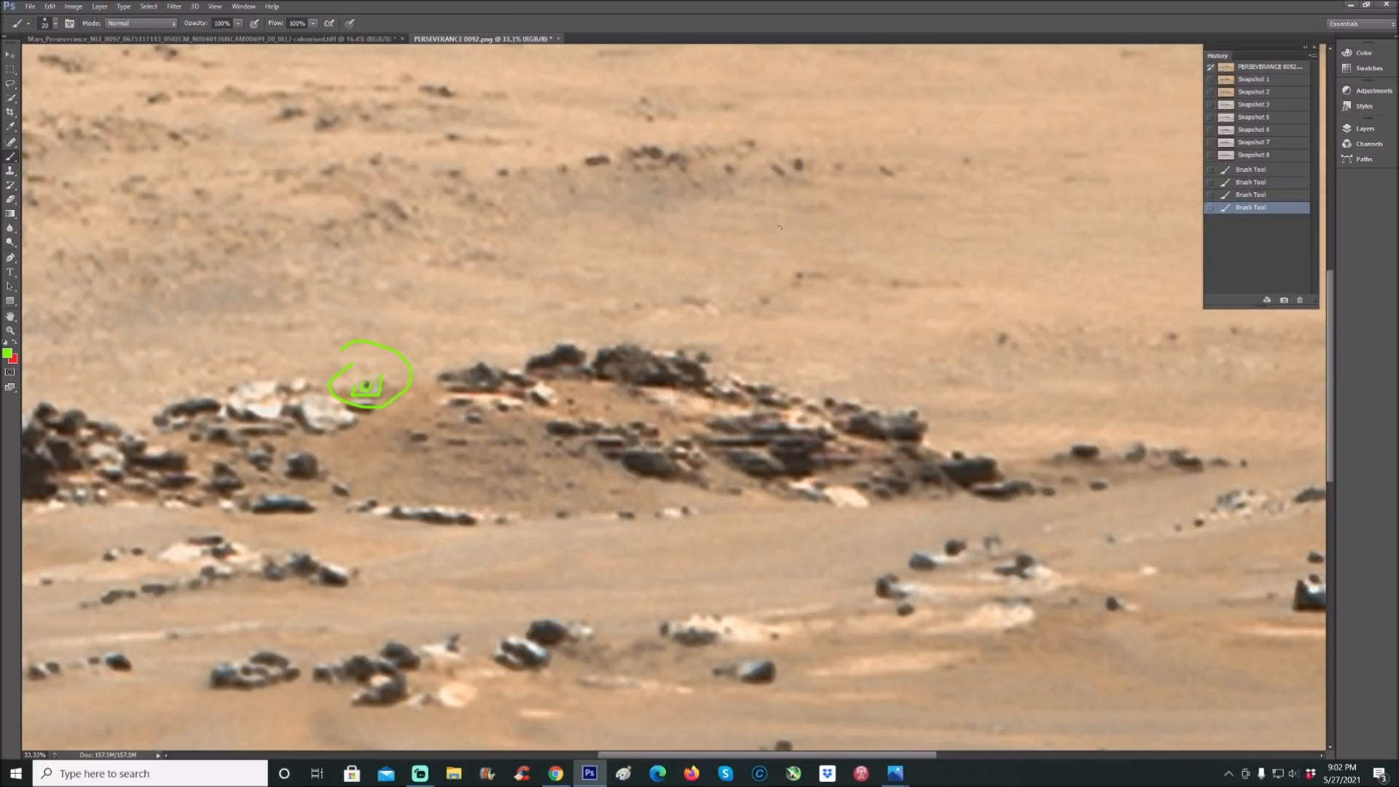
{"action": "left_click", "coordinate": [1253, 155]}
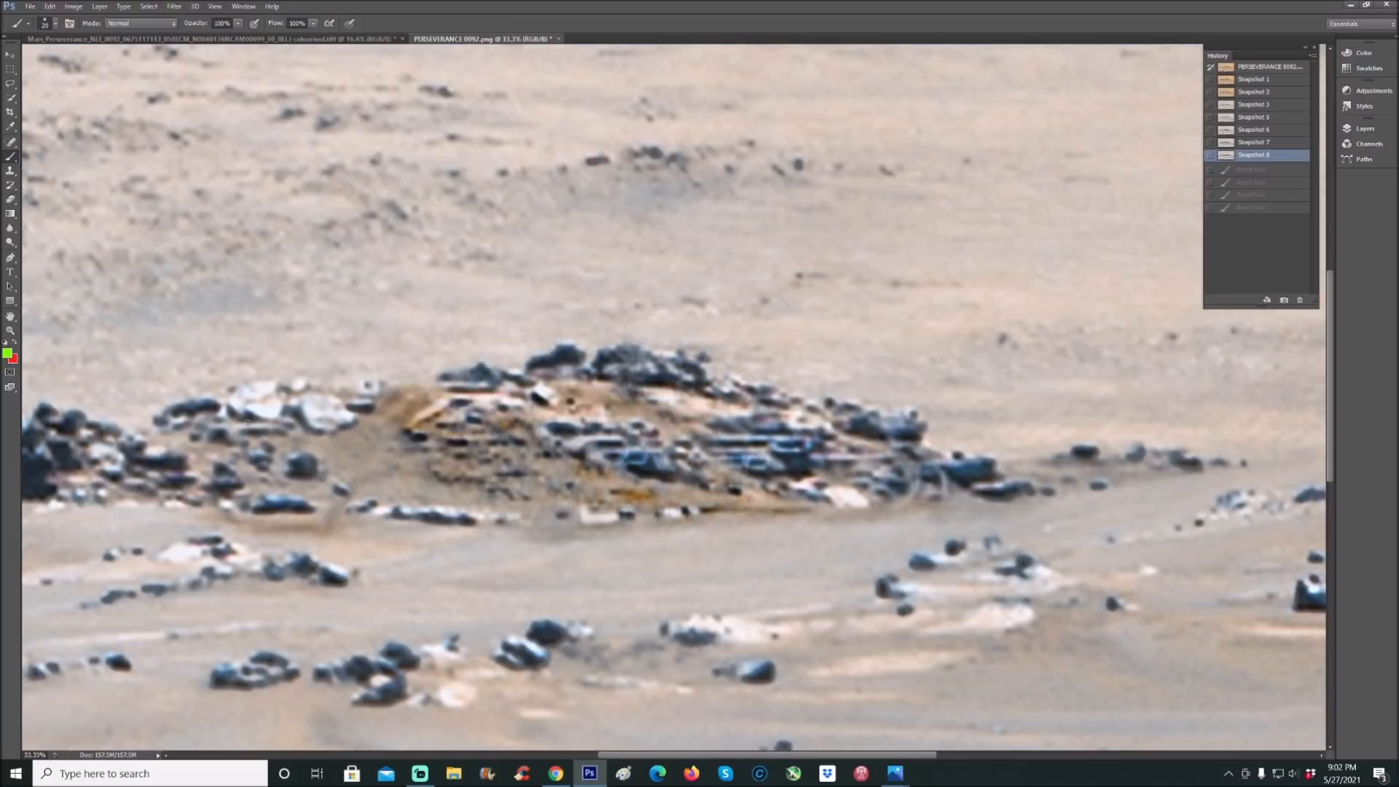
{"action": "left_click_drag", "start_coordinate": [205, 384], "coordinate": [268, 460]}
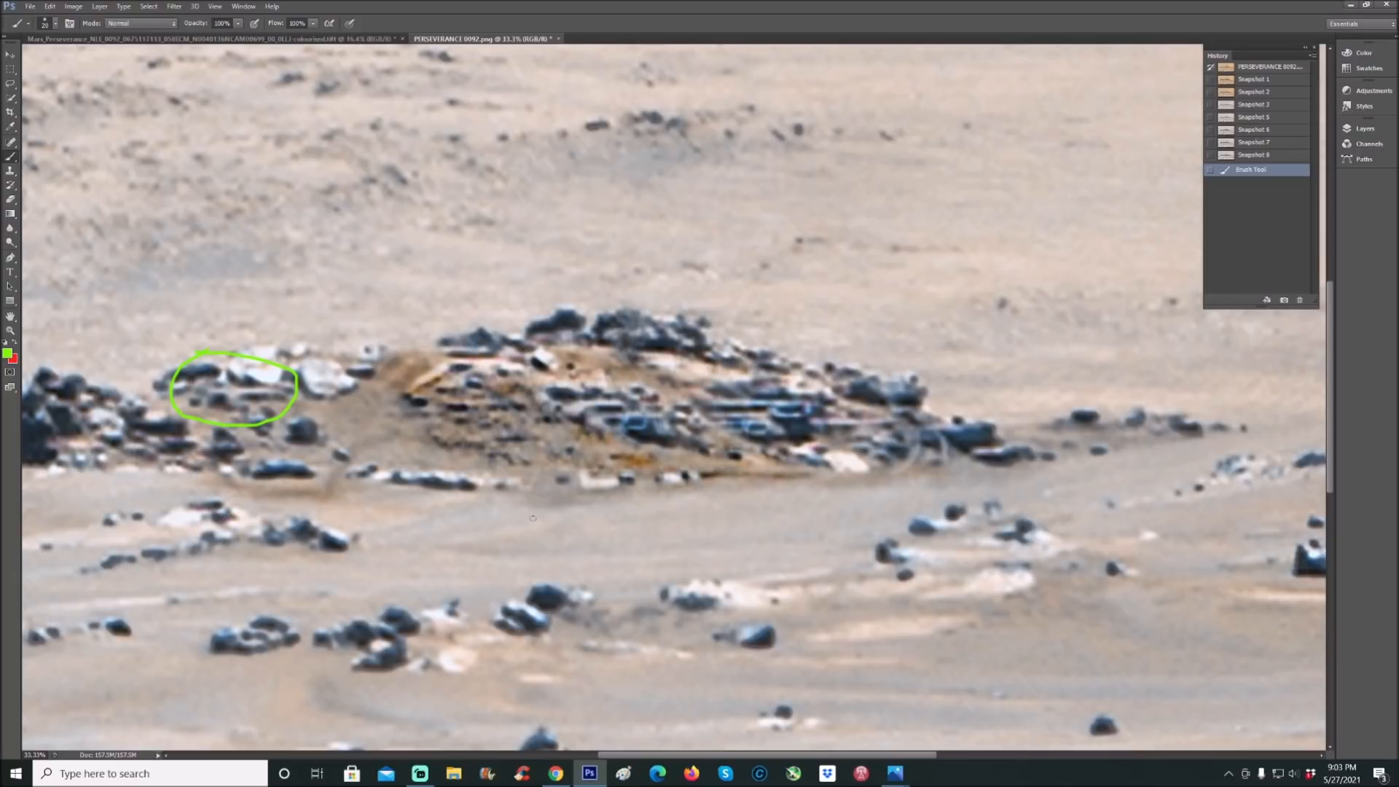
{"action": "left_click", "coordinate": [1253, 91]}
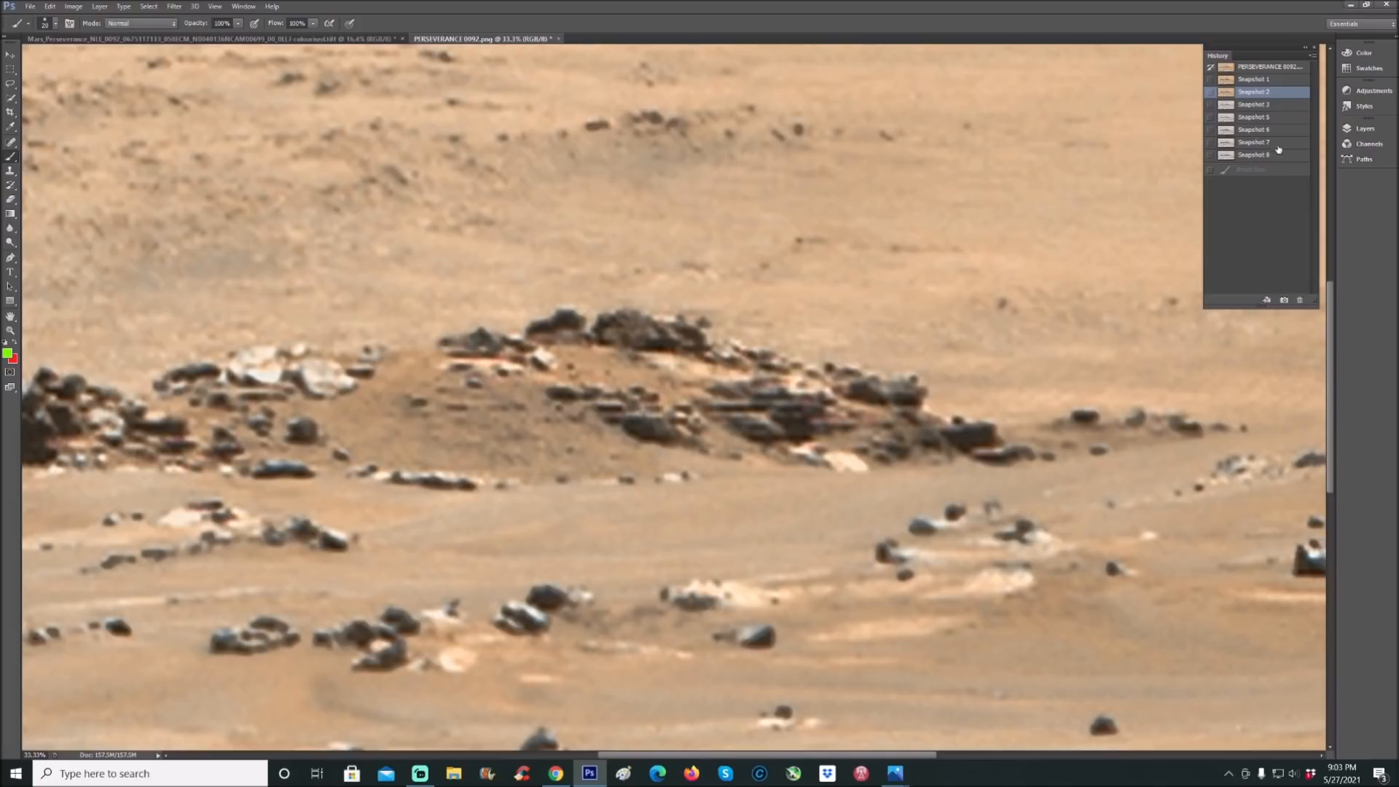
- Alternate twice between enhanced Snapshot 8 and natural Snapshot 2, finishing on Snapshot 2
{"action": "left_click", "coordinate": [1253, 154]}
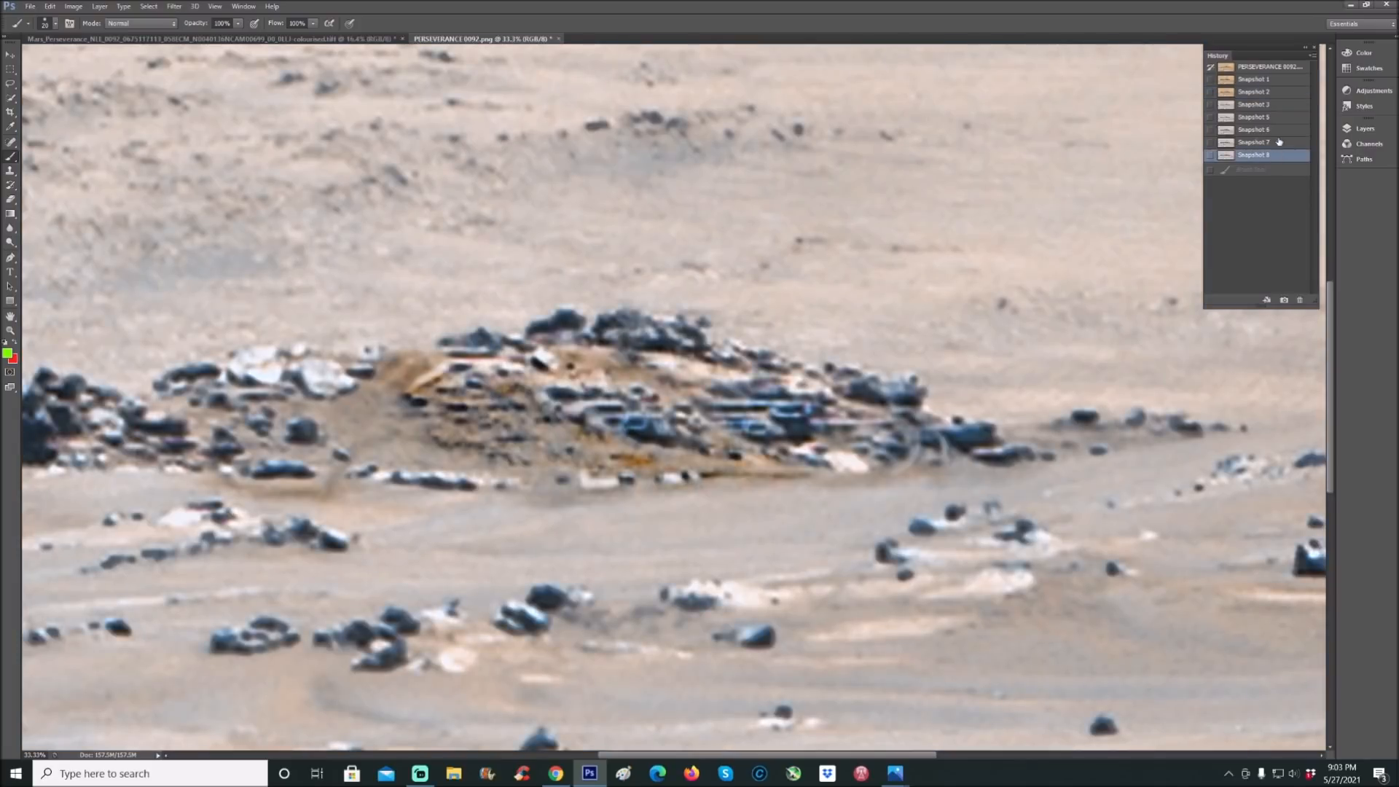
{"action": "left_click", "coordinate": [1253, 91]}
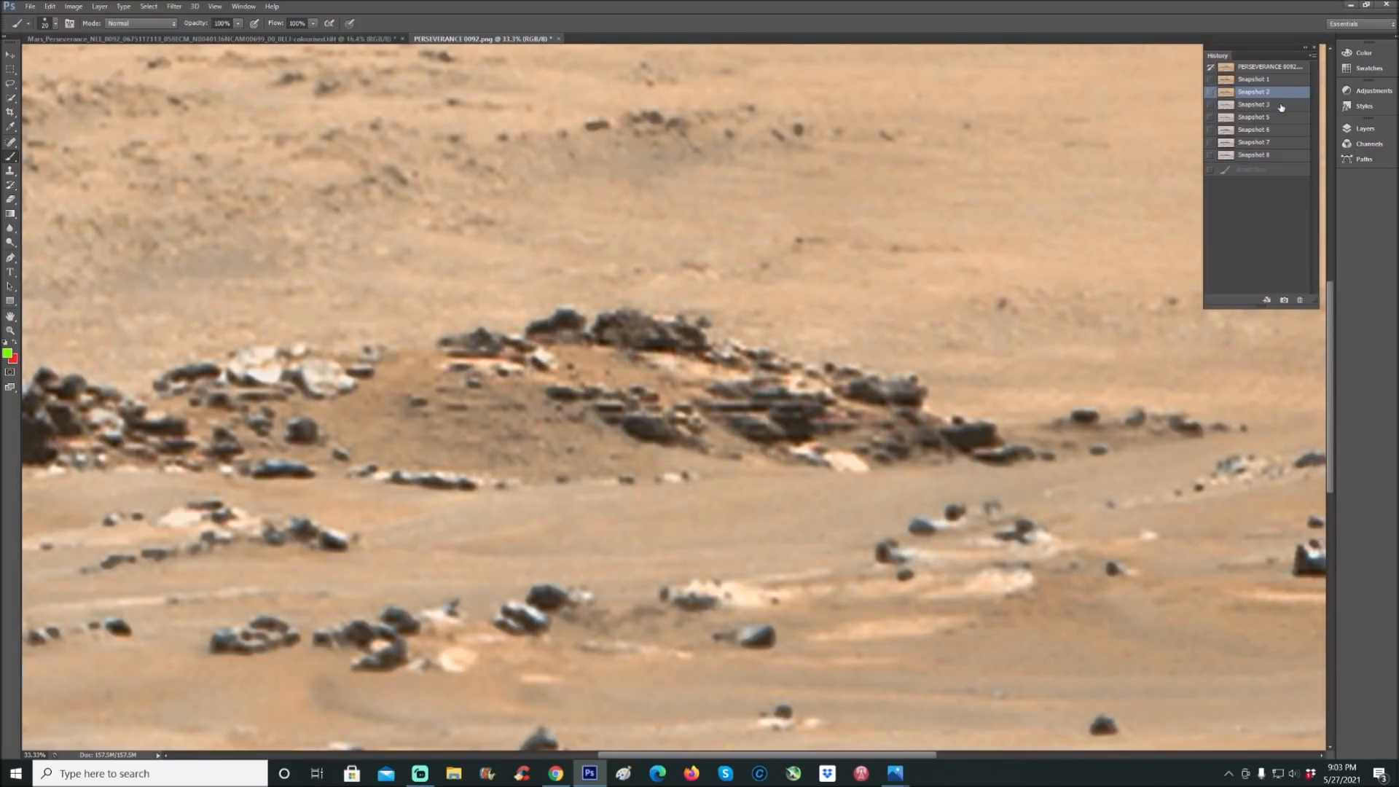
{"action": "left_click", "coordinate": [1253, 154]}
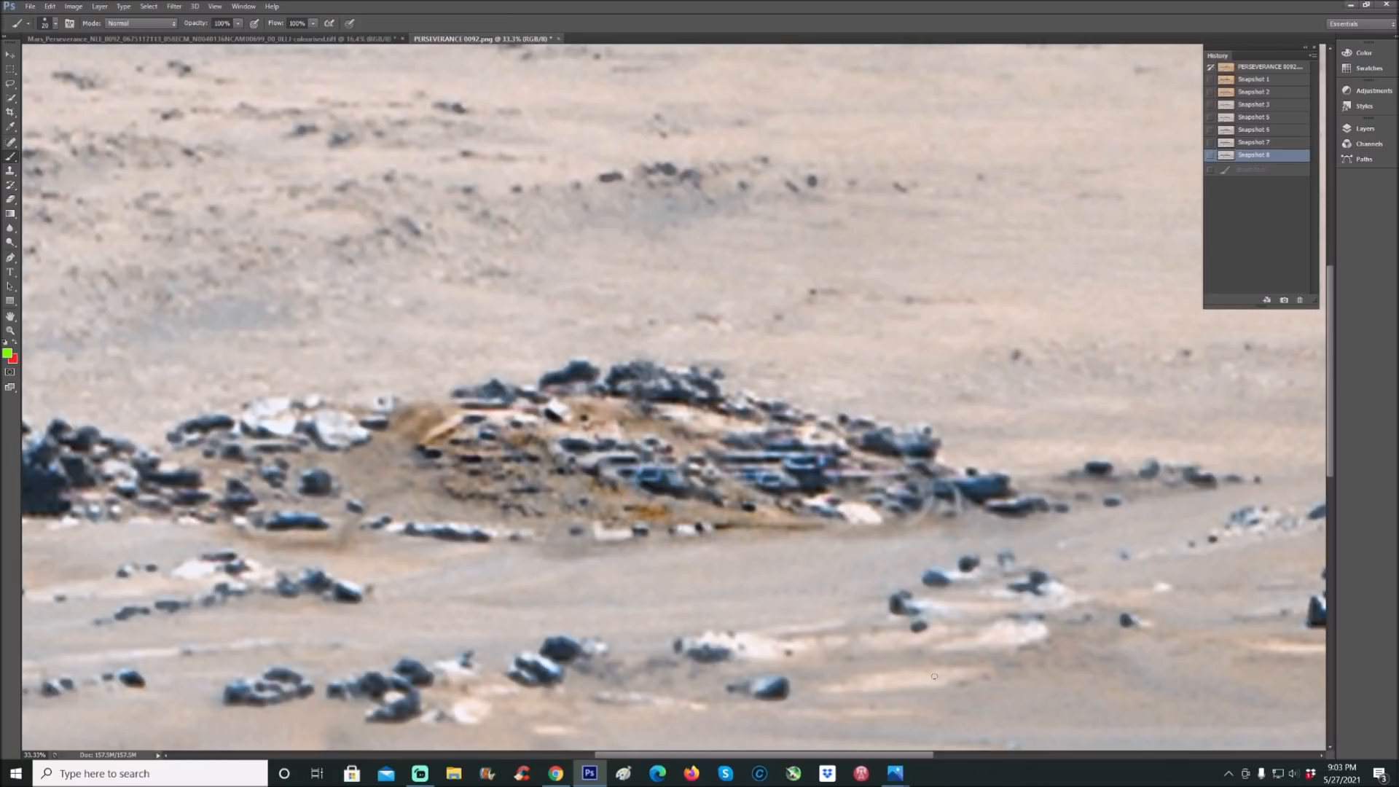
{"action": "mouse_move", "coordinate": [1312, 175]}
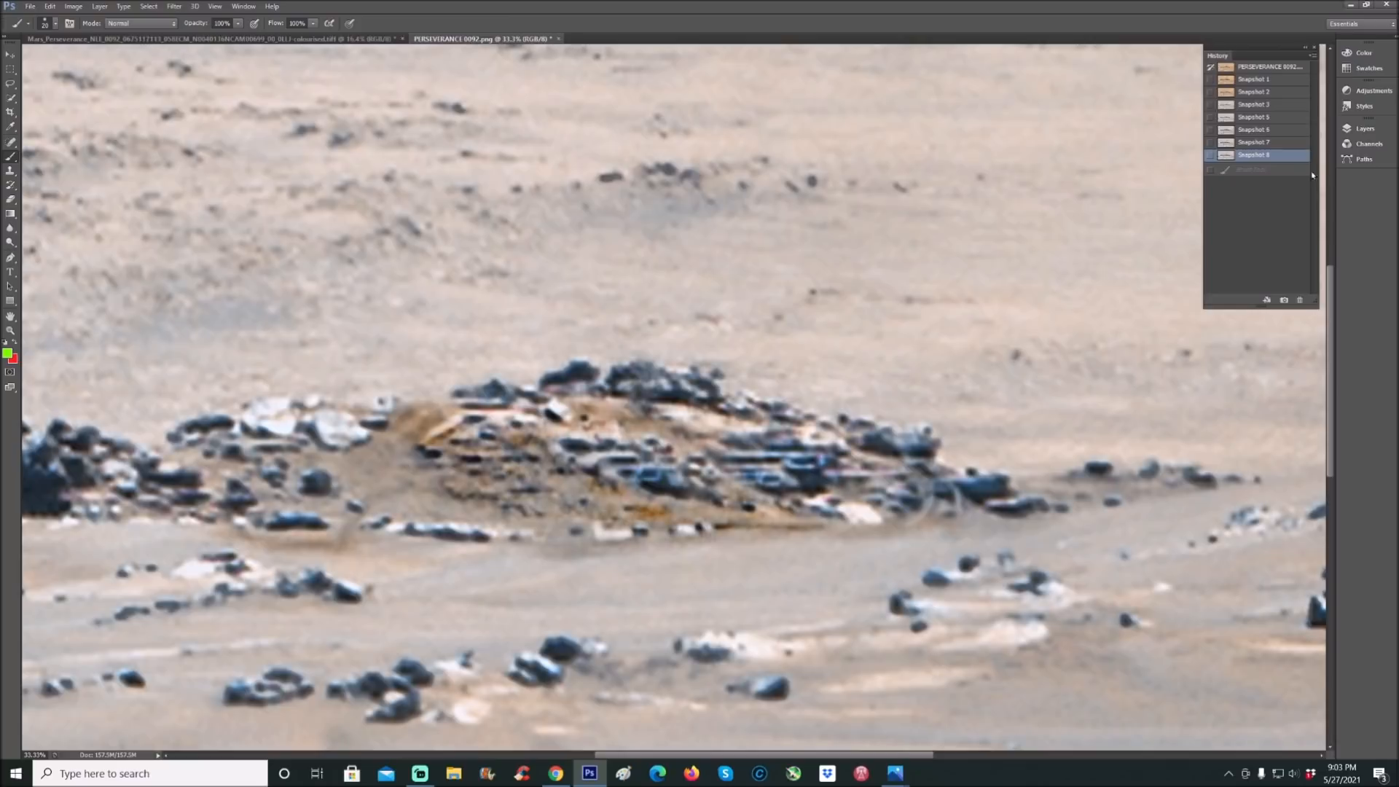
{"action": "left_click", "coordinate": [1254, 91]}
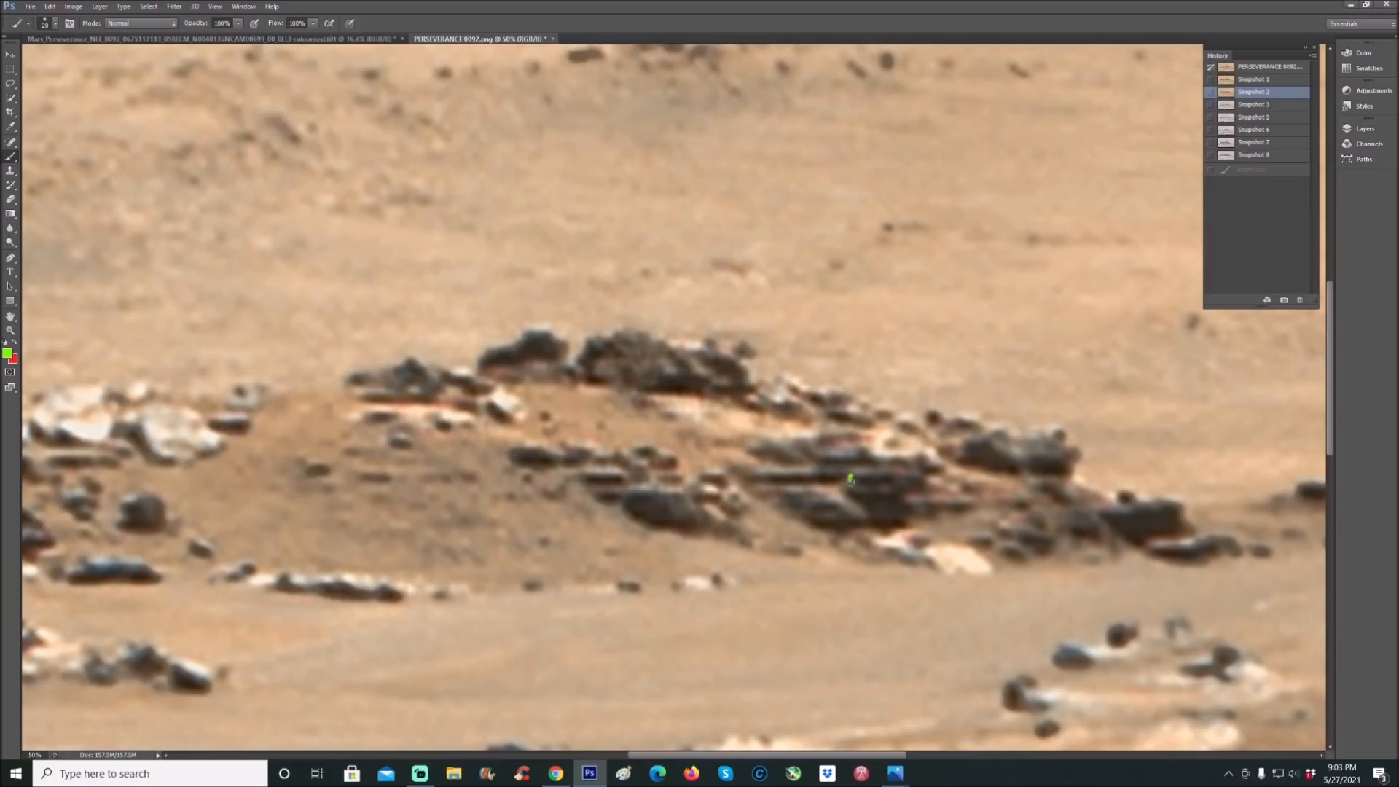
- Draw green boxes around three rectangular rocks, then switch to Snapshot 3
{"action": "left_click_drag", "start_coordinate": [849, 480], "coordinate": [899, 493]}
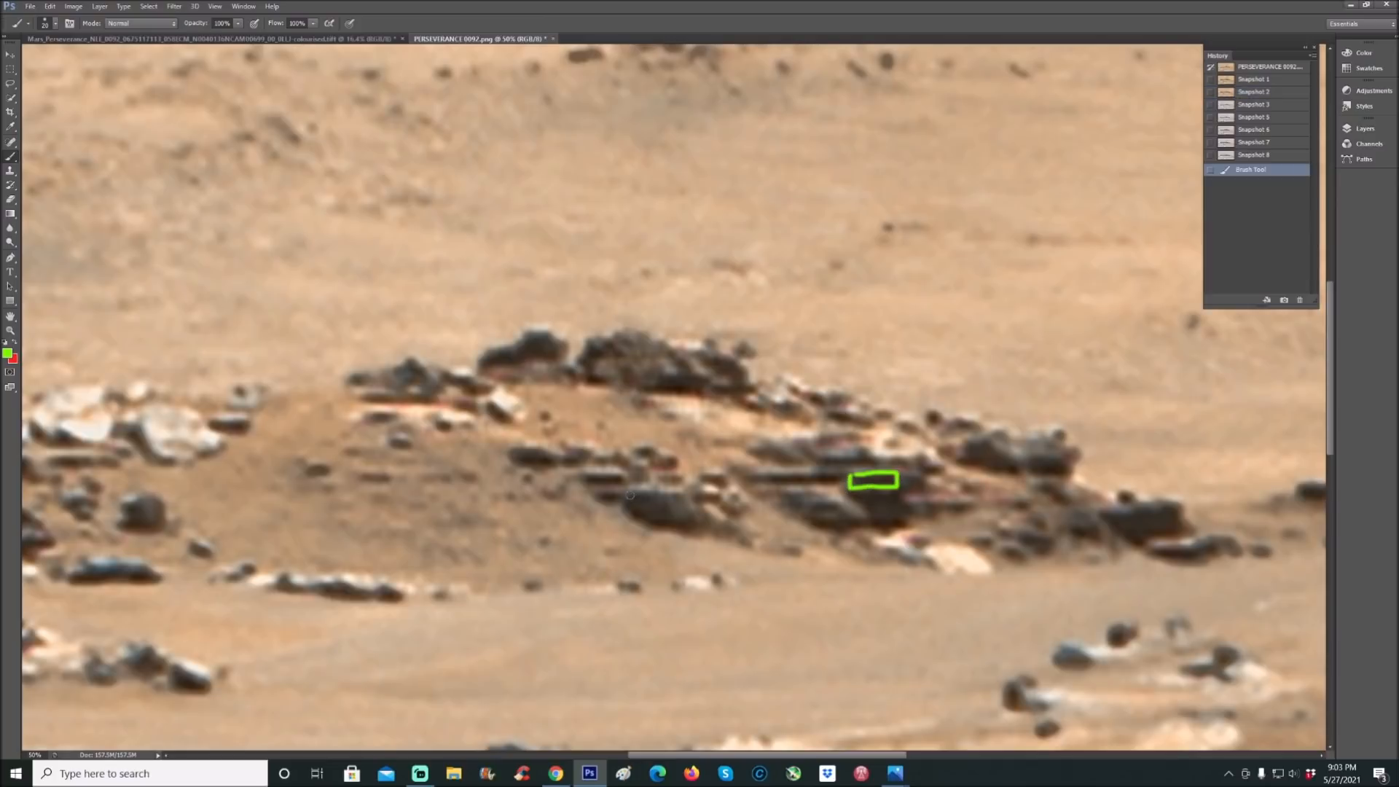
{"action": "left_click", "coordinate": [640, 498]}
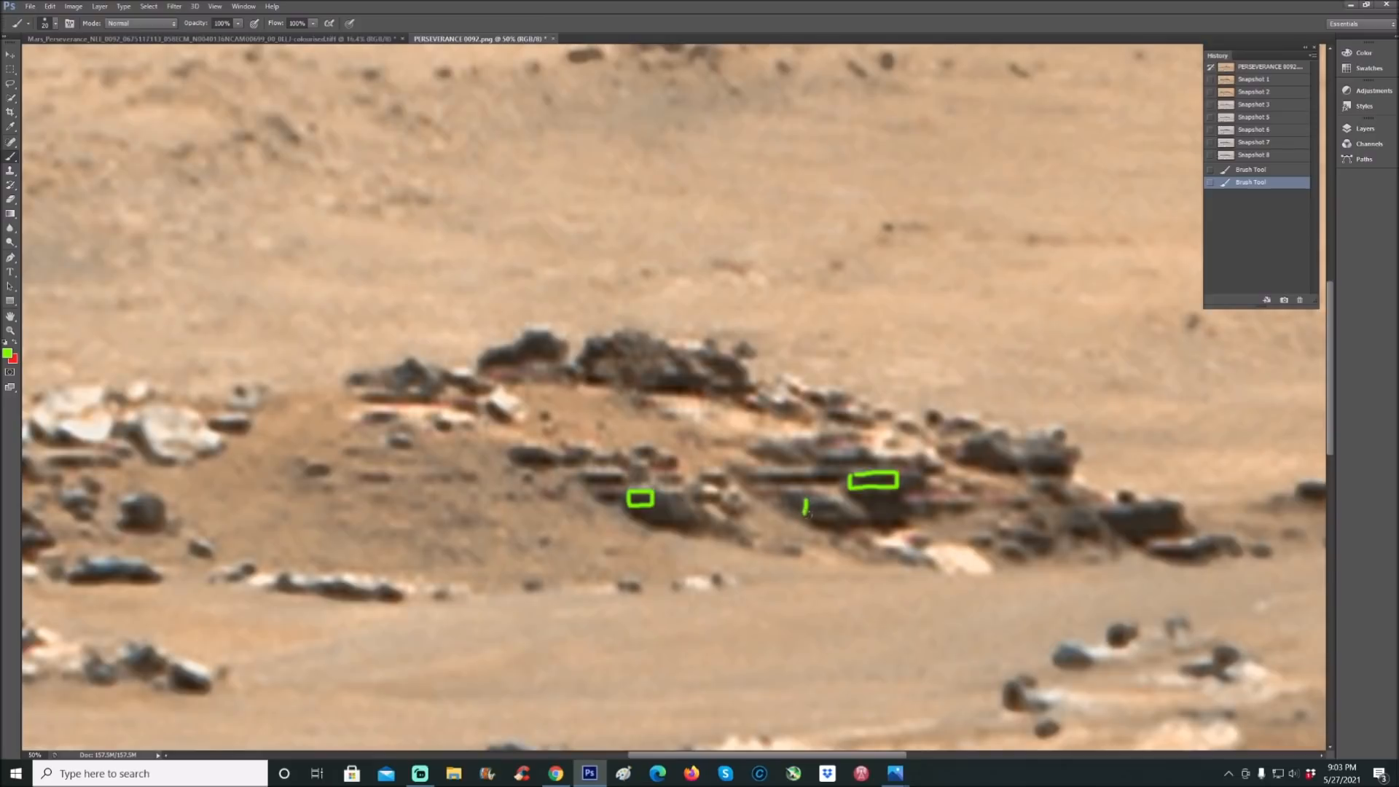
{"action": "left_click_drag", "start_coordinate": [808, 507], "coordinate": [834, 507]}
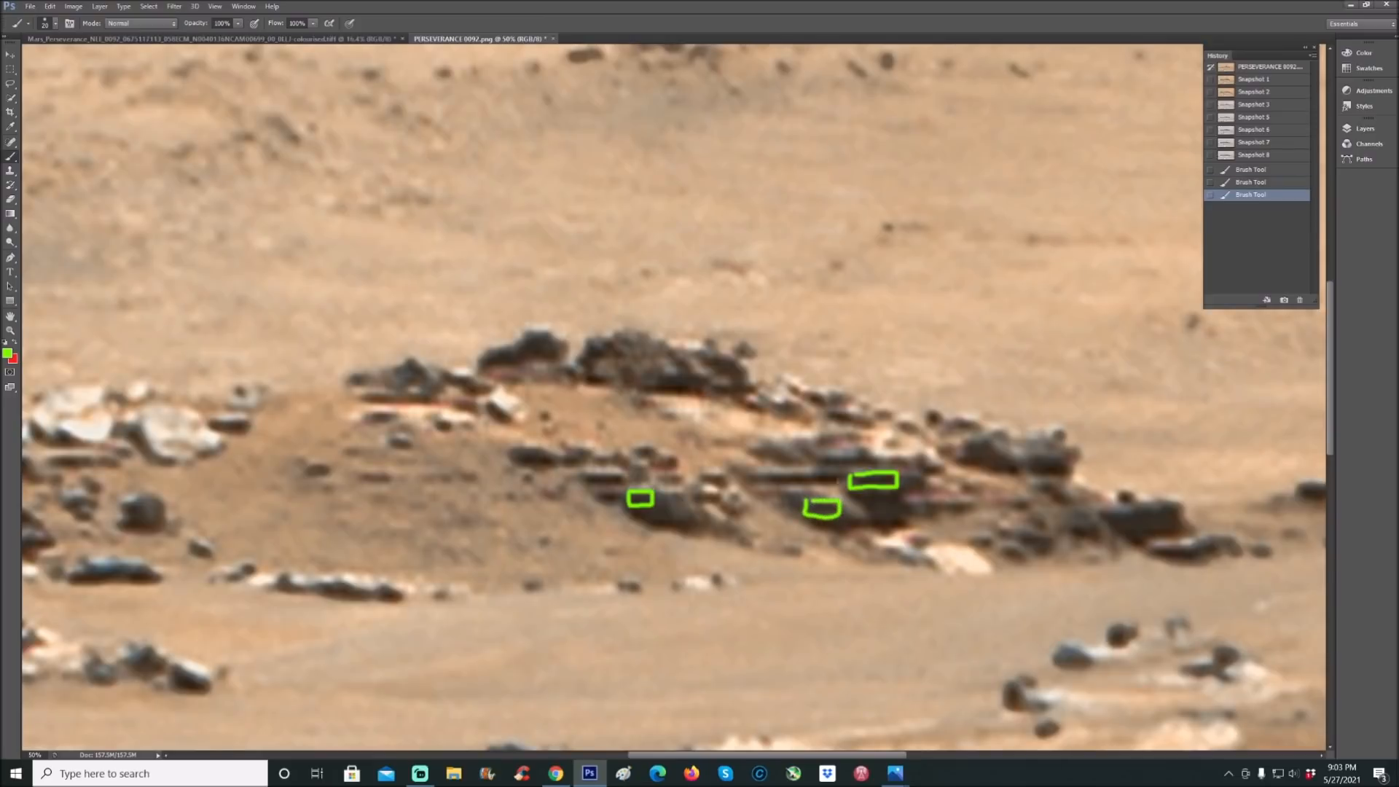
{"action": "left_click", "coordinate": [1253, 103]}
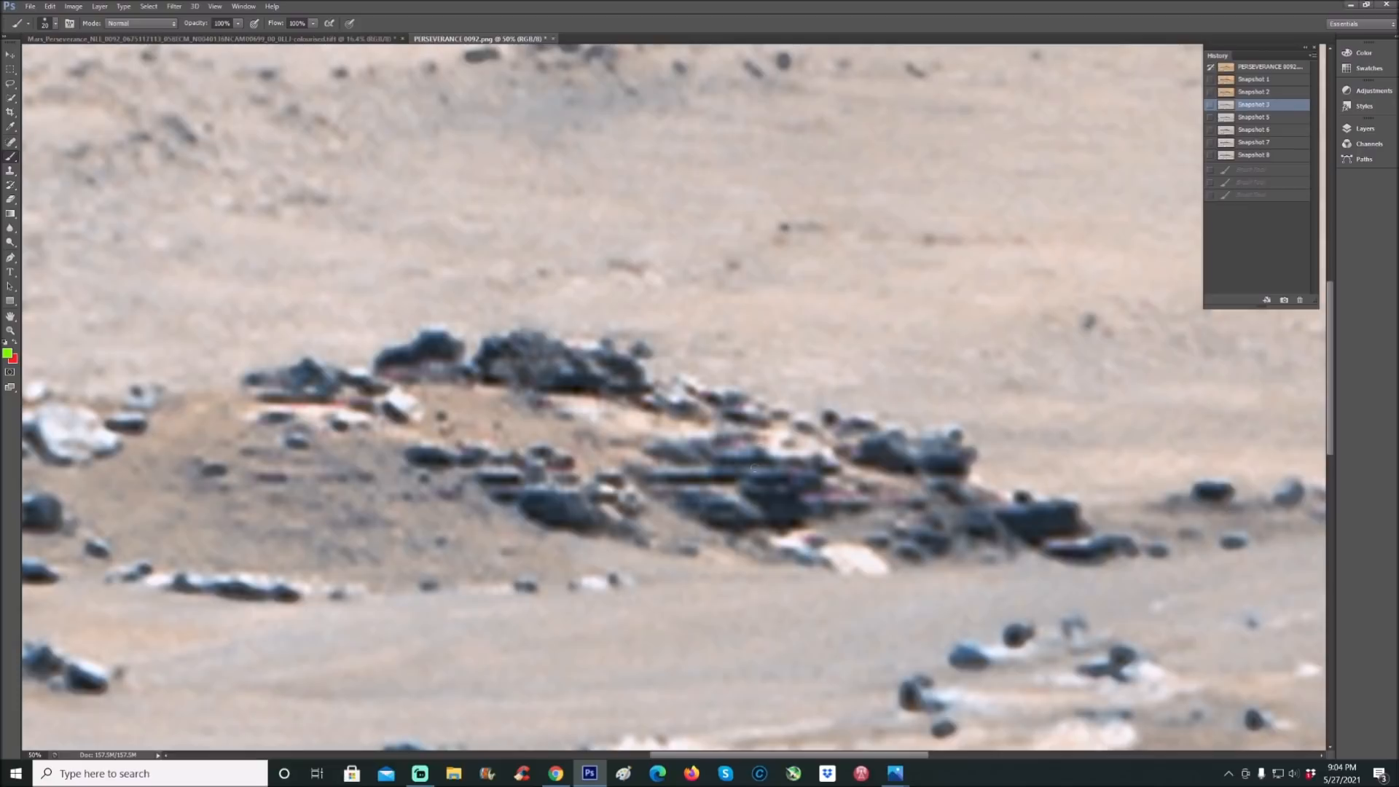
{"action": "mouse_move", "coordinate": [1278, 155]}
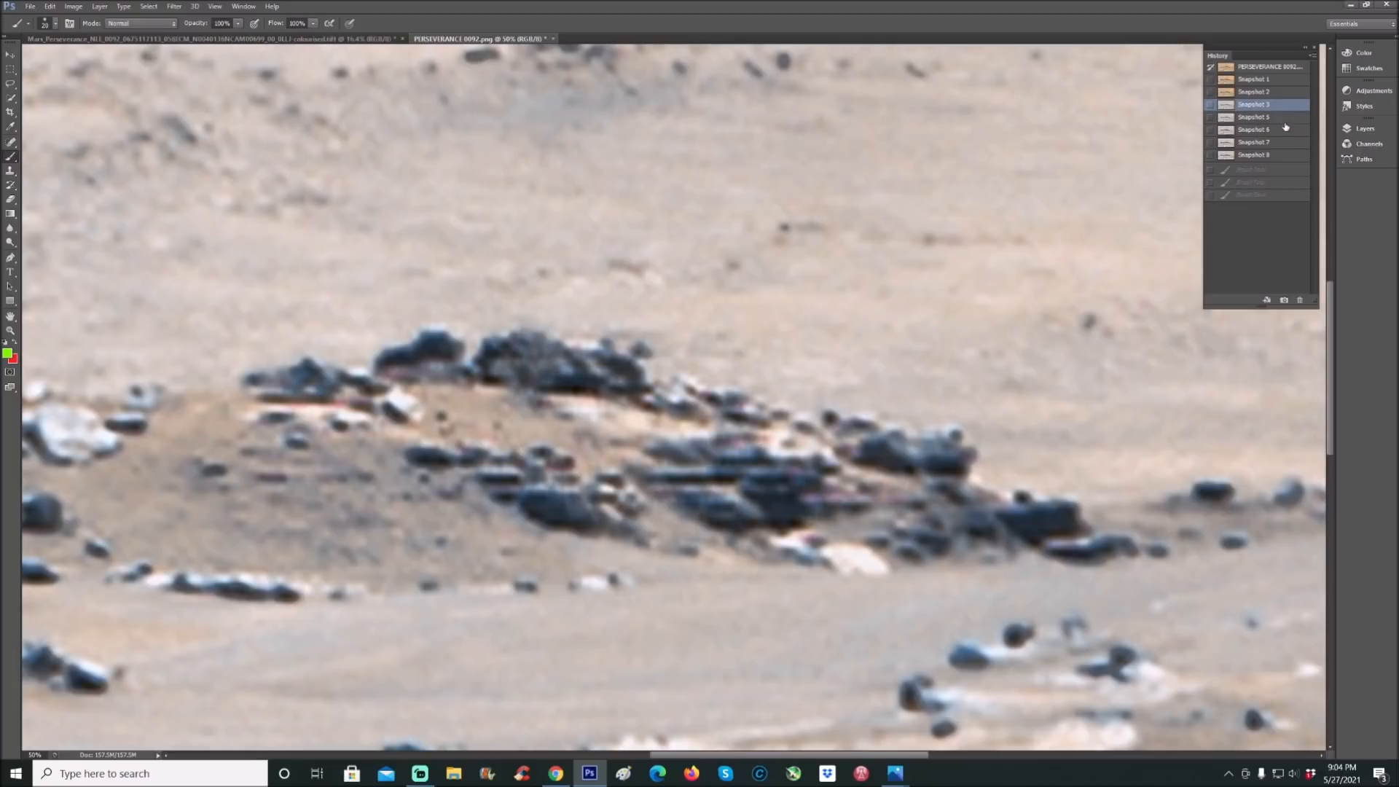
- Preview Snapshots 5 and 6, brush two green arrows at dark slabs, then restore Snapshot 8
{"action": "left_click", "coordinate": [1253, 116]}
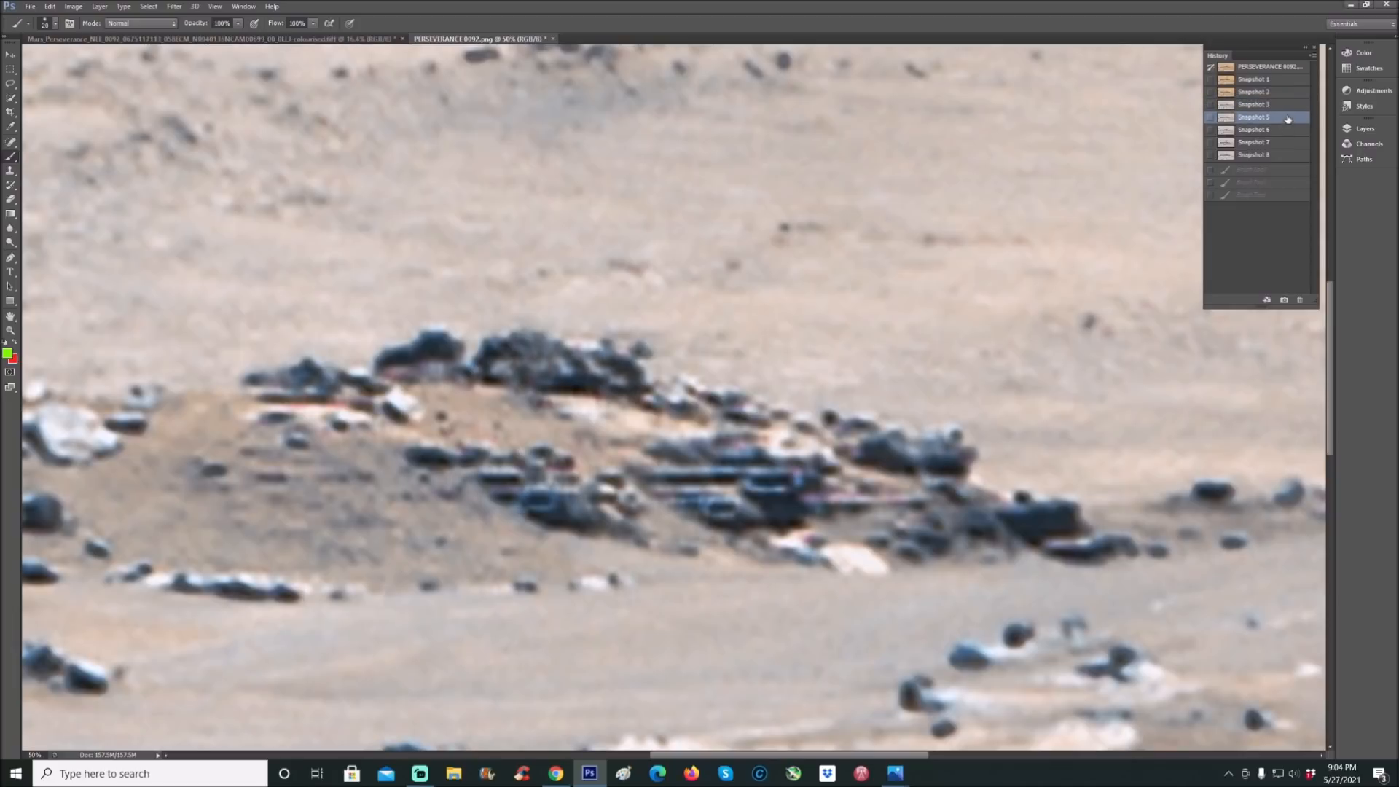
{"action": "left_click", "coordinate": [1254, 130]}
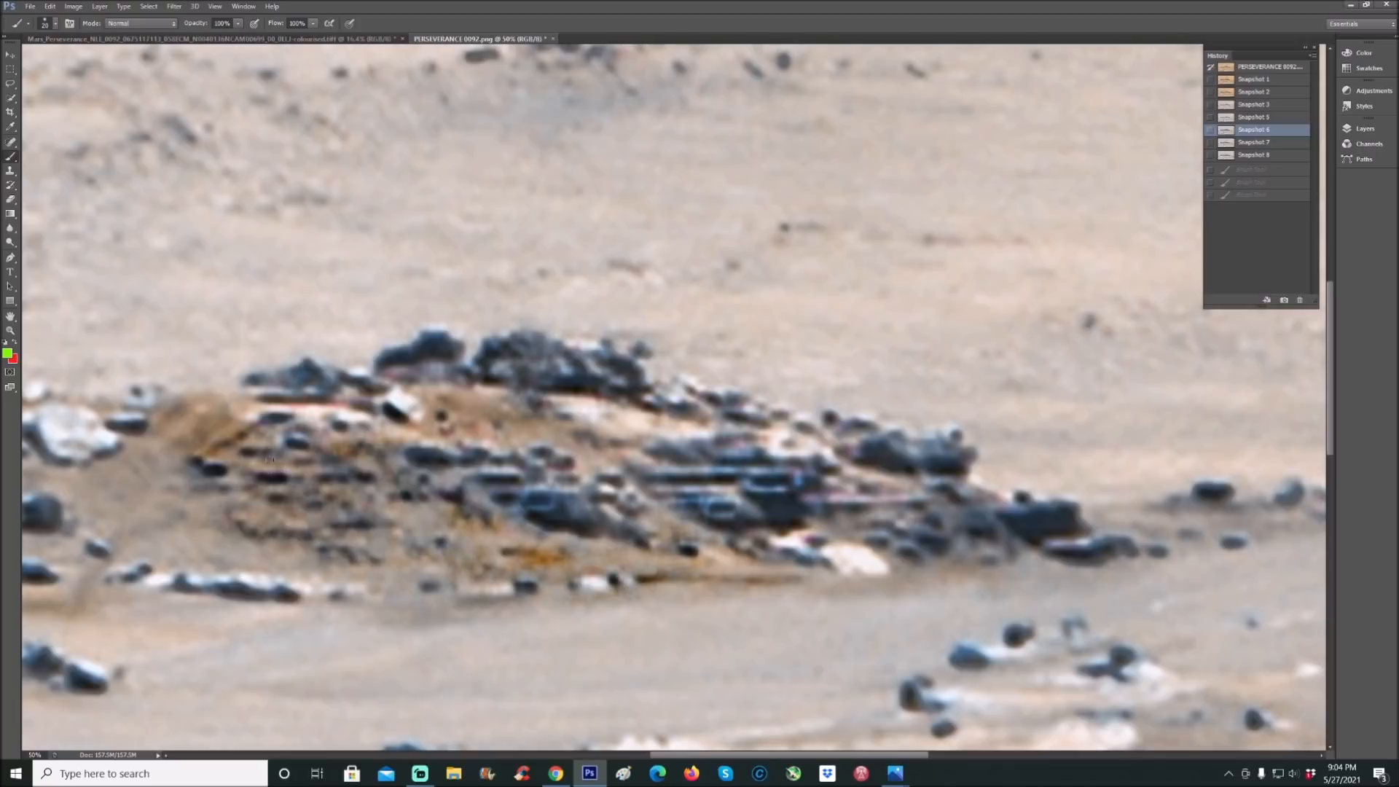
{"action": "left_click_drag", "start_coordinate": [206, 400], "coordinate": [259, 464]}
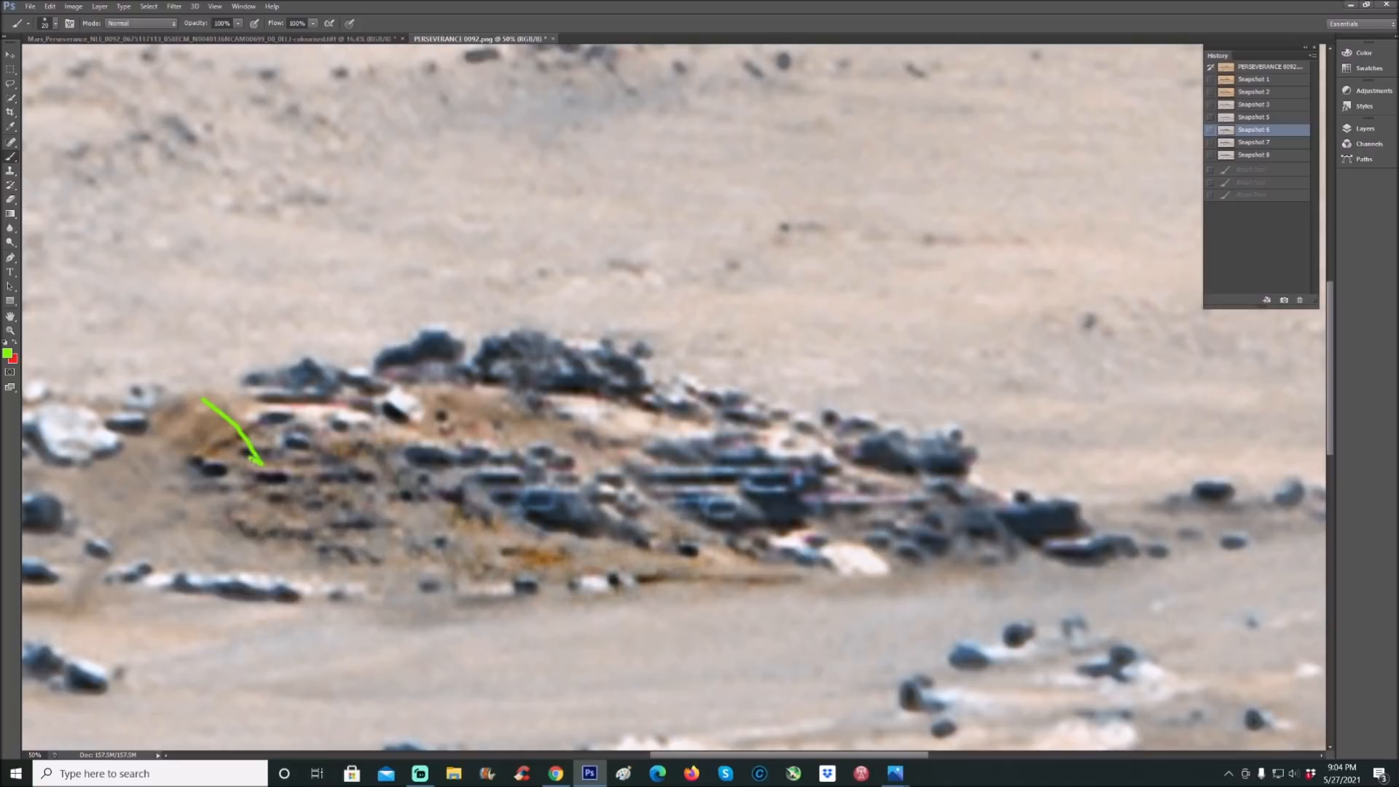
{"action": "left_click_drag", "start_coordinate": [330, 402], "coordinate": [330, 460]}
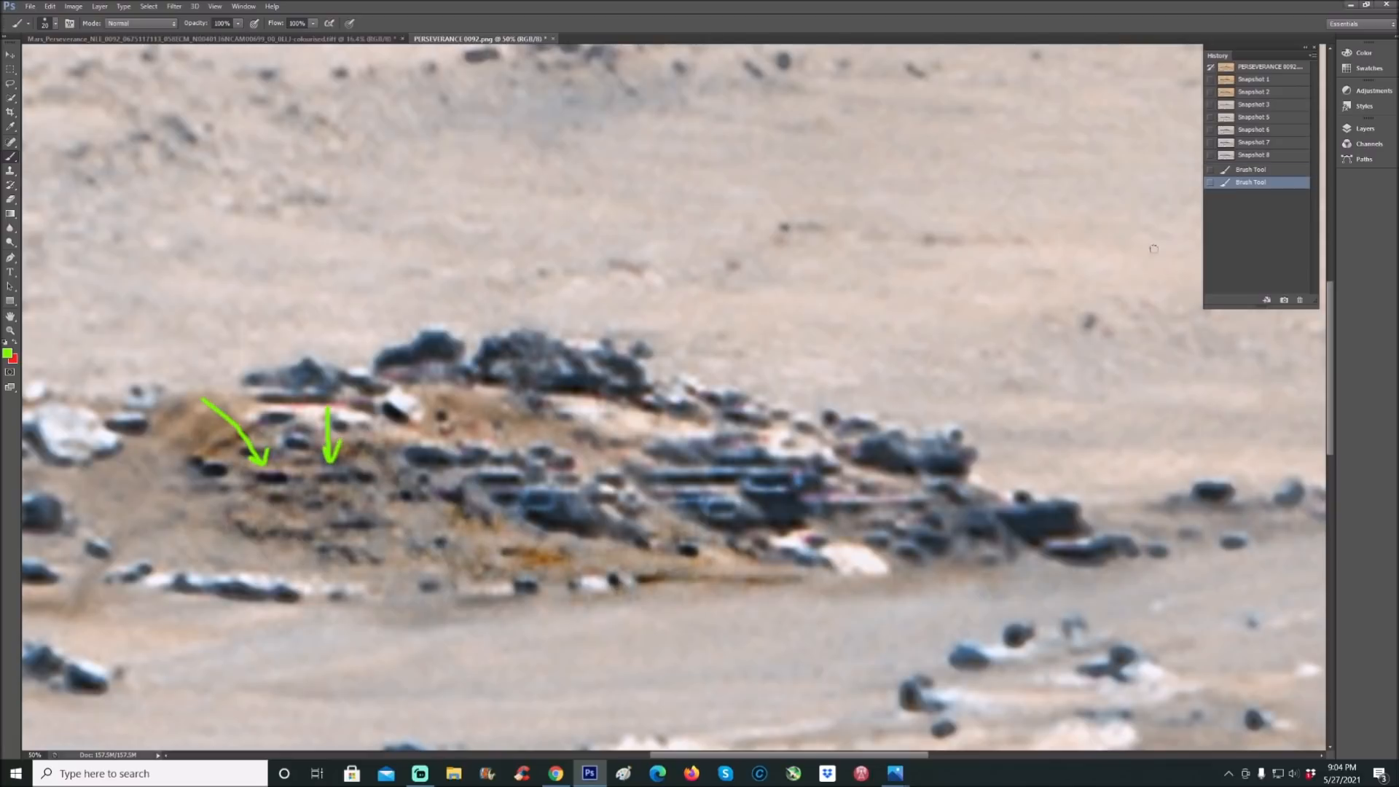
{"action": "left_click", "coordinate": [1253, 155]}
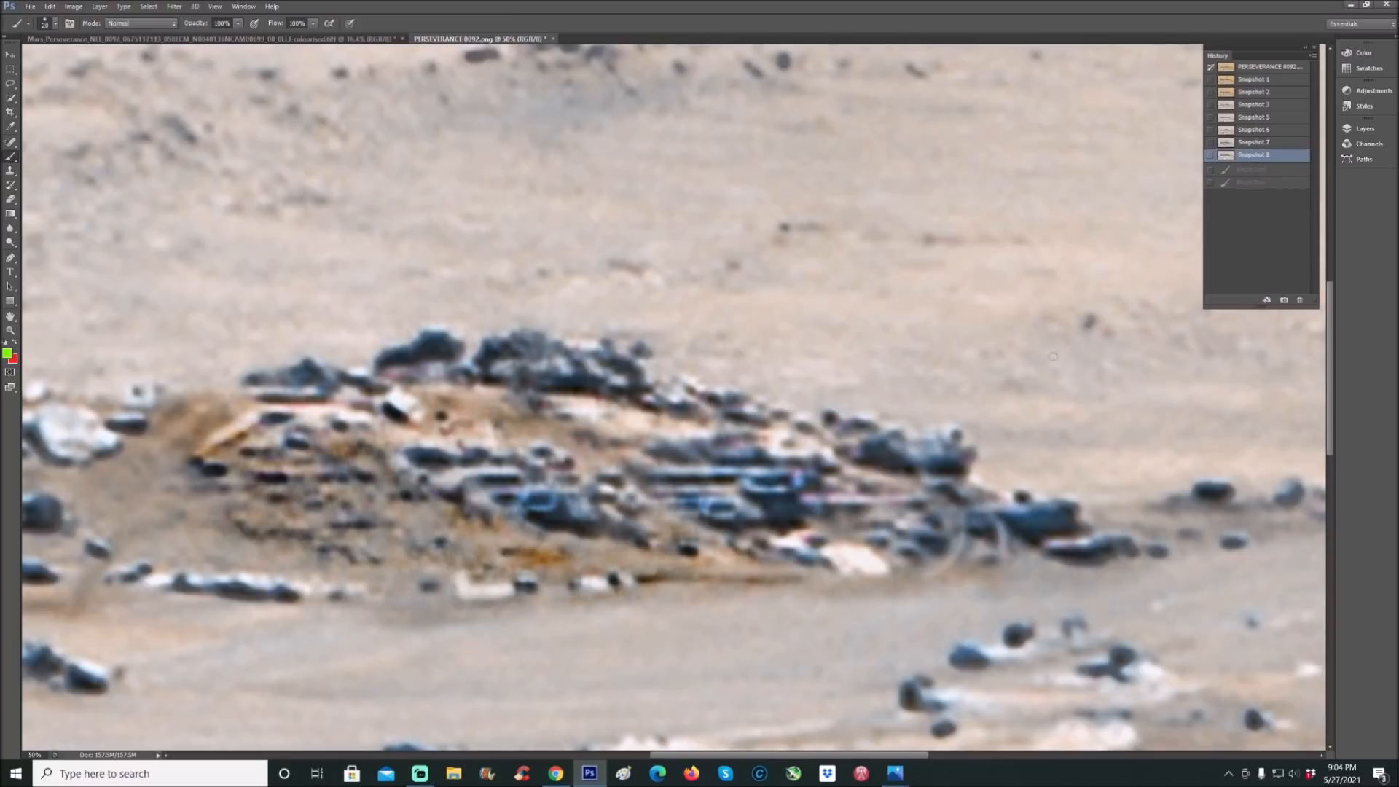
{"action": "mouse_move", "coordinate": [399, 466]}
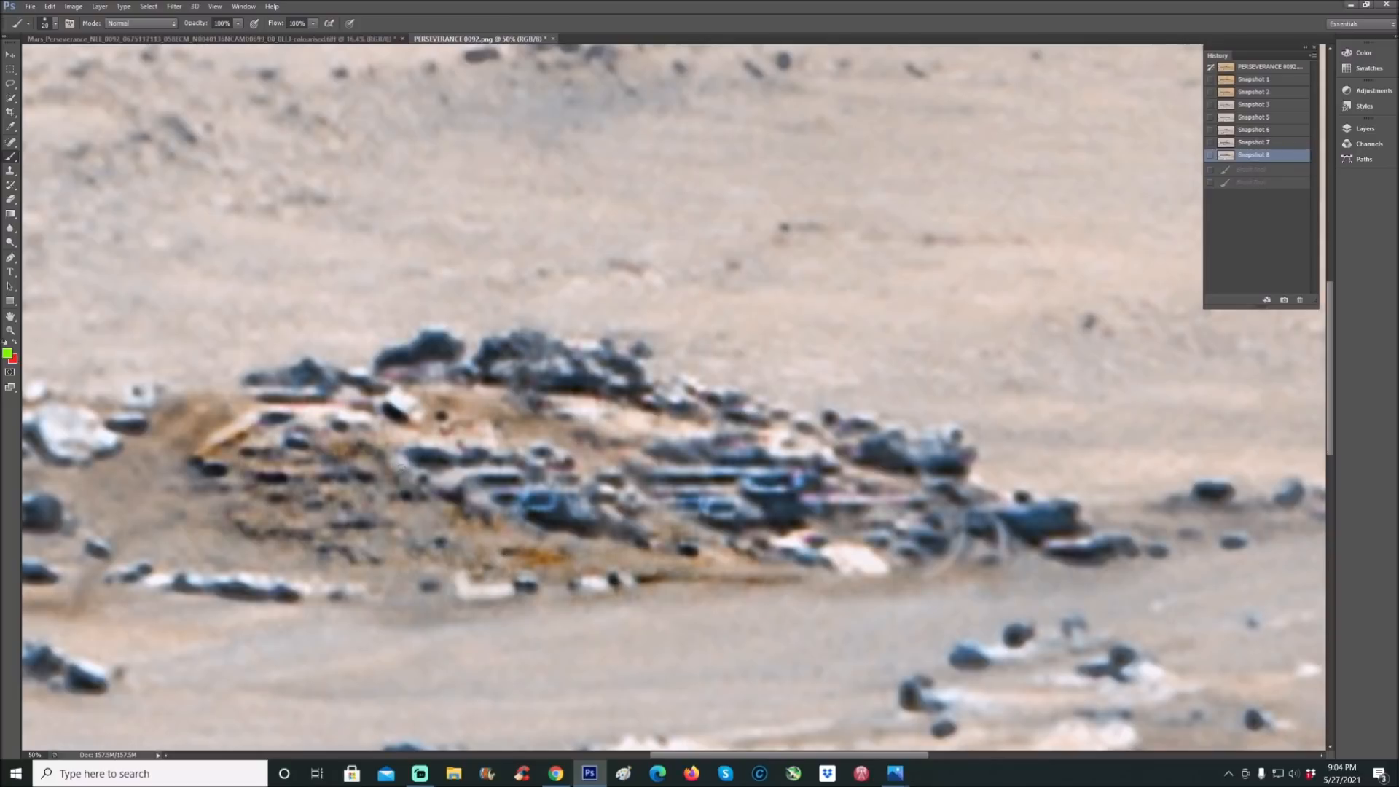